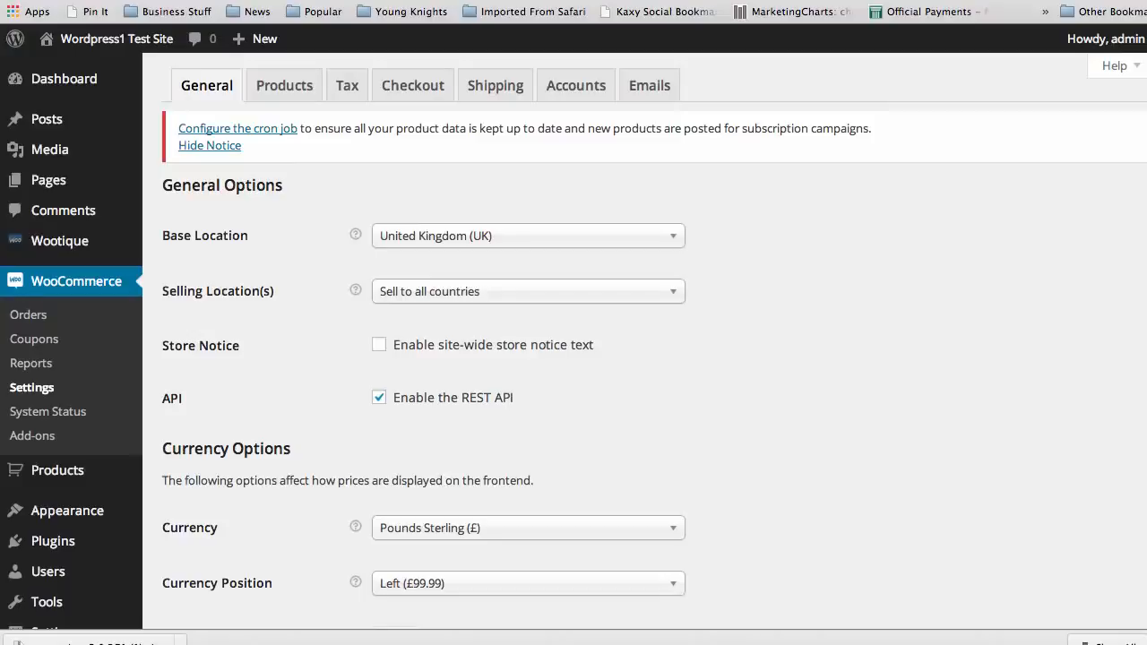
{"action": "mouse_move", "coordinate": [1138, 480]}
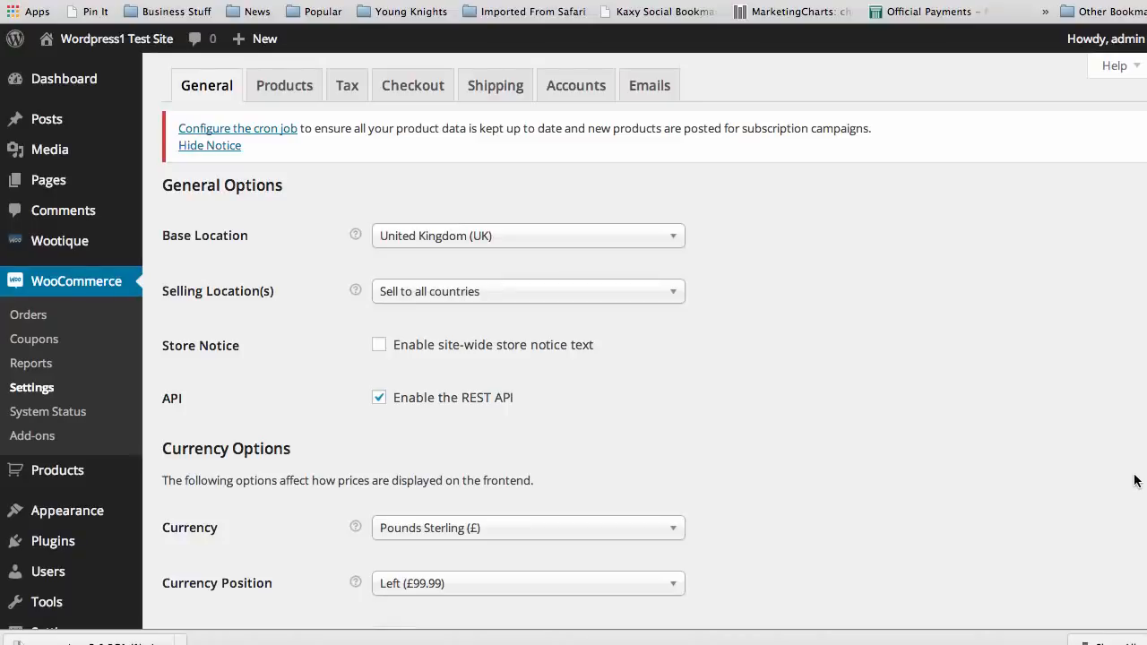
{"action": "mouse_move", "coordinate": [782, 332]}
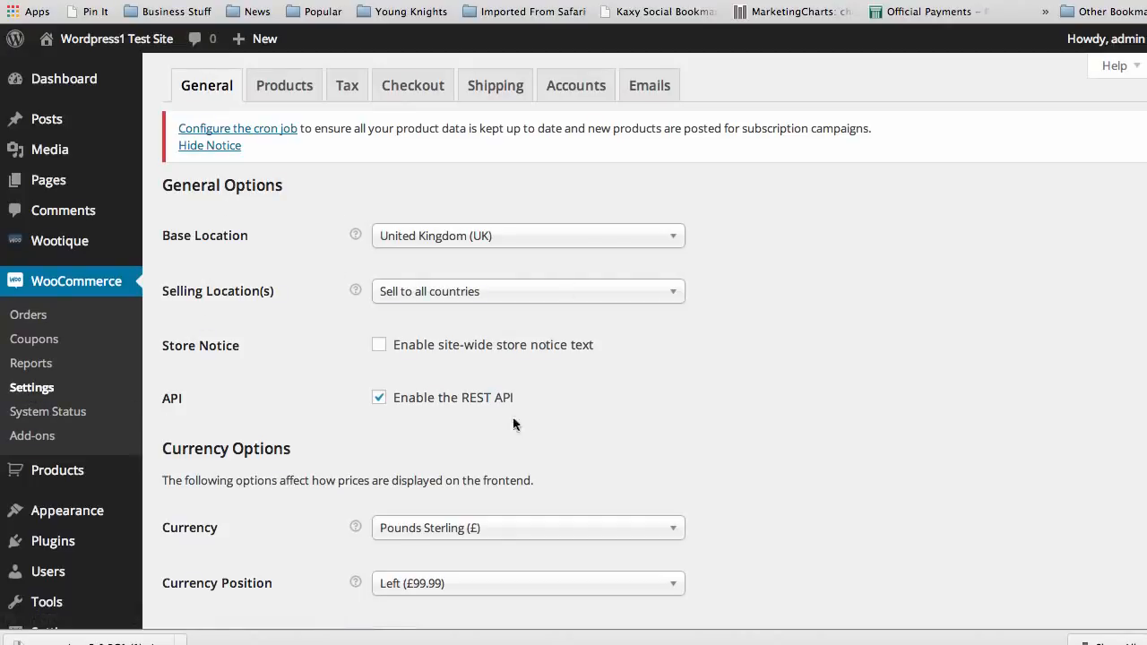
{"action": "mouse_move", "coordinate": [650, 362]}
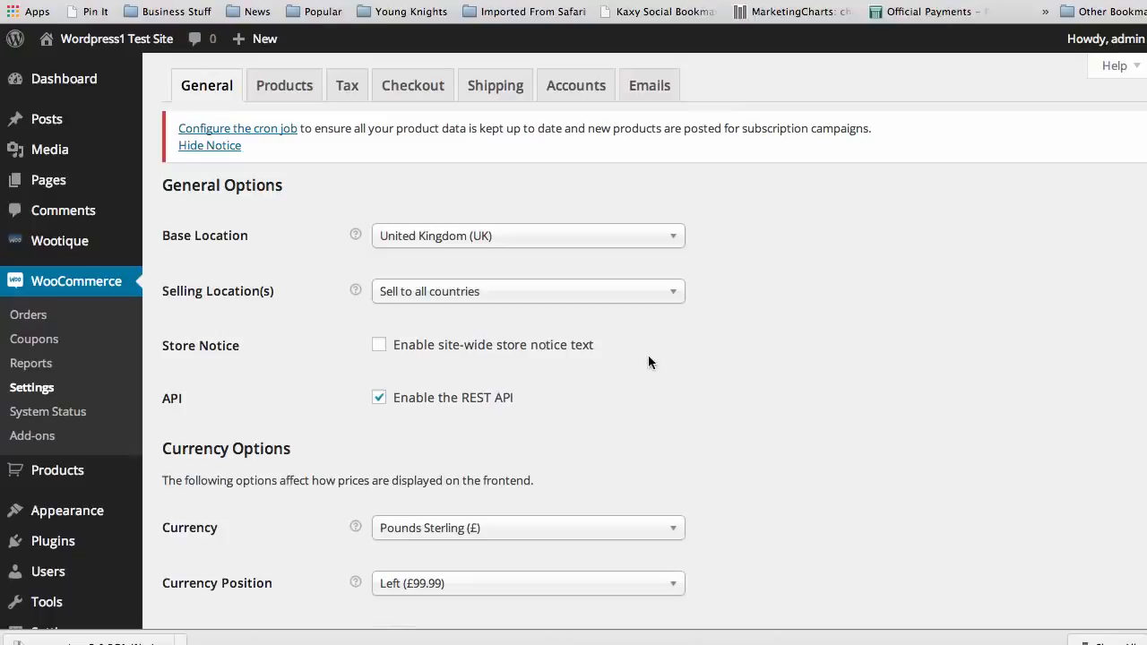
{"action": "mouse_move", "coordinate": [764, 418]}
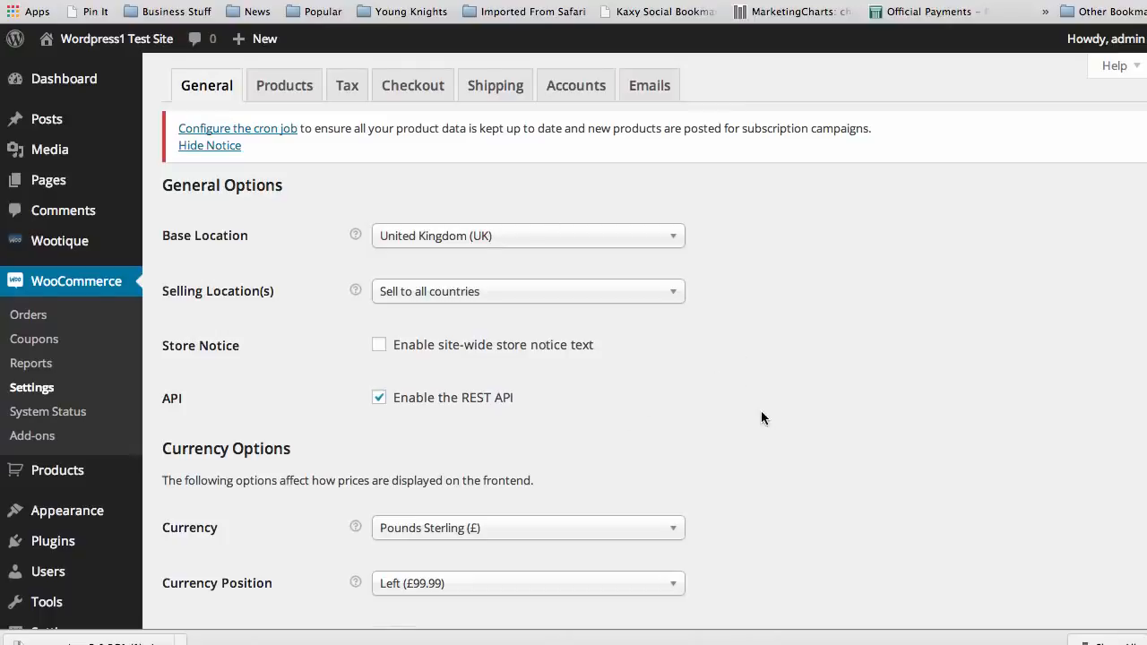
{"action": "mouse_move", "coordinate": [375, 208]}
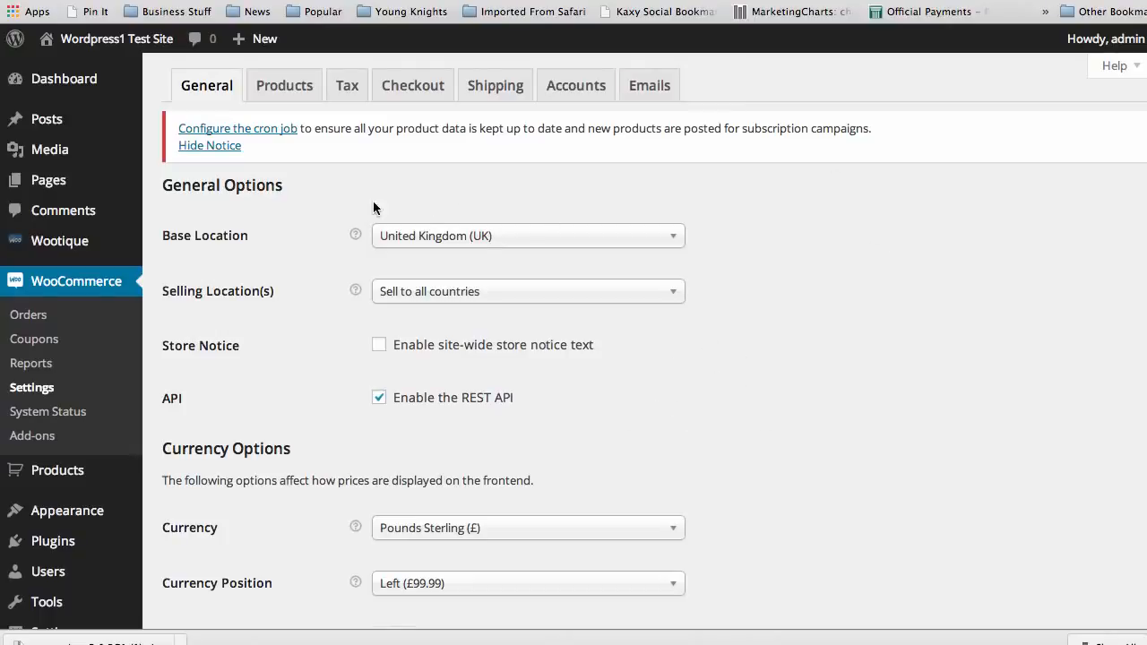
{"action": "mouse_move", "coordinate": [473, 234]}
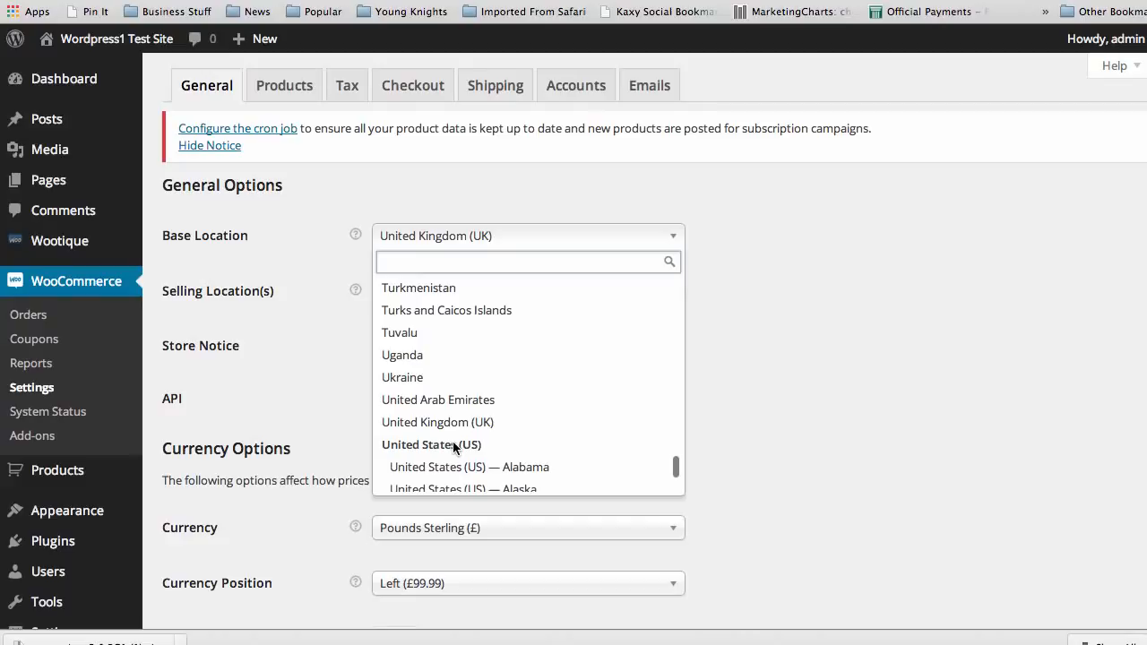
- Keep base location United States (US) — Pennsylvania and review the Selling Location(s) choices
{"action": "scroll", "scroll_direction": "down", "scroll_amount": 3}
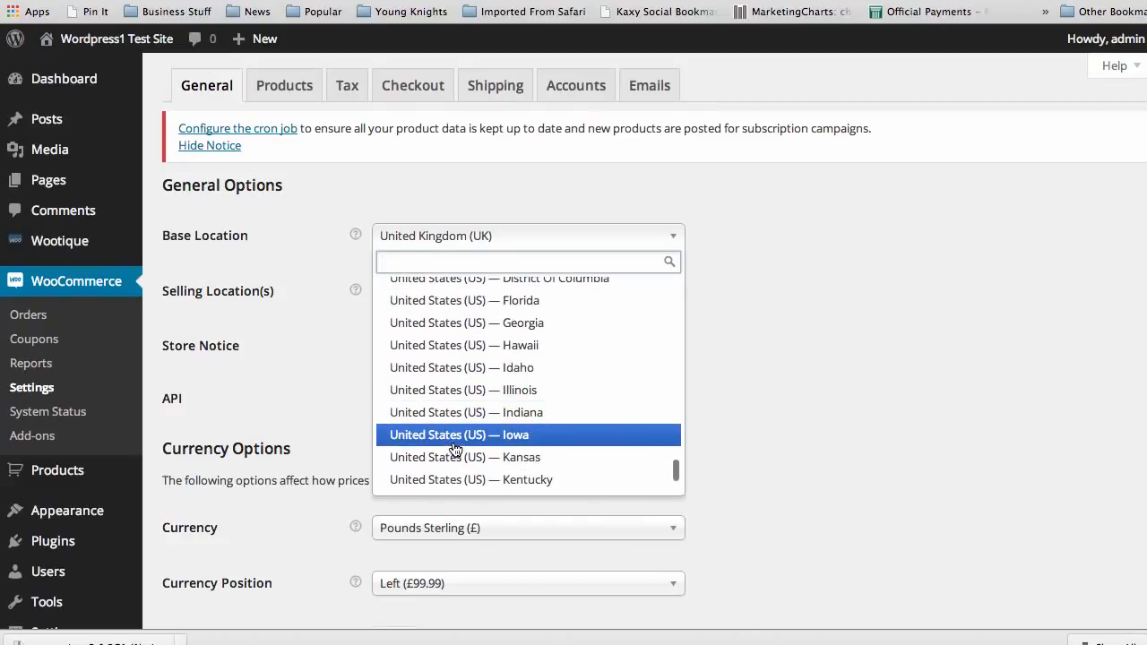
{"action": "scroll", "scroll_direction": "down", "scroll_amount": 3}
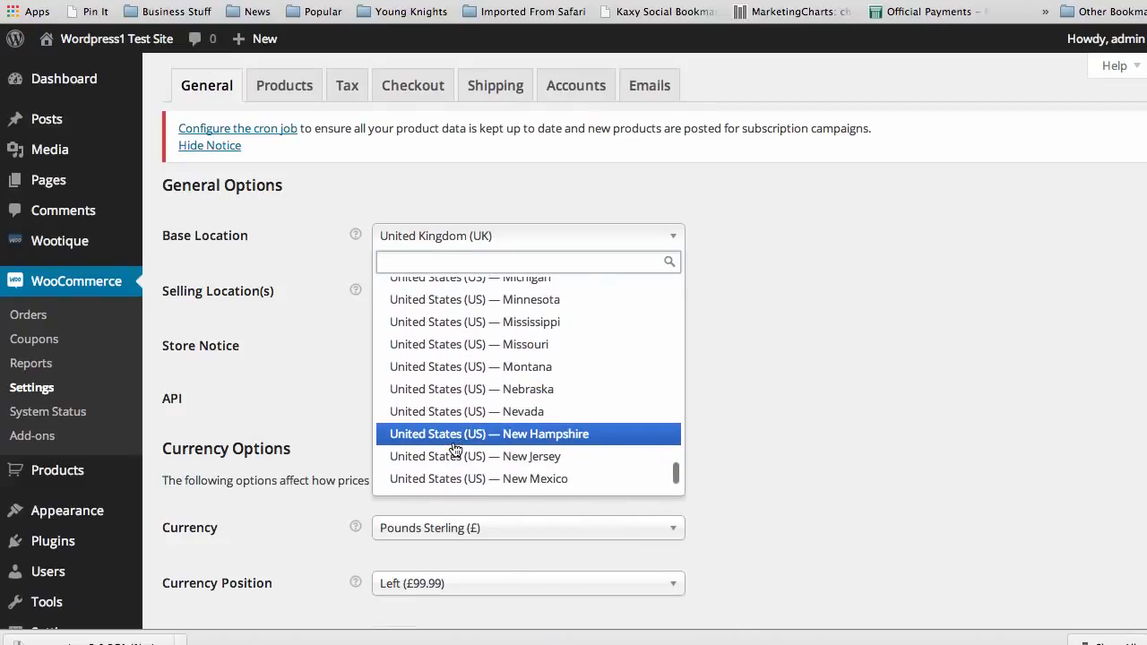
{"action": "scroll", "scroll_direction": "down", "scroll_amount": 3}
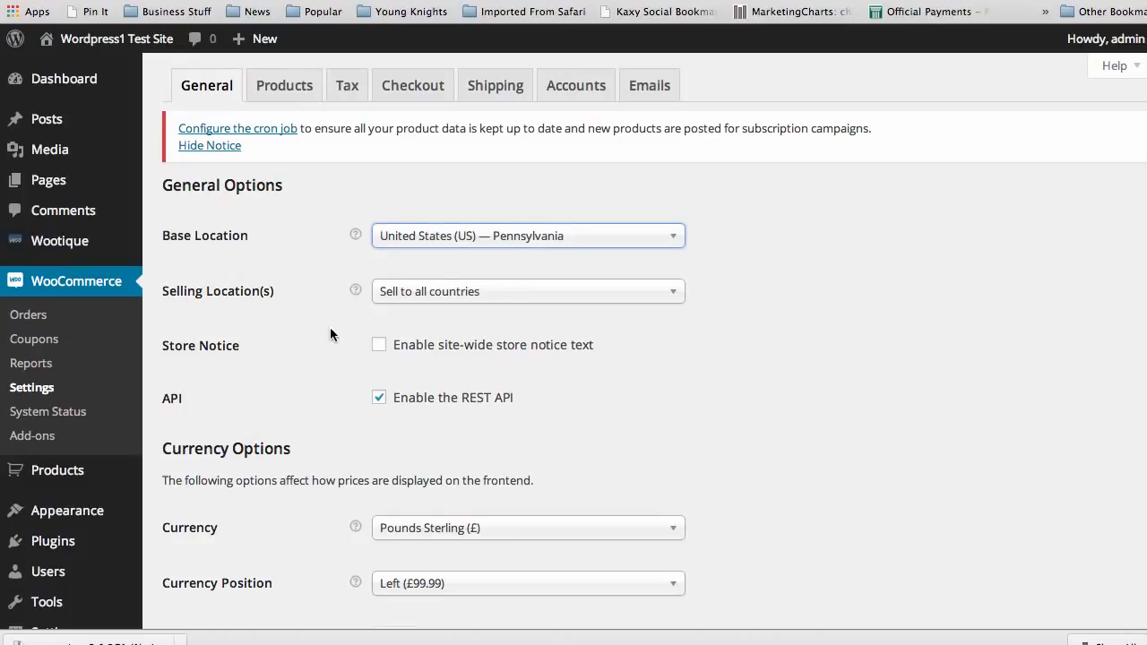
{"action": "mouse_move", "coordinate": [255, 291]}
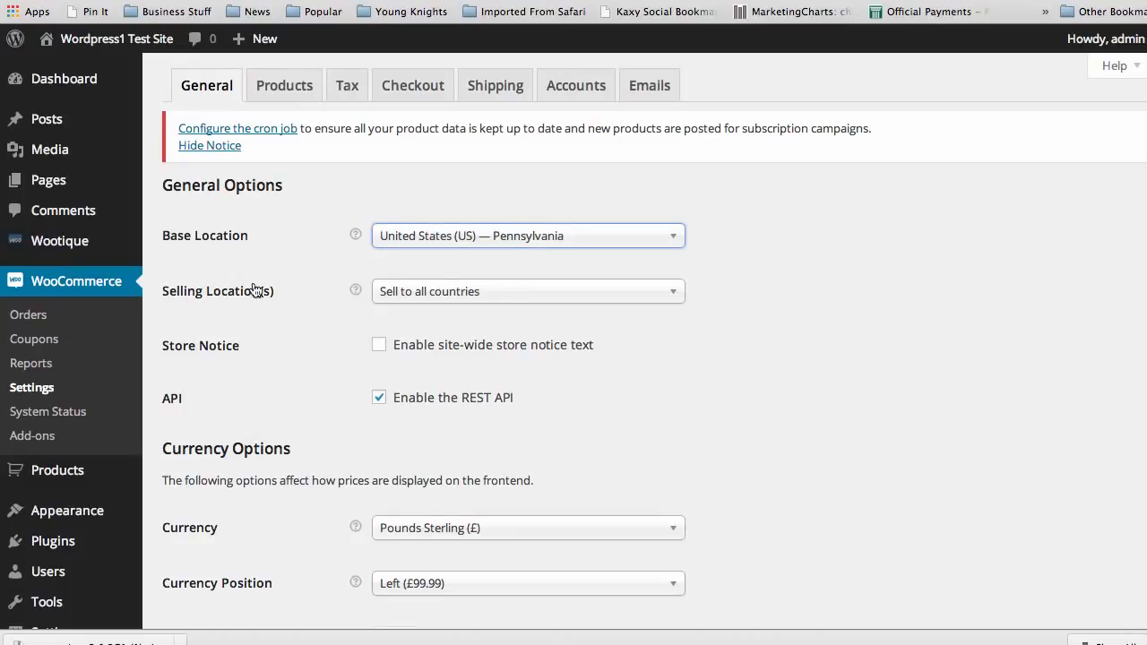
{"action": "left_click", "coordinate": [527, 290]}
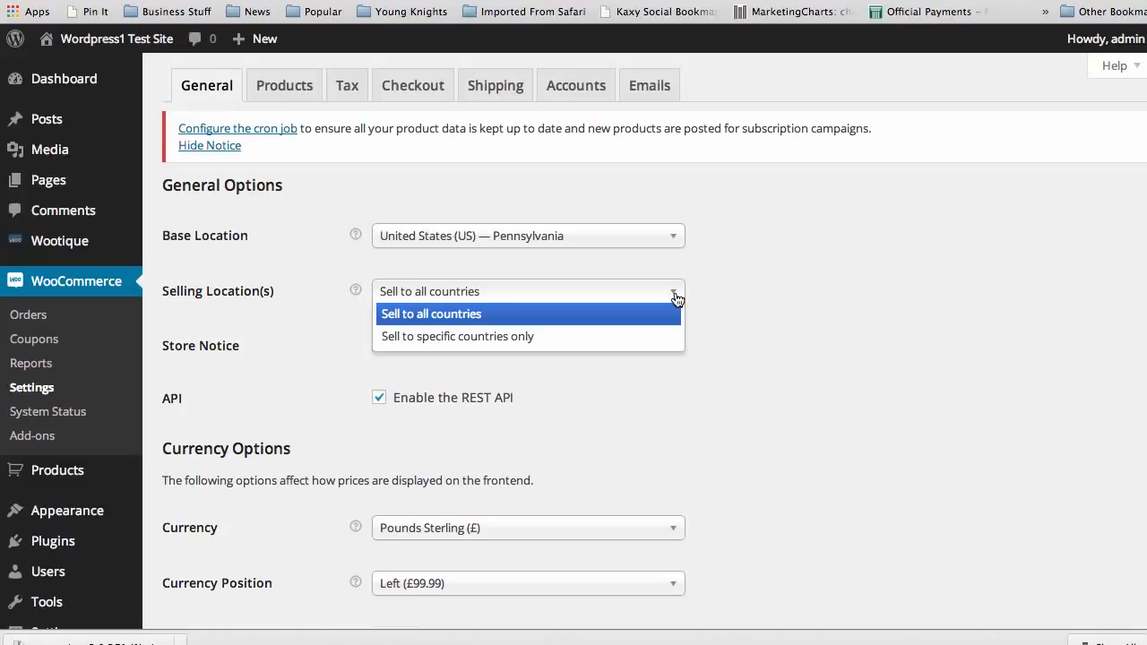
{"action": "mouse_move", "coordinate": [457, 337]}
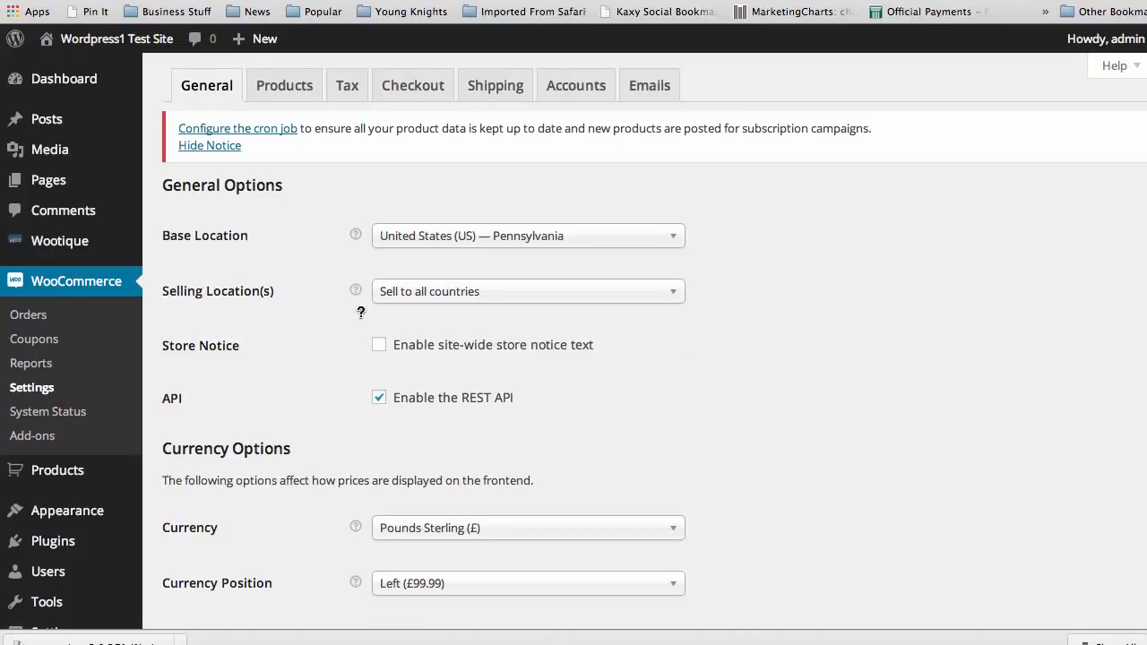
{"action": "mouse_move", "coordinate": [337, 435]}
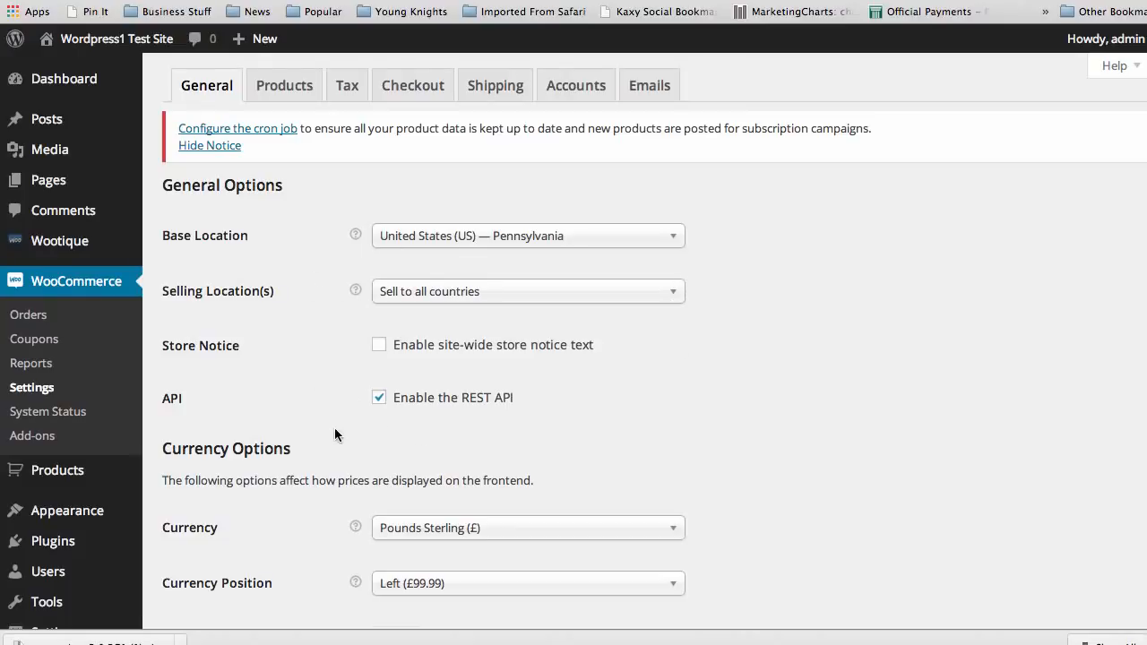
{"action": "mouse_move", "coordinate": [536, 389]}
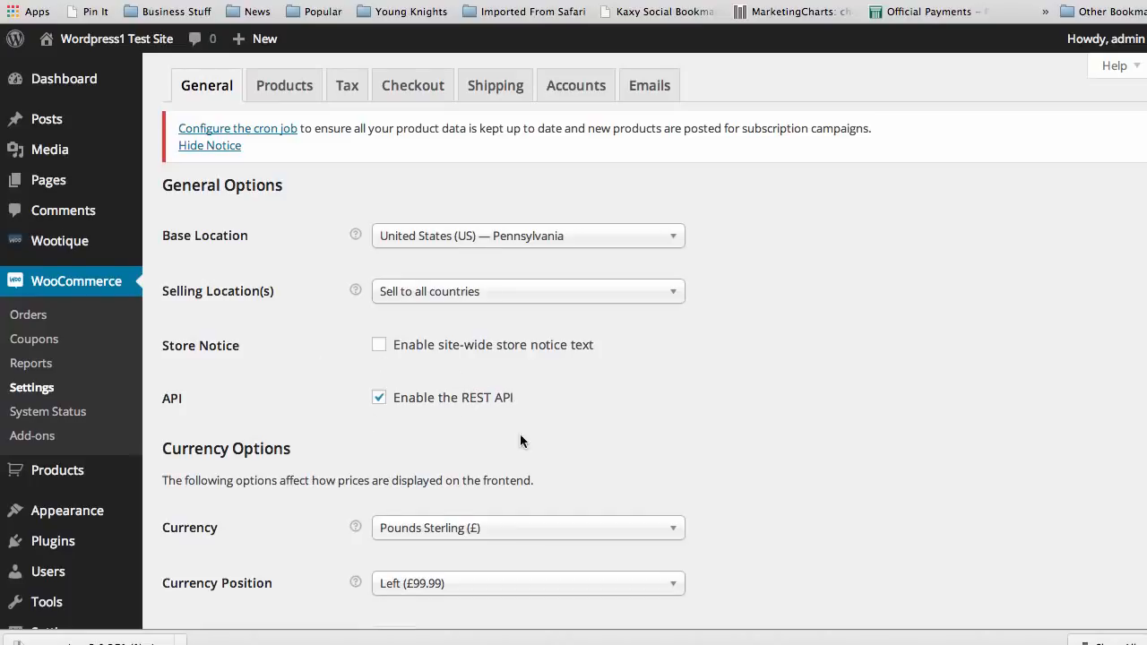
{"action": "mouse_move", "coordinate": [317, 437]}
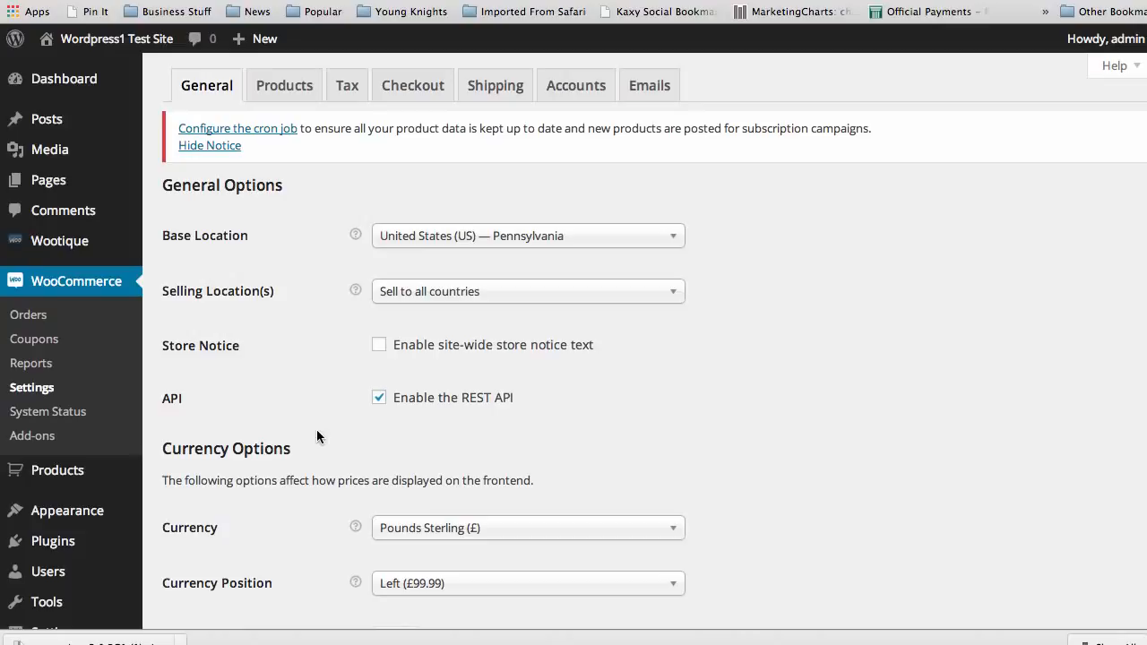
- Set the store currency to US Dollars ($) and save the General settings
{"action": "scroll", "scroll_direction": "down", "scroll_amount": 3}
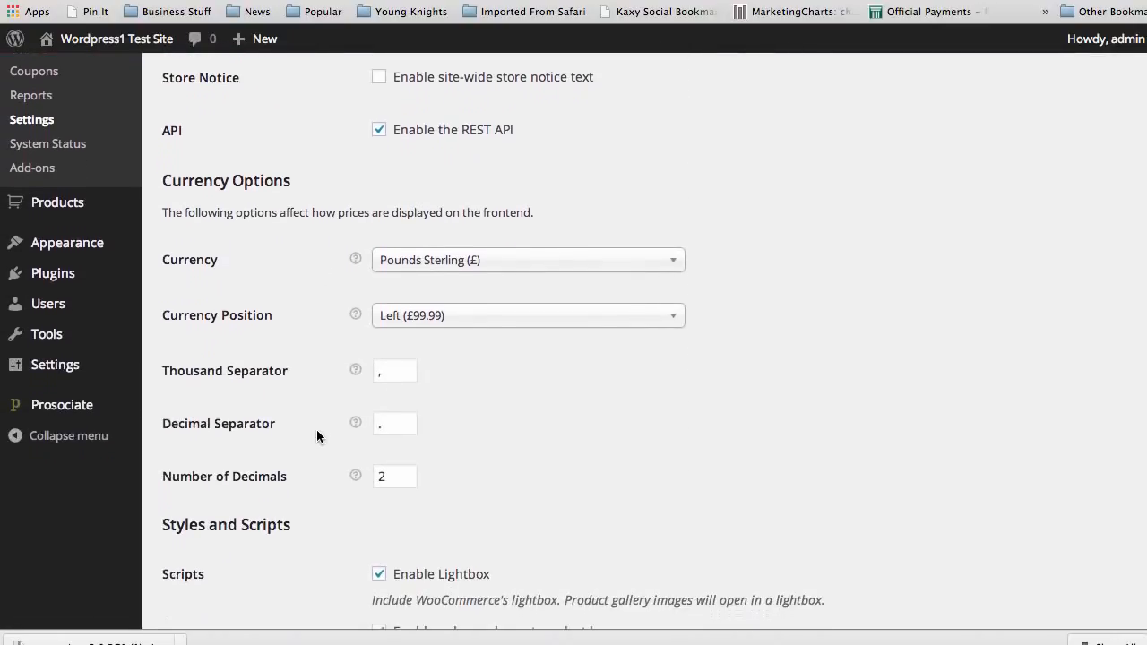
{"action": "scroll", "scroll_direction": "down", "scroll_amount": 3}
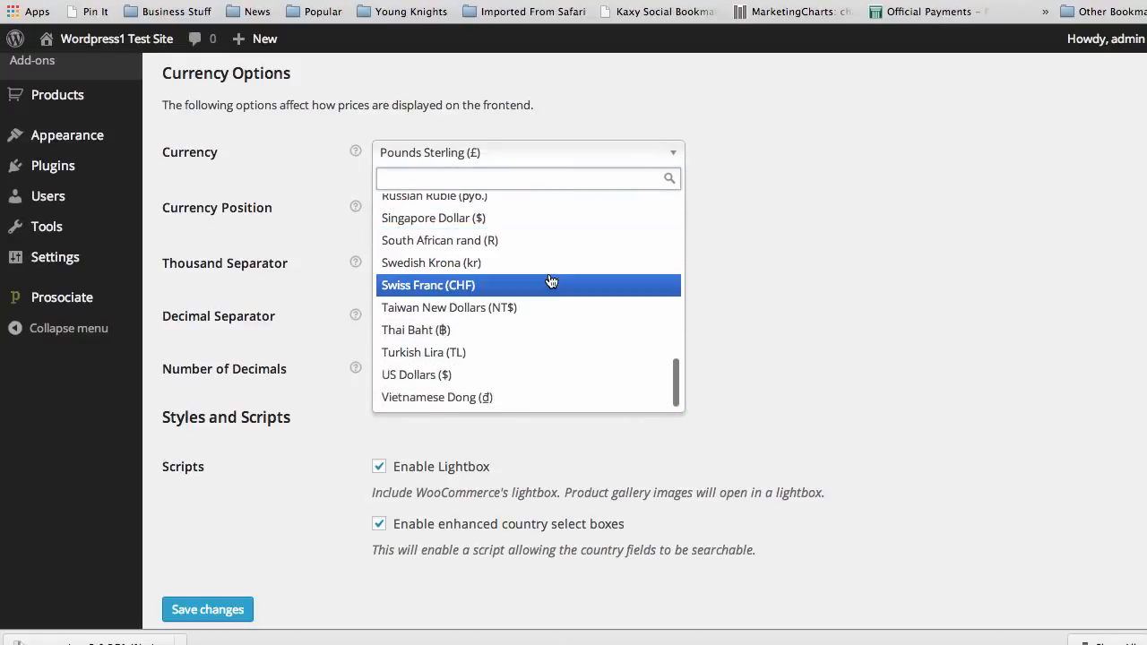
{"action": "left_click", "coordinate": [416, 374]}
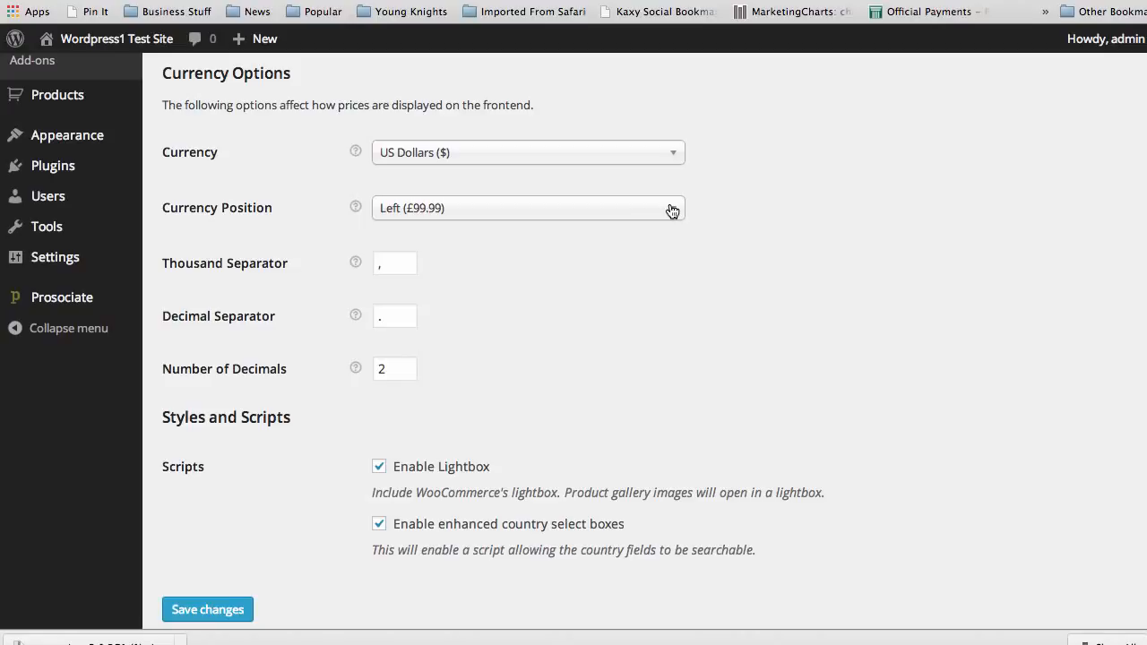
{"action": "mouse_move", "coordinate": [724, 222]}
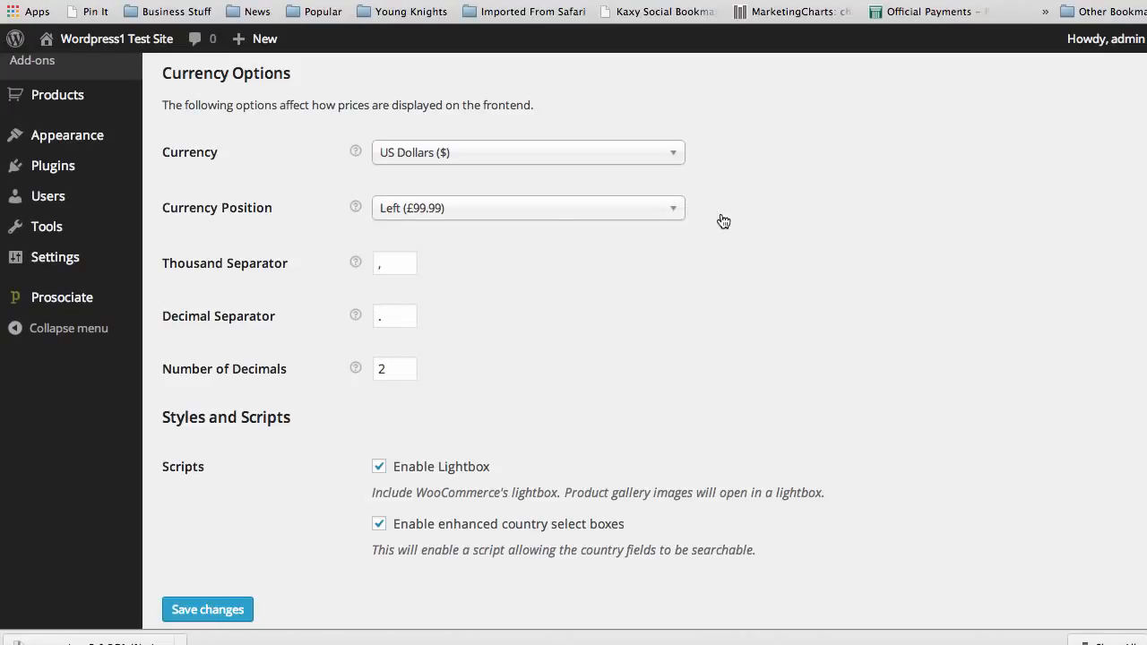
{"action": "mouse_move", "coordinate": [256, 562]}
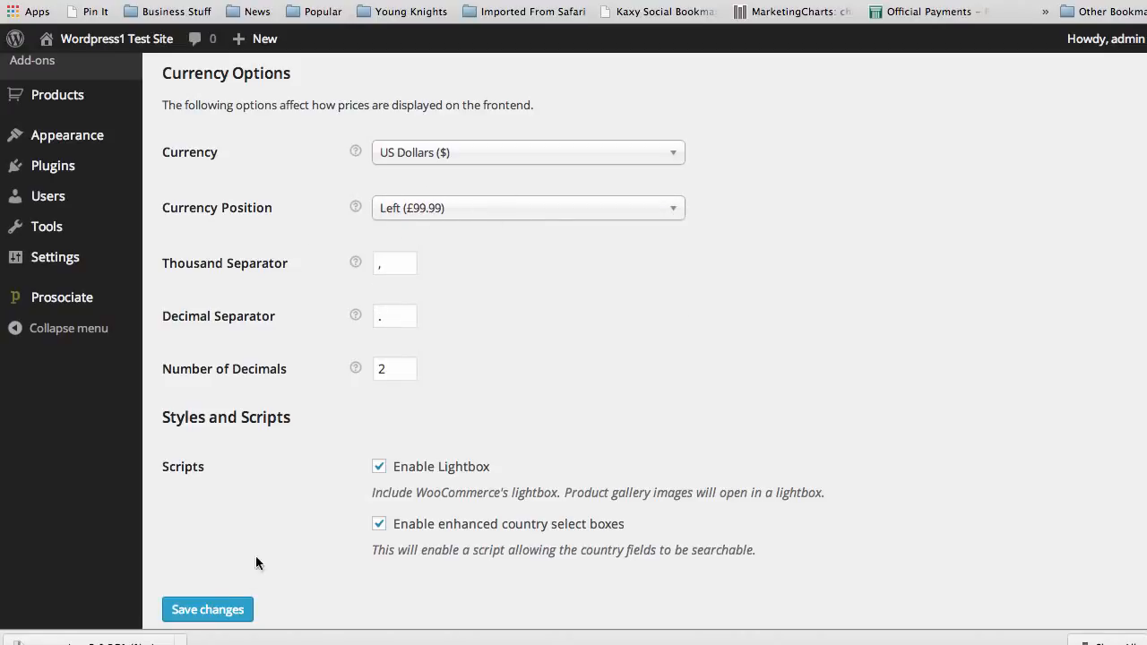
{"action": "left_click", "coordinate": [207, 610]}
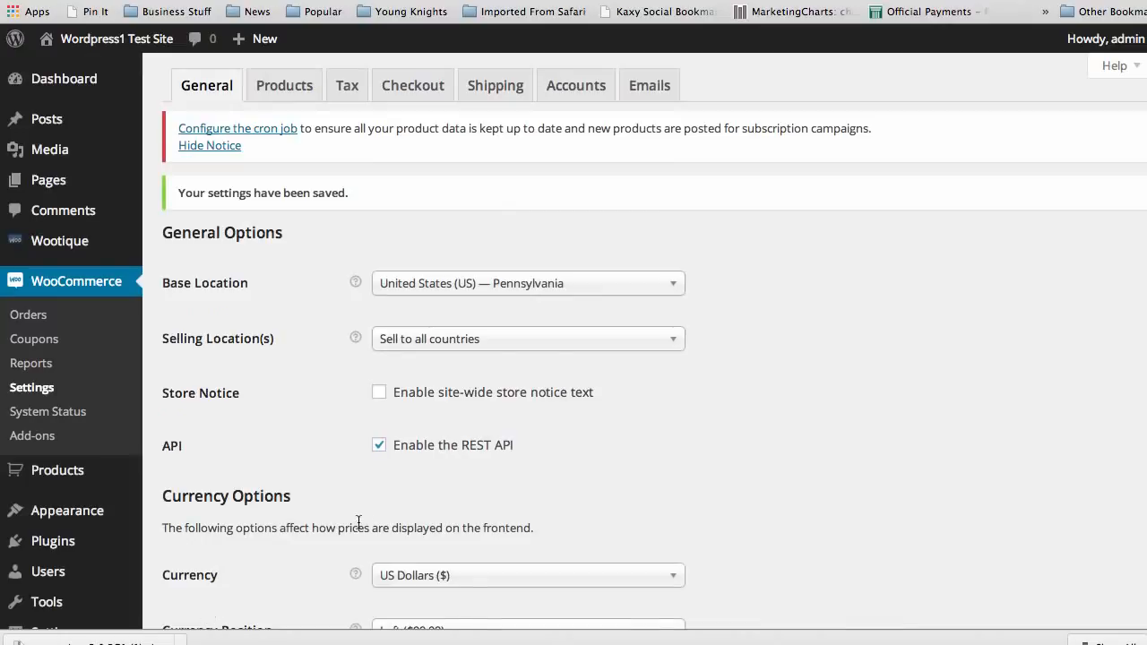
{"action": "scroll", "scroll_direction": "down", "scroll_amount": 3}
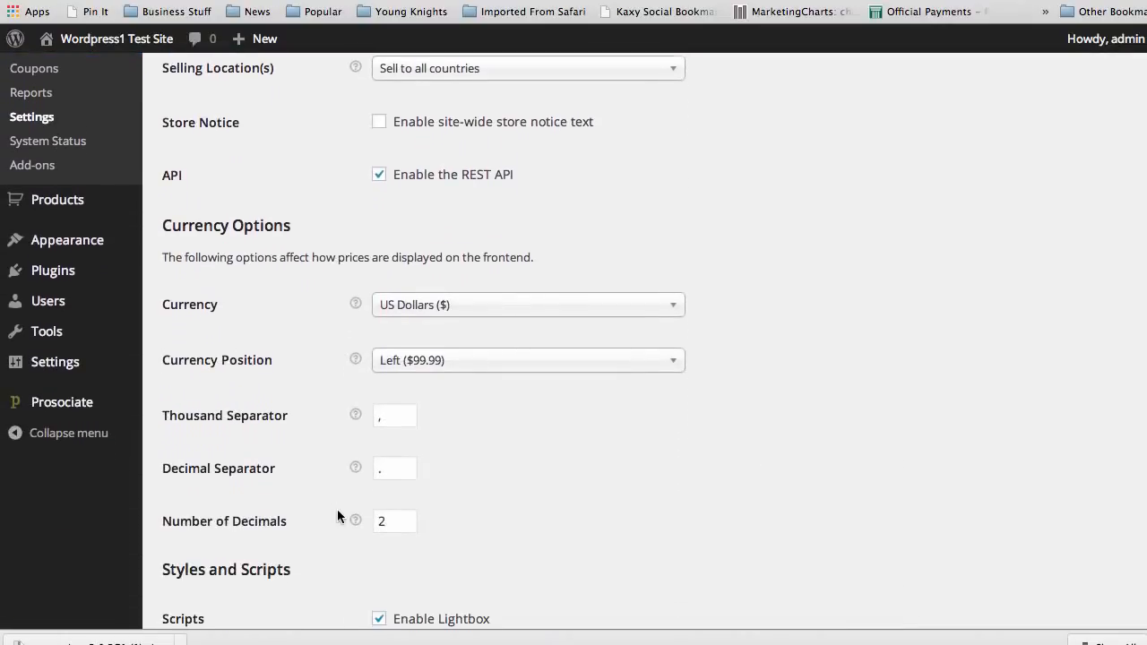
{"action": "mouse_move", "coordinate": [380, 360]}
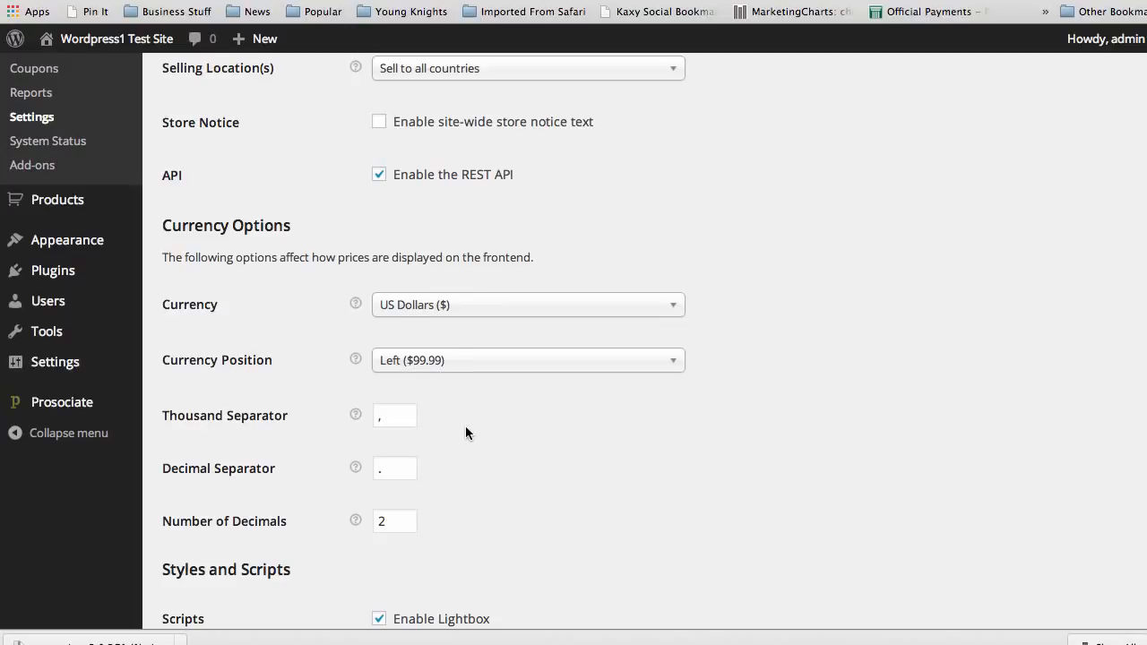
{"action": "scroll", "scroll_direction": "down", "scroll_amount": 3}
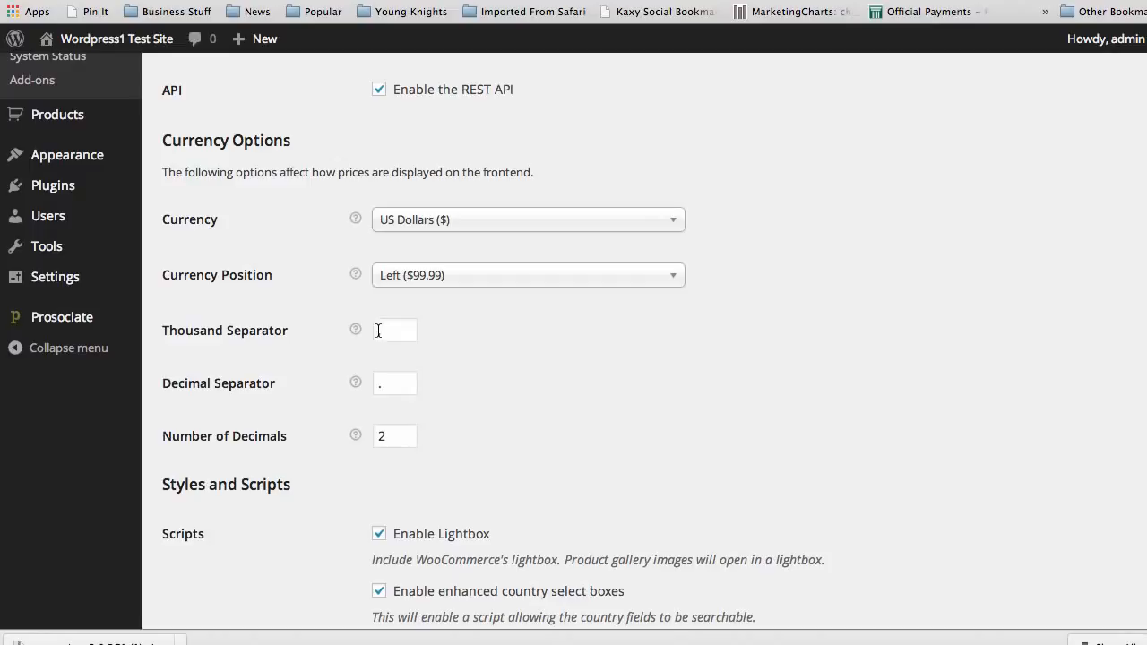
{"action": "type", "text": ","}
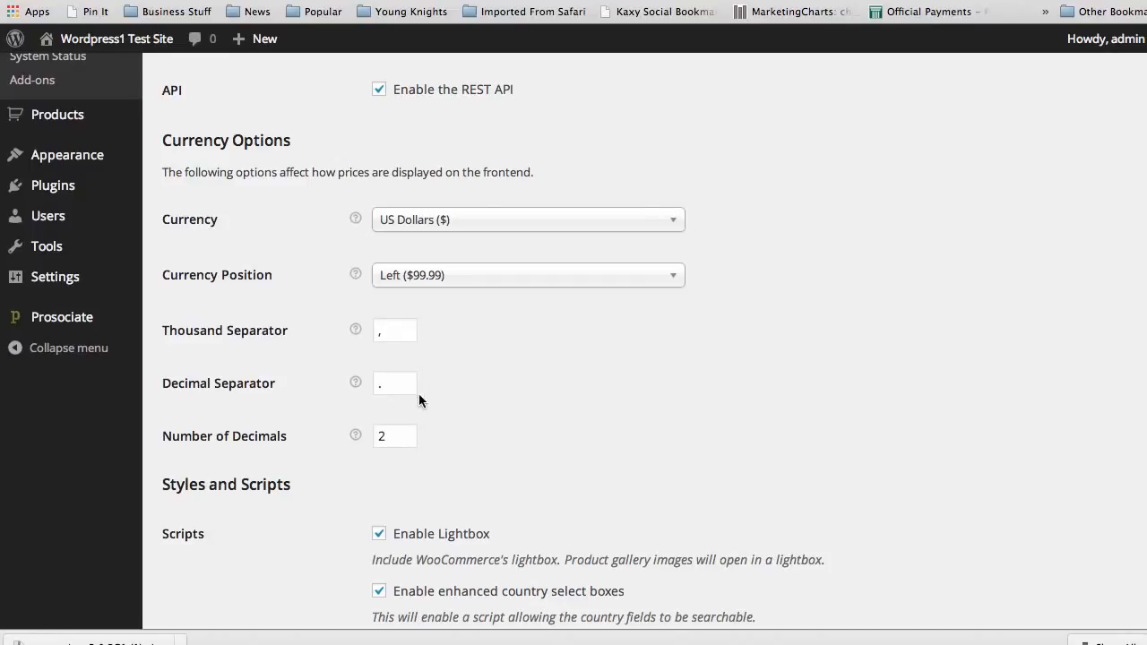
{"action": "mouse_move", "coordinate": [516, 387]}
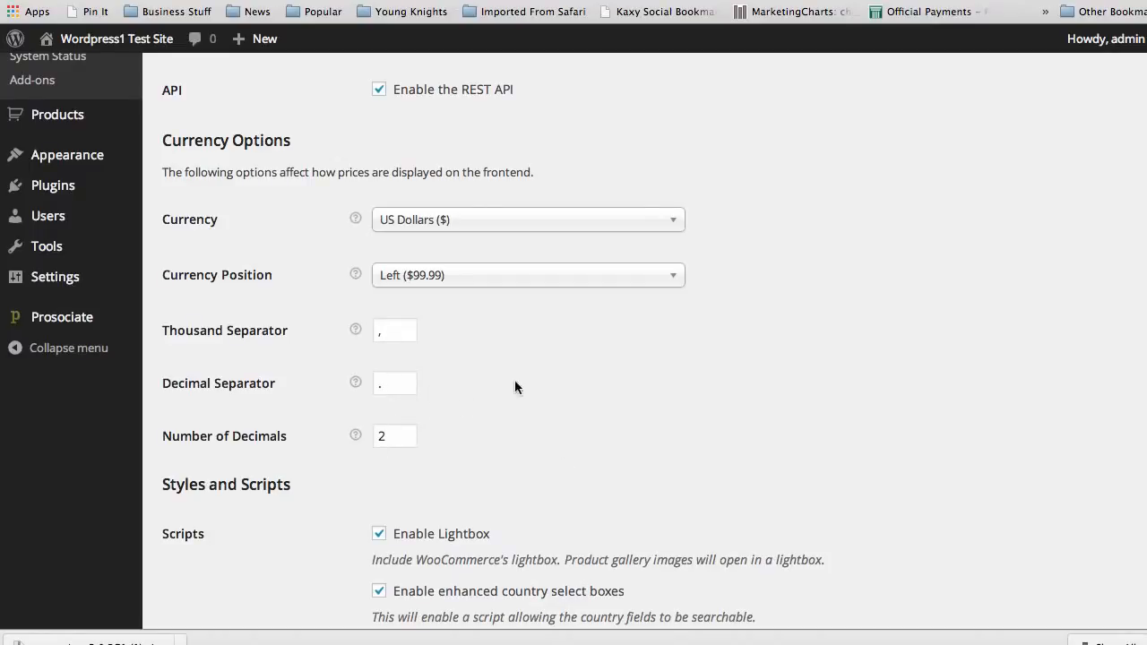
{"action": "mouse_move", "coordinate": [584, 396]}
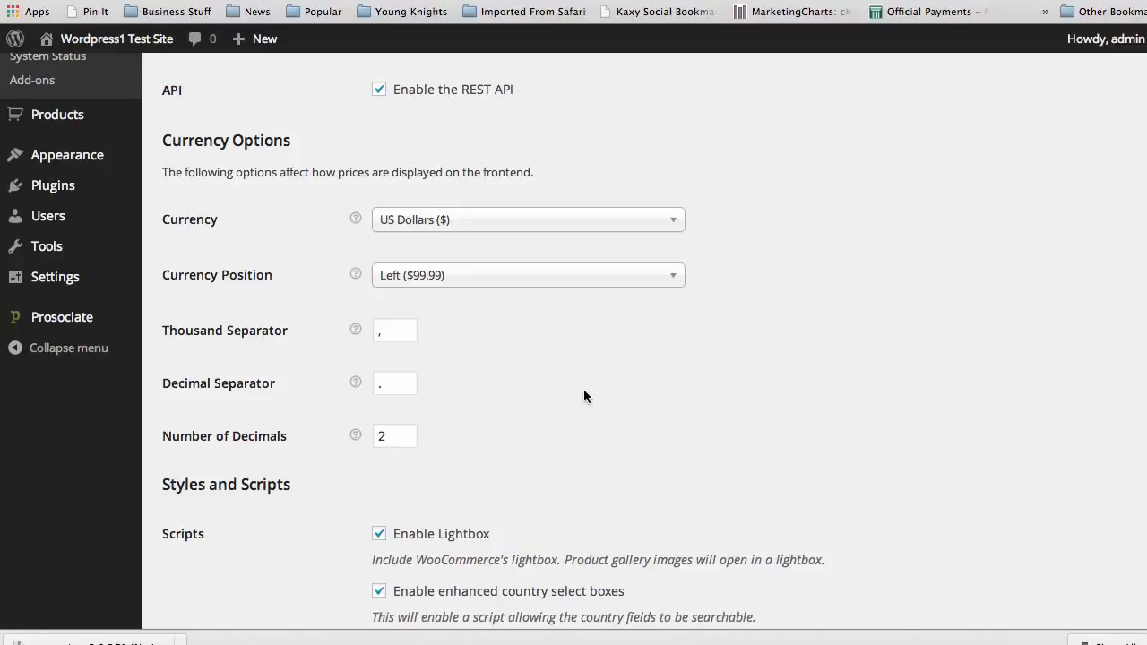
{"action": "mouse_move", "coordinate": [548, 399]}
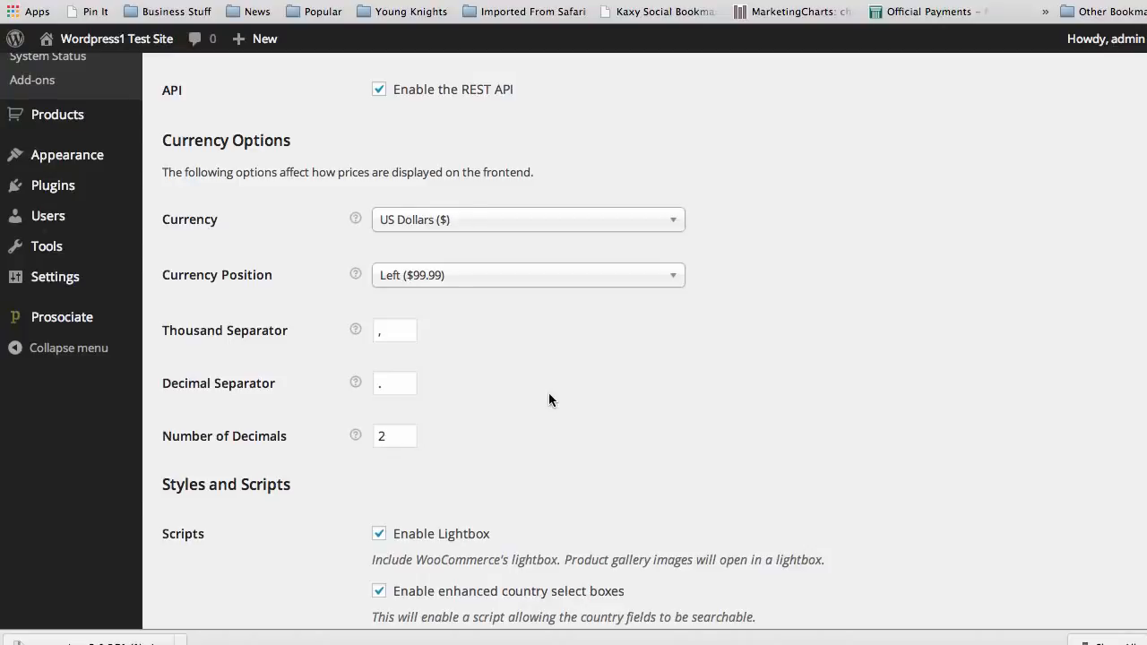
{"action": "mouse_move", "coordinate": [380, 495]}
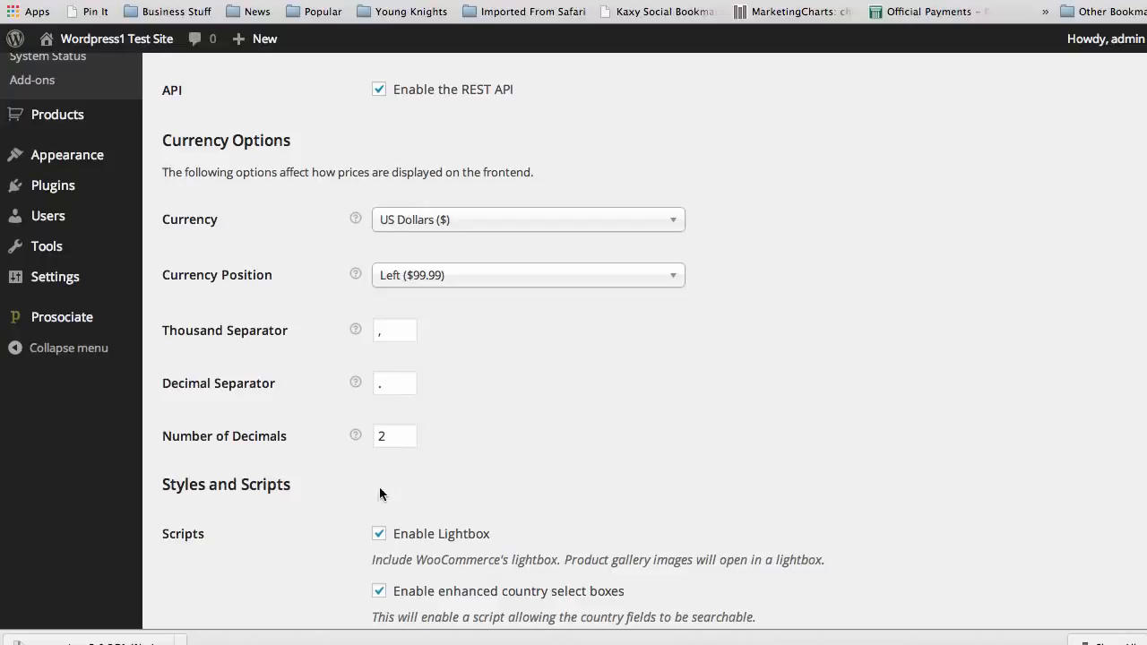
{"action": "mouse_move", "coordinate": [161, 518]}
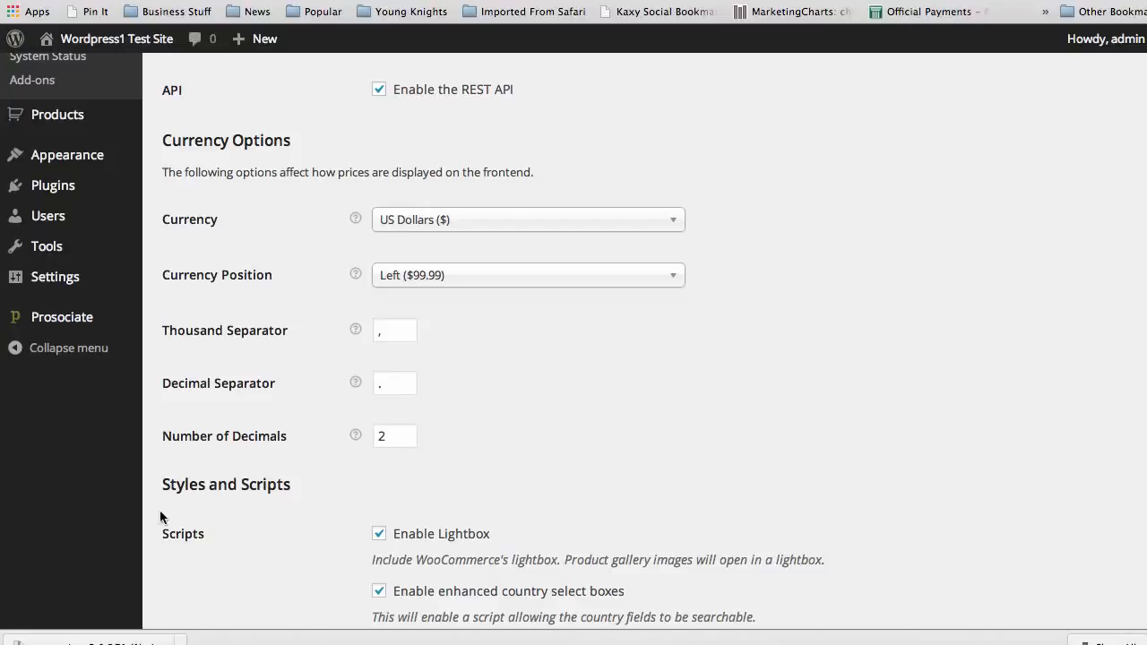
{"action": "mouse_move", "coordinate": [165, 323]}
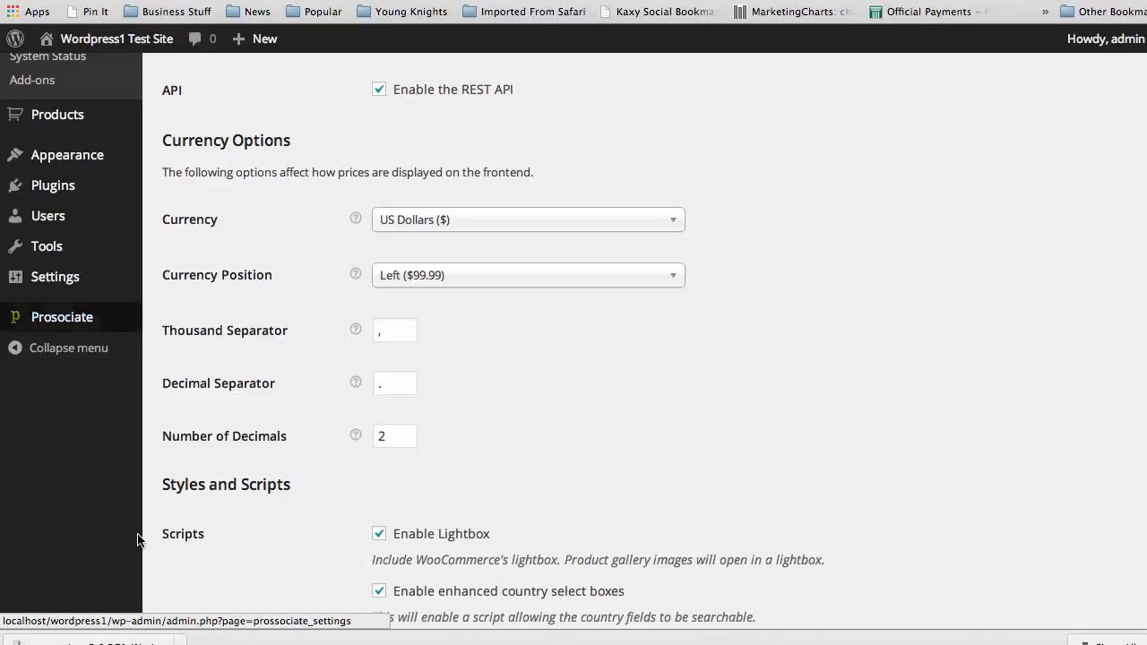
{"action": "mouse_move", "coordinate": [290, 338]}
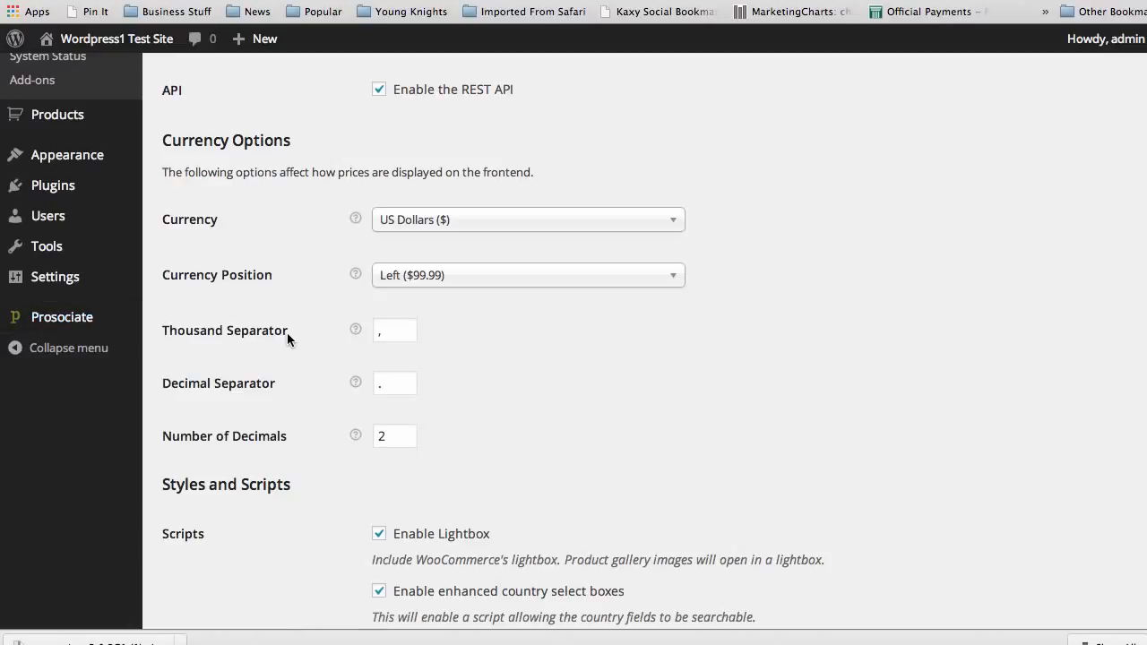
{"action": "mouse_move", "coordinate": [382, 491]}
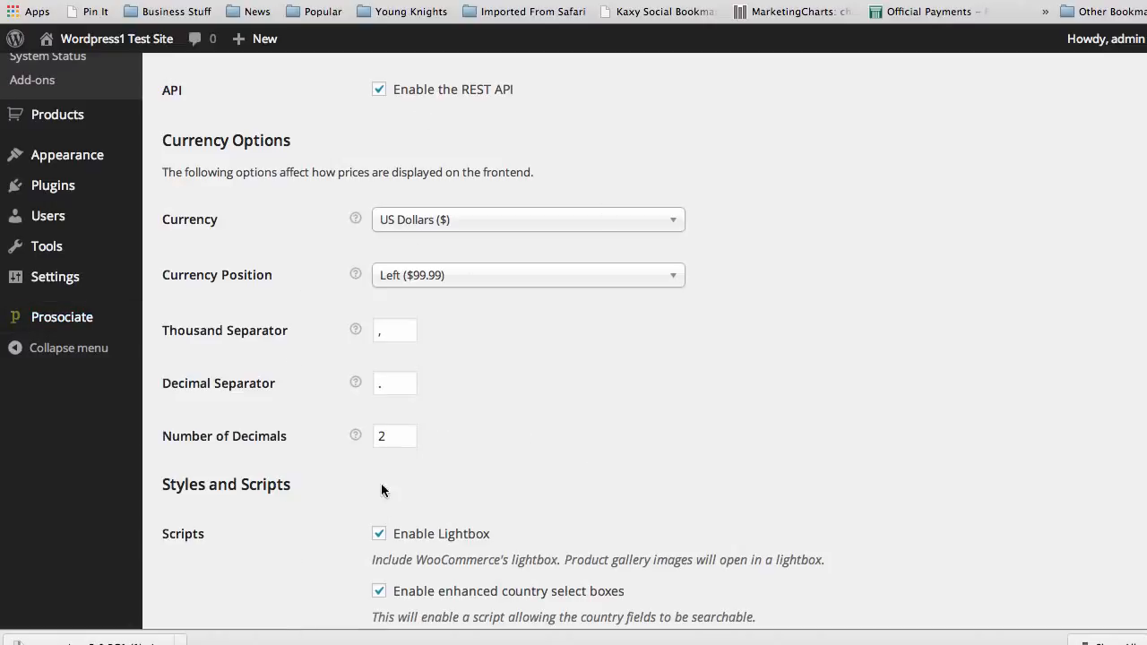
{"action": "mouse_move", "coordinate": [323, 512]}
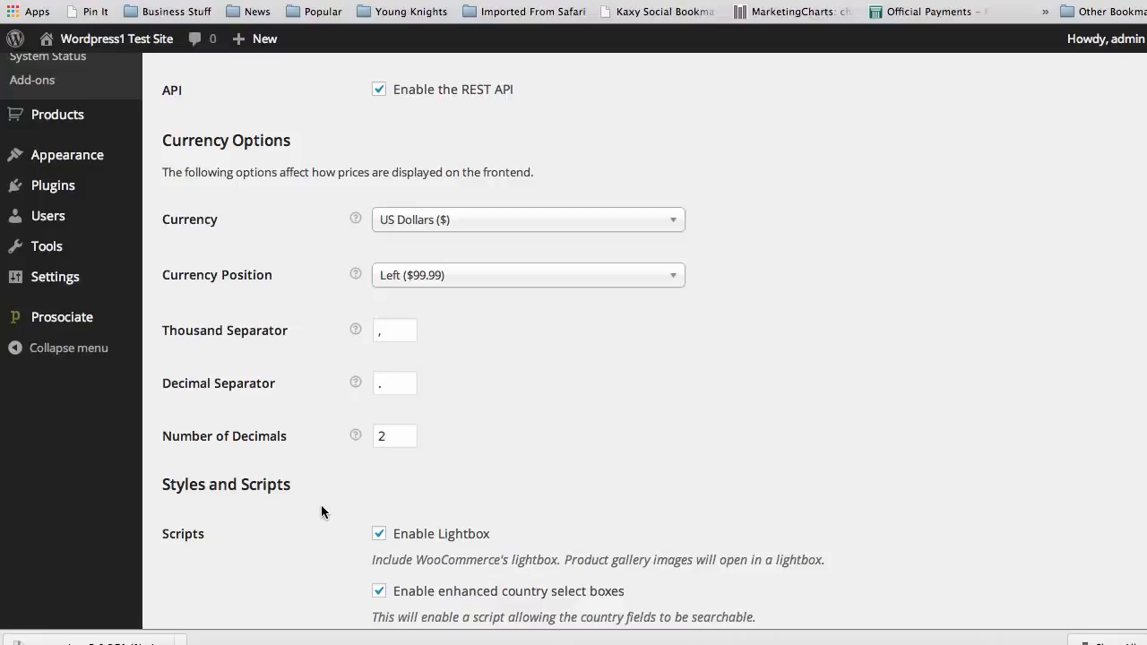
{"action": "mouse_move", "coordinate": [323, 498]}
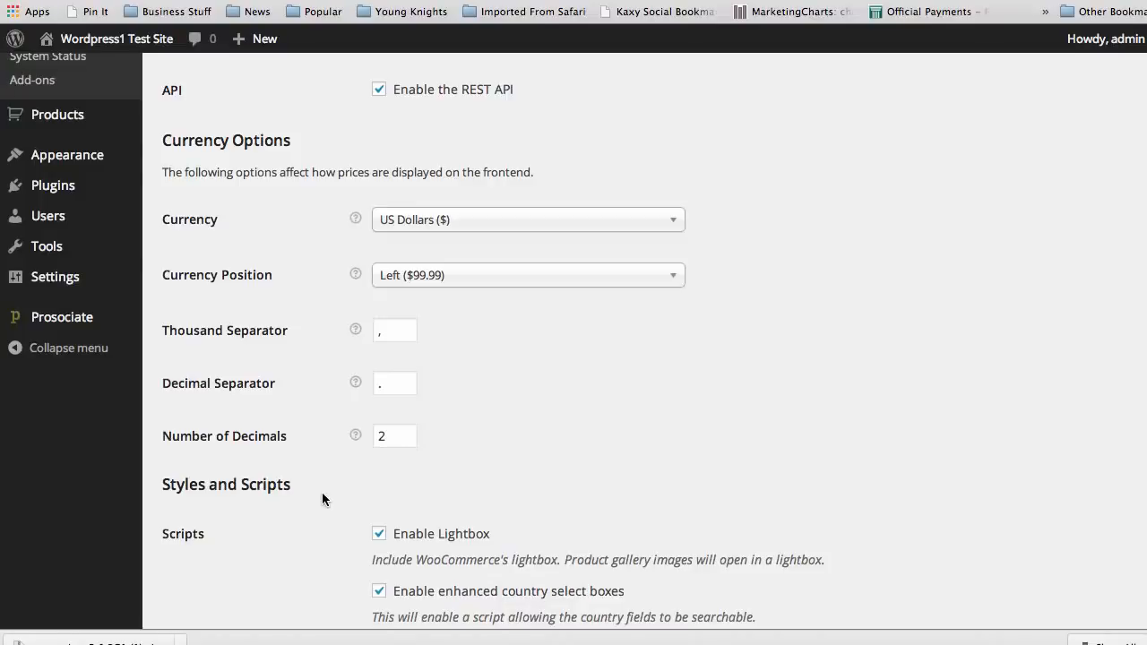
- Save the General settings again from the bottom of the tab
{"action": "scroll", "scroll_direction": "down", "scroll_amount": 3}
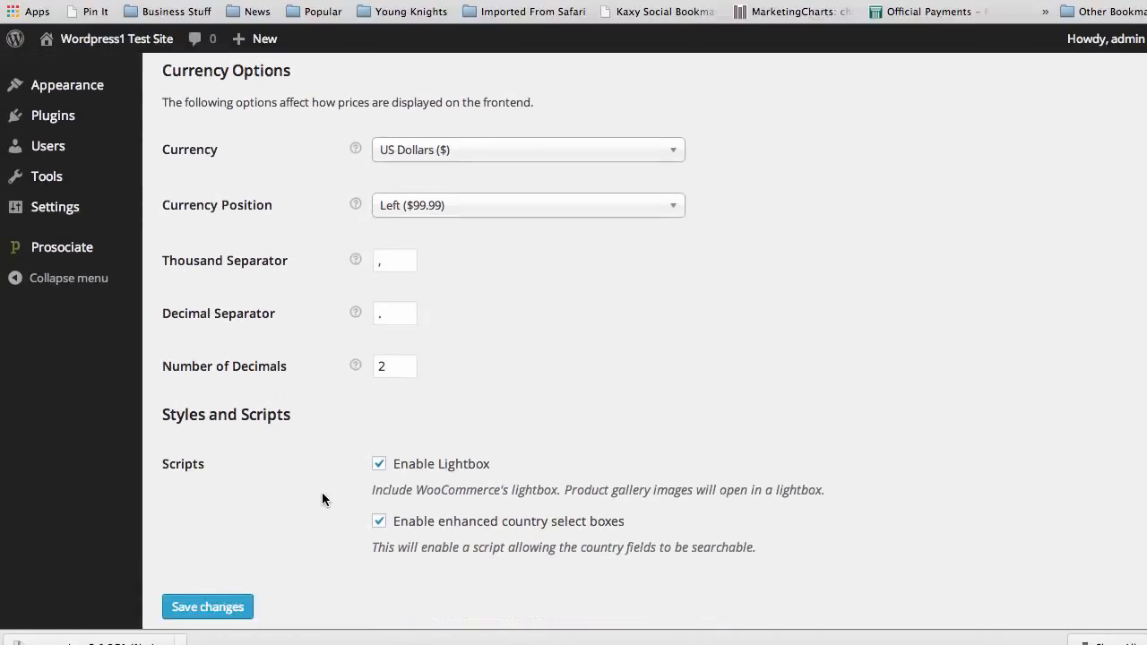
{"action": "scroll", "scroll_direction": "down", "scroll_amount": 3}
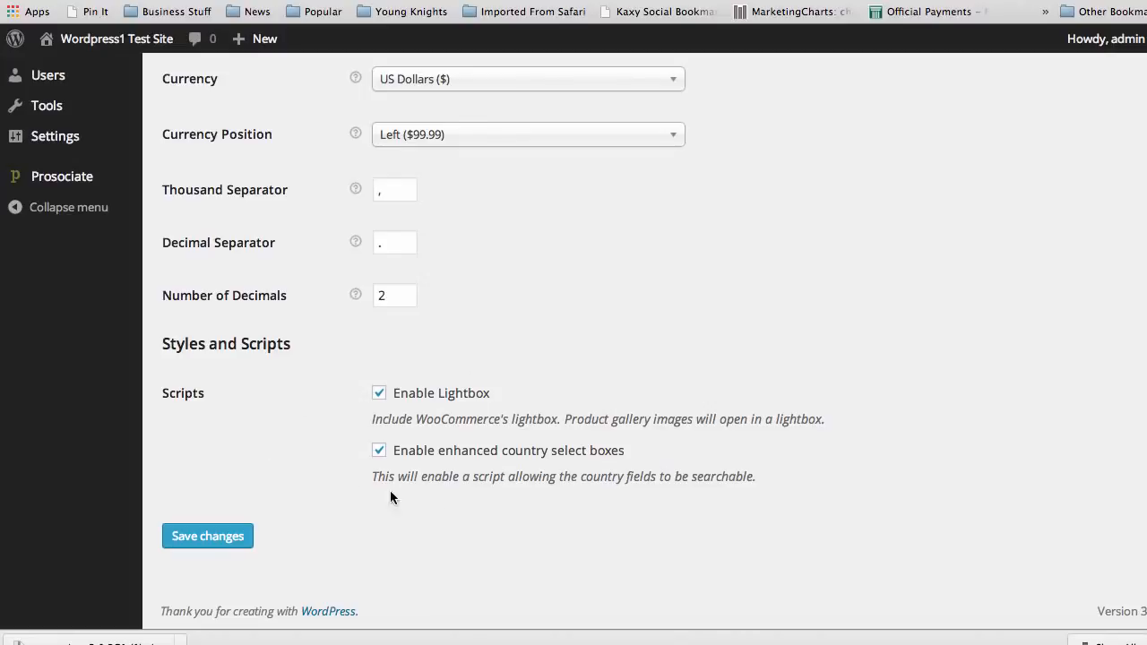
{"action": "mouse_move", "coordinate": [308, 445]}
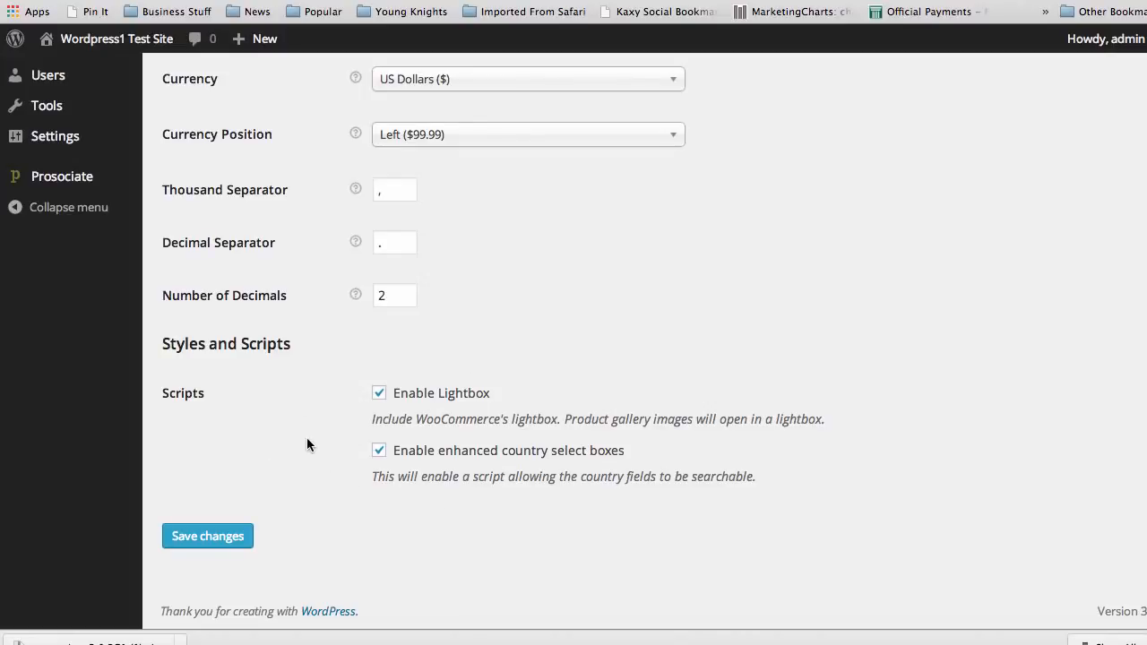
{"action": "mouse_move", "coordinate": [344, 494]}
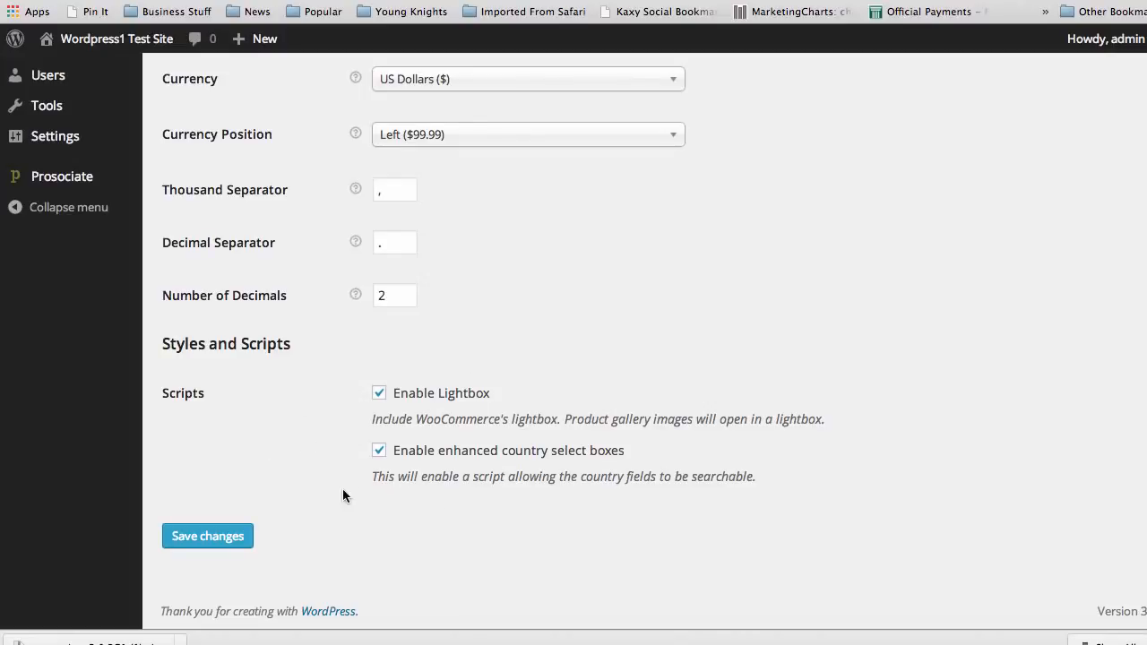
{"action": "mouse_move", "coordinate": [310, 474]}
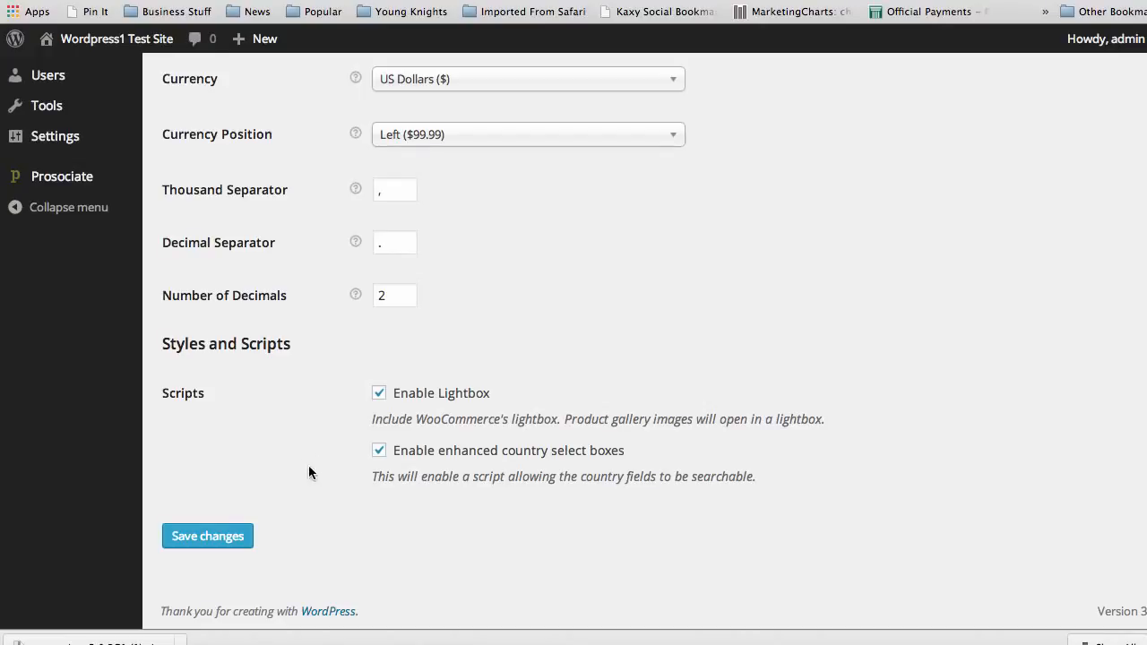
{"action": "mouse_move", "coordinate": [316, 426]}
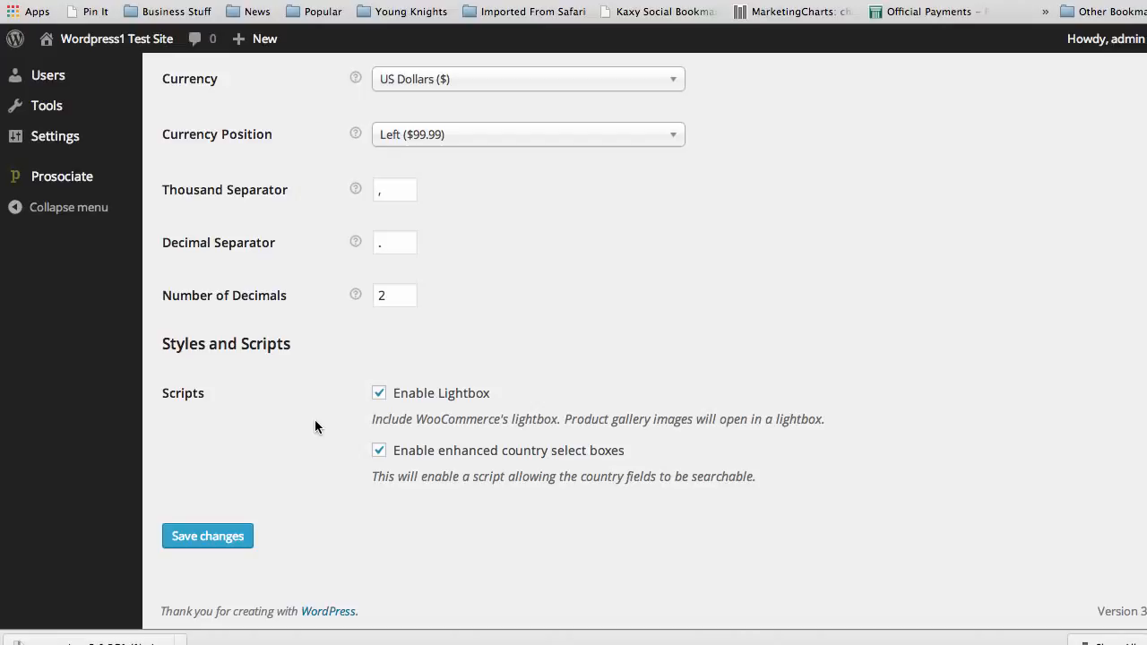
{"action": "left_click", "coordinate": [208, 534]}
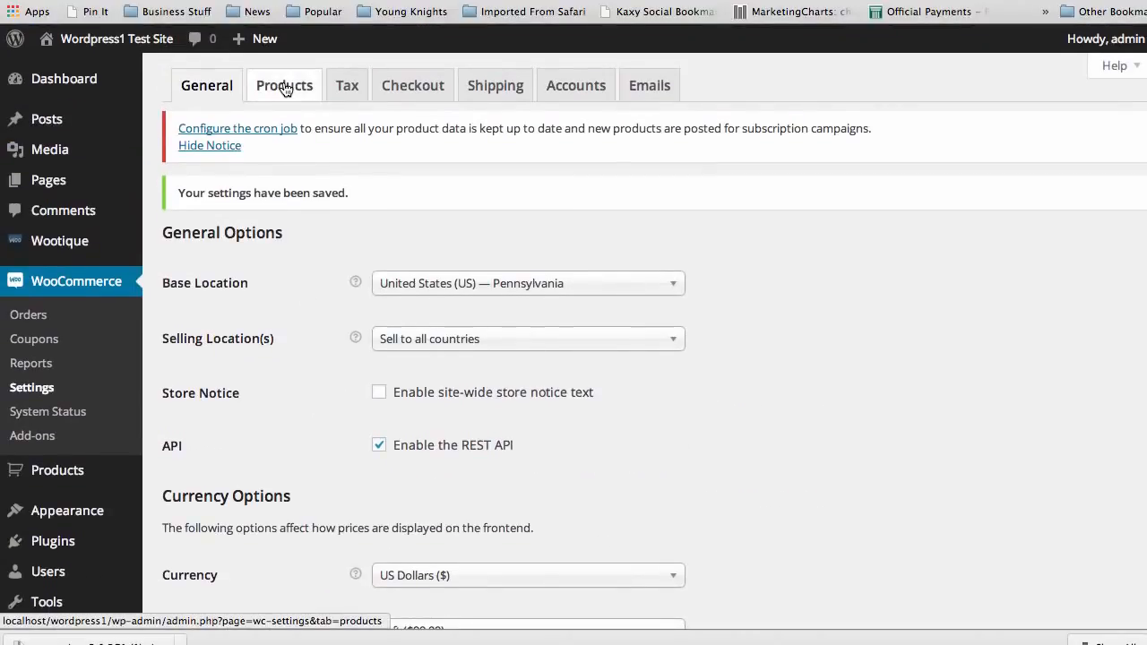
- Switch to the Products settings and review the Product Listings options with Shop as archive page
{"action": "left_click", "coordinate": [283, 86]}
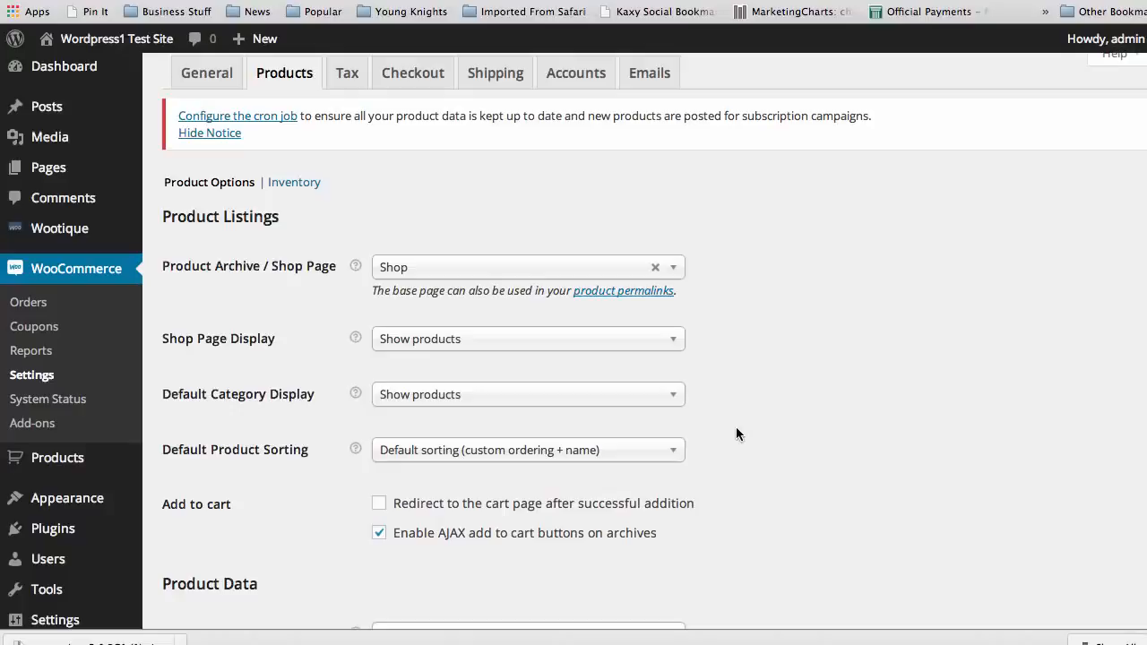
{"action": "mouse_move", "coordinate": [753, 387]}
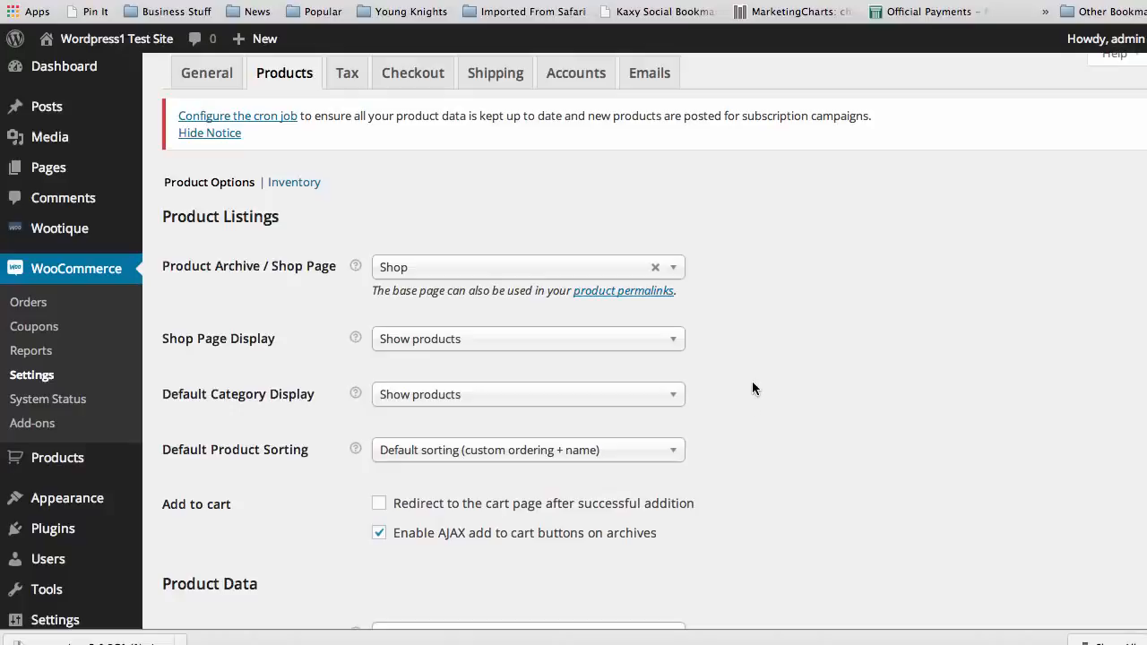
{"action": "mouse_move", "coordinate": [731, 320]}
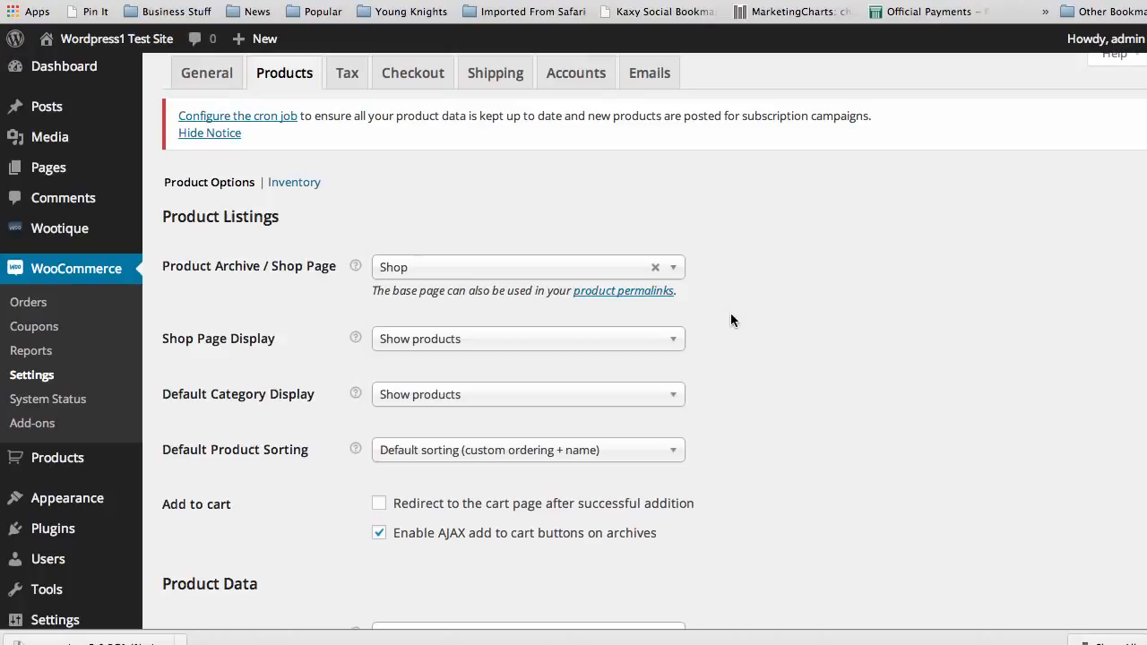
{"action": "mouse_move", "coordinate": [686, 276]}
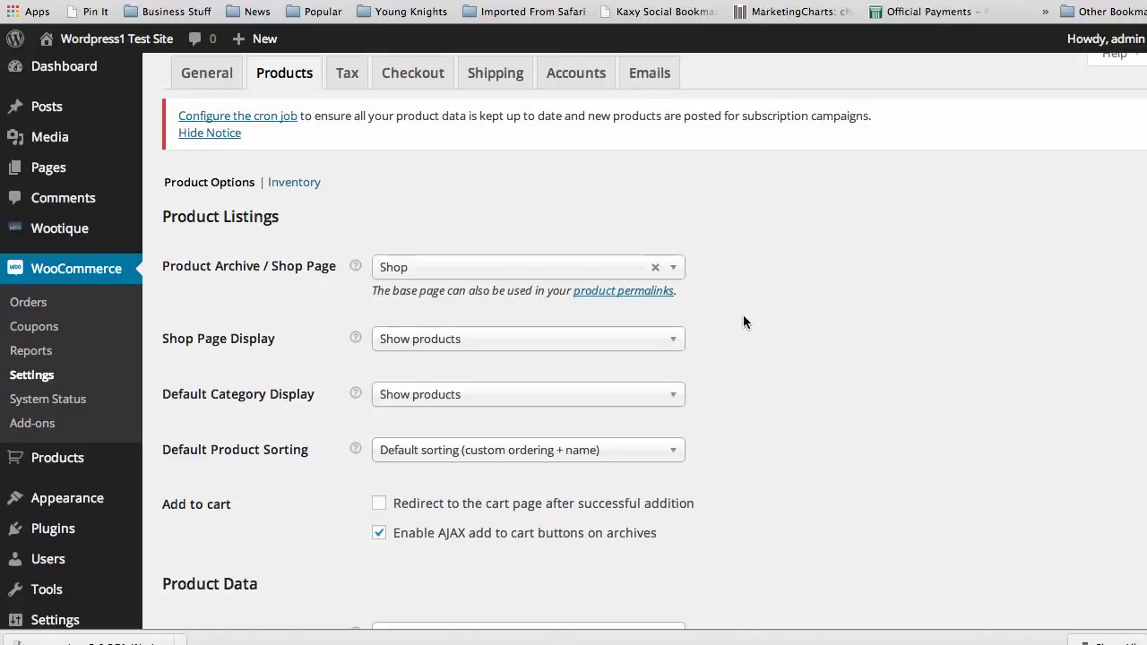
{"action": "mouse_move", "coordinate": [652, 347]}
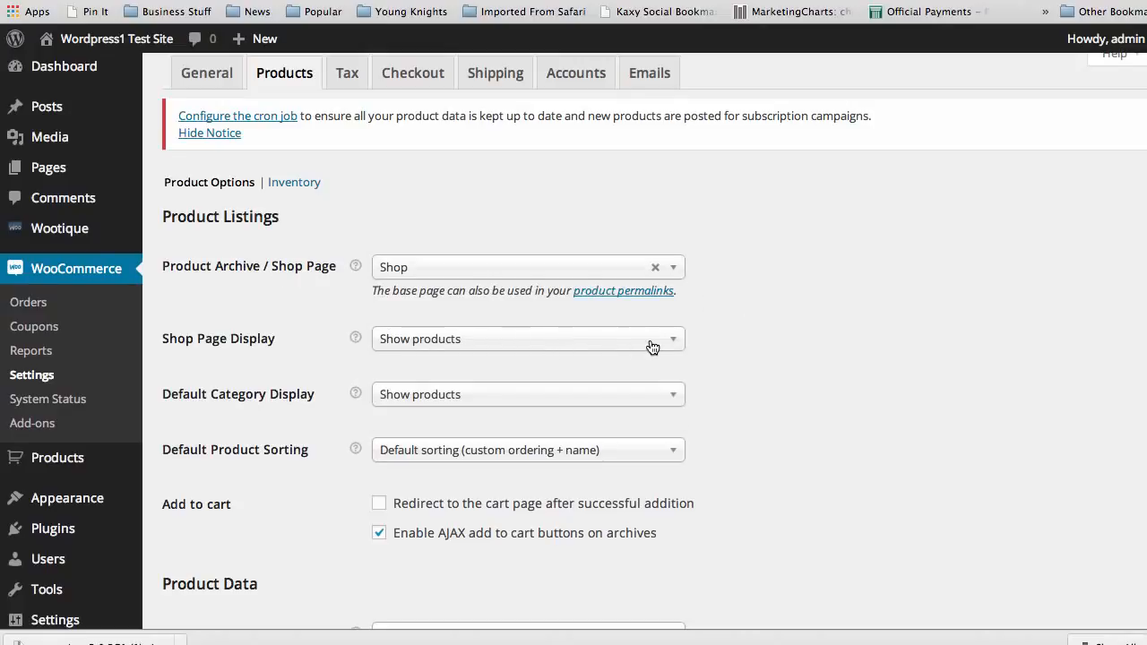
{"action": "left_click", "coordinate": [527, 338]}
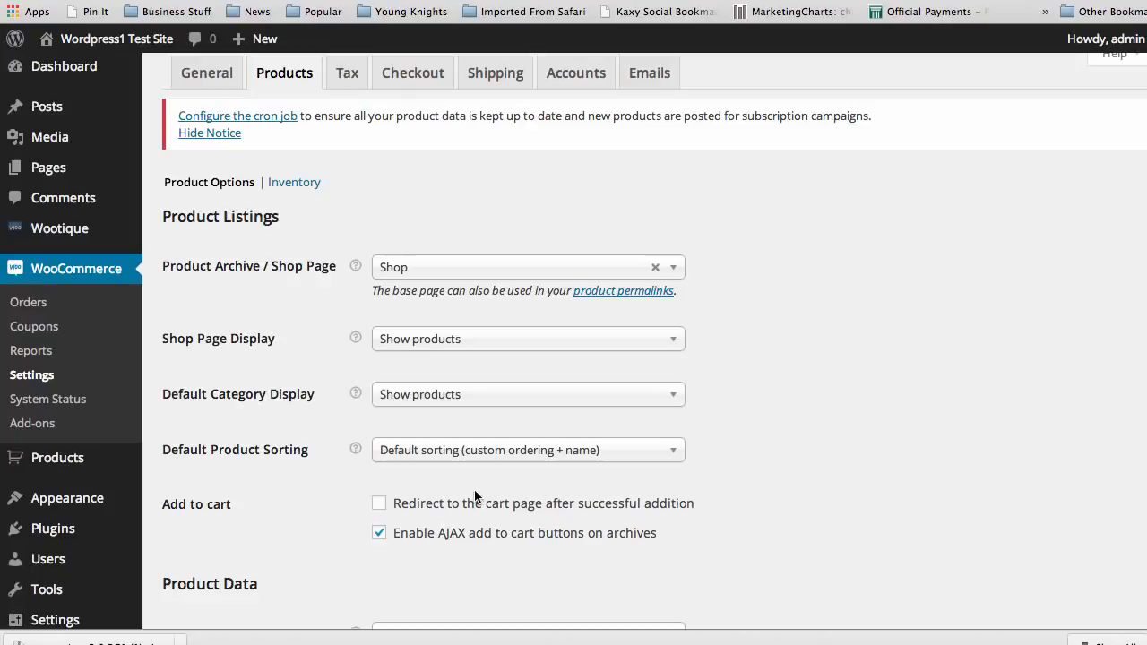
{"action": "mouse_move", "coordinate": [308, 432]}
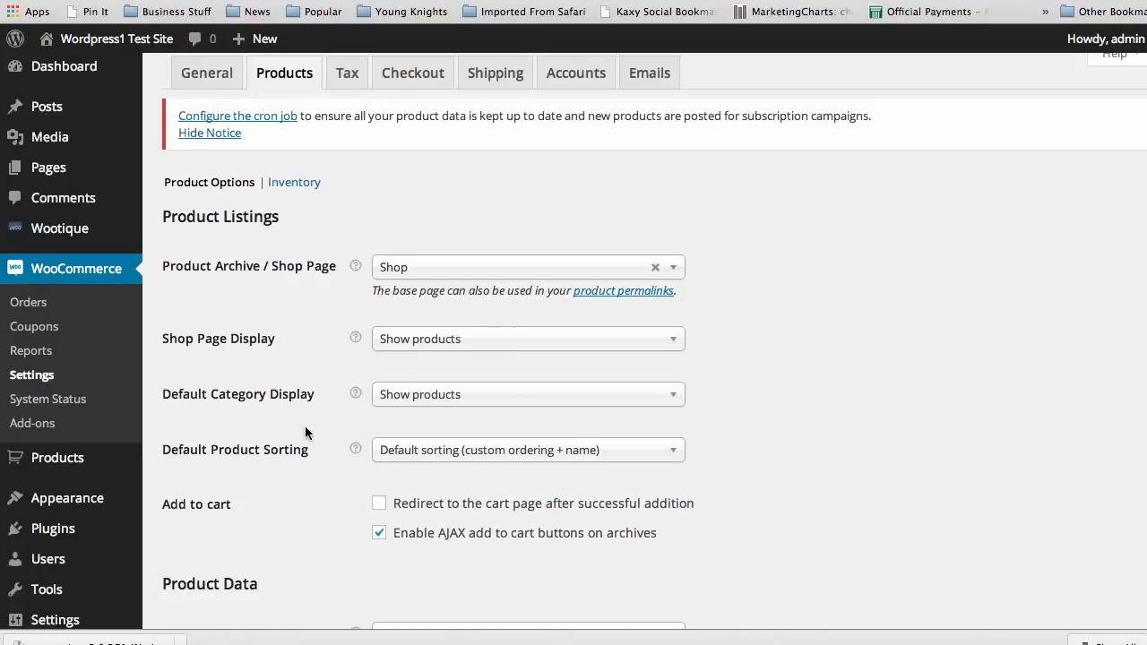
{"action": "mouse_move", "coordinate": [526, 265]}
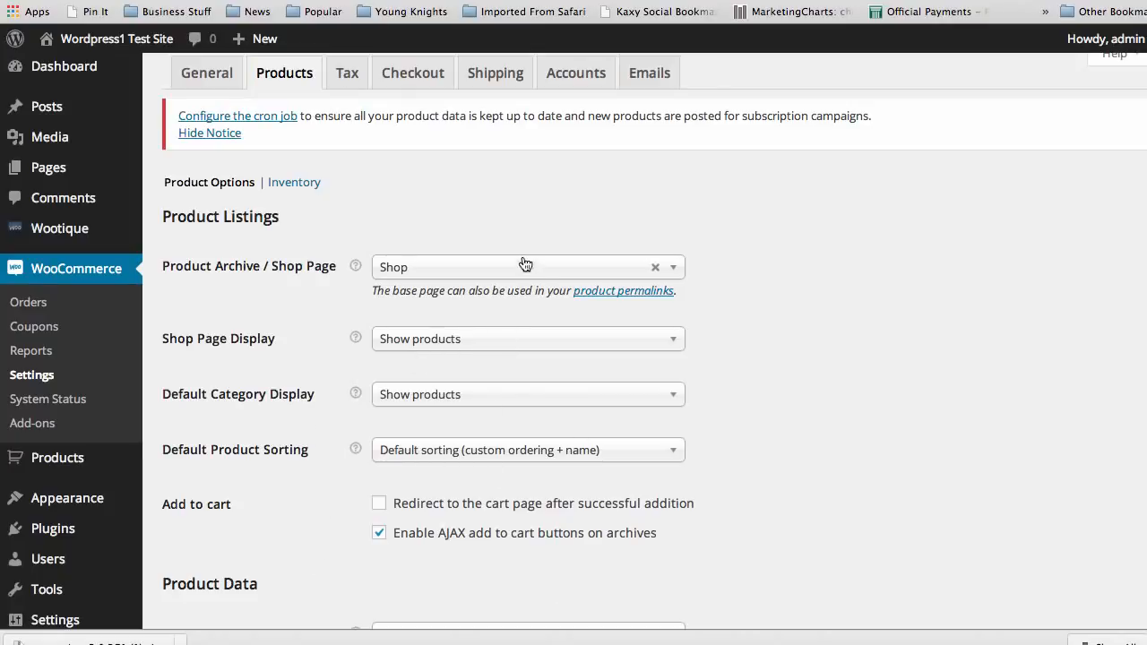
{"action": "mouse_move", "coordinate": [309, 470]}
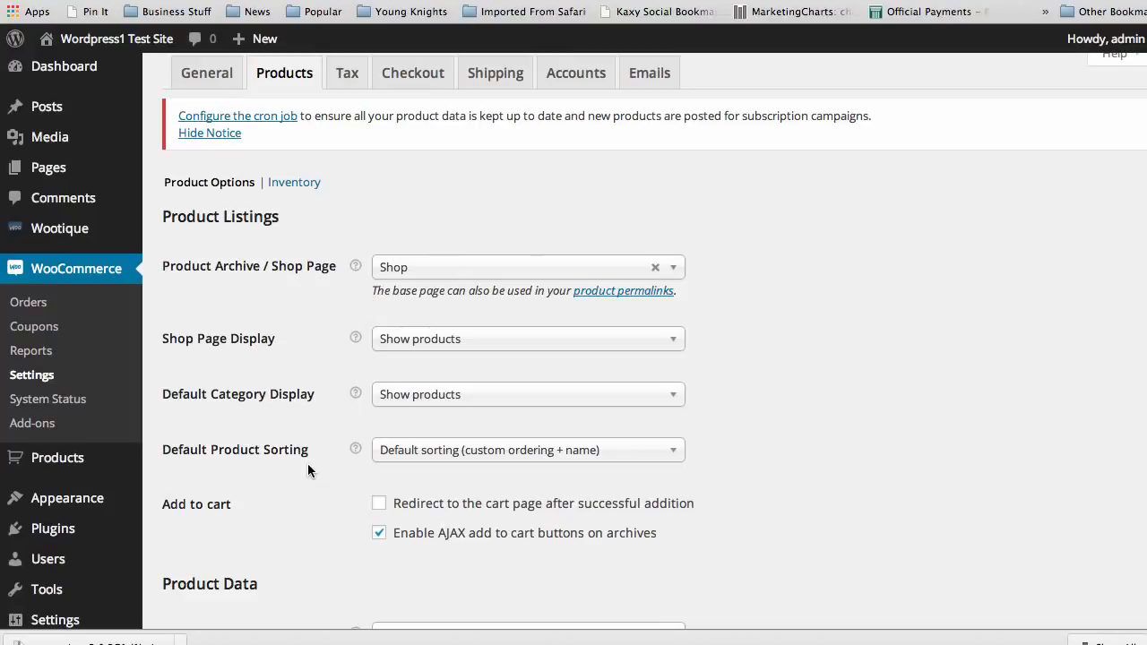
{"action": "mouse_move", "coordinate": [303, 456]}
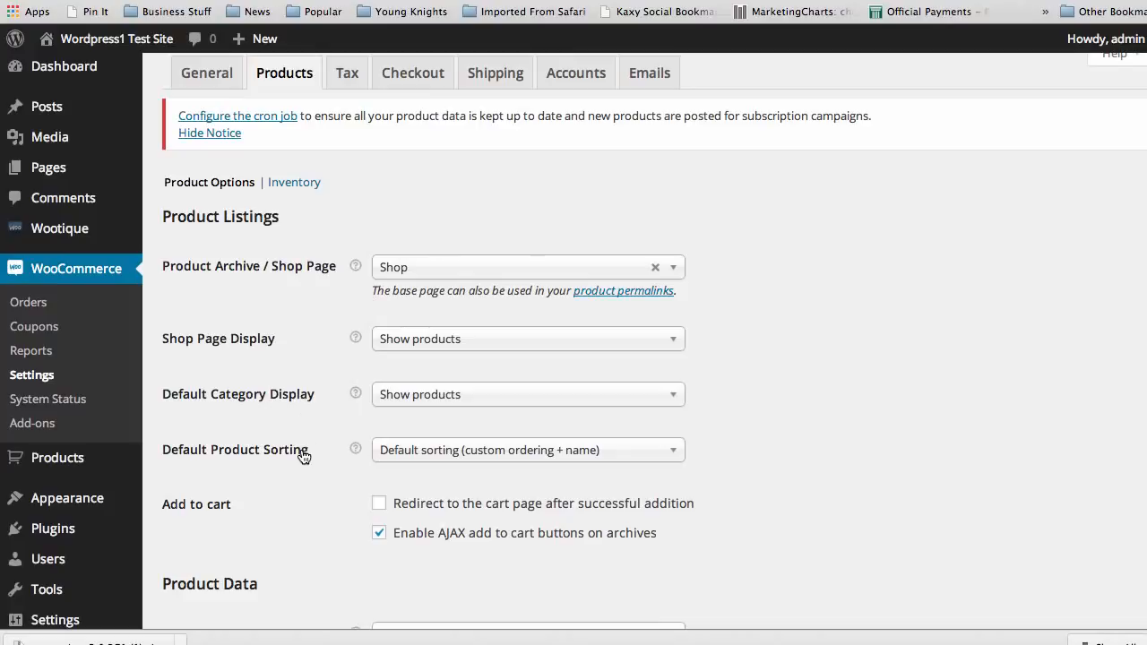
{"action": "mouse_move", "coordinate": [293, 291]}
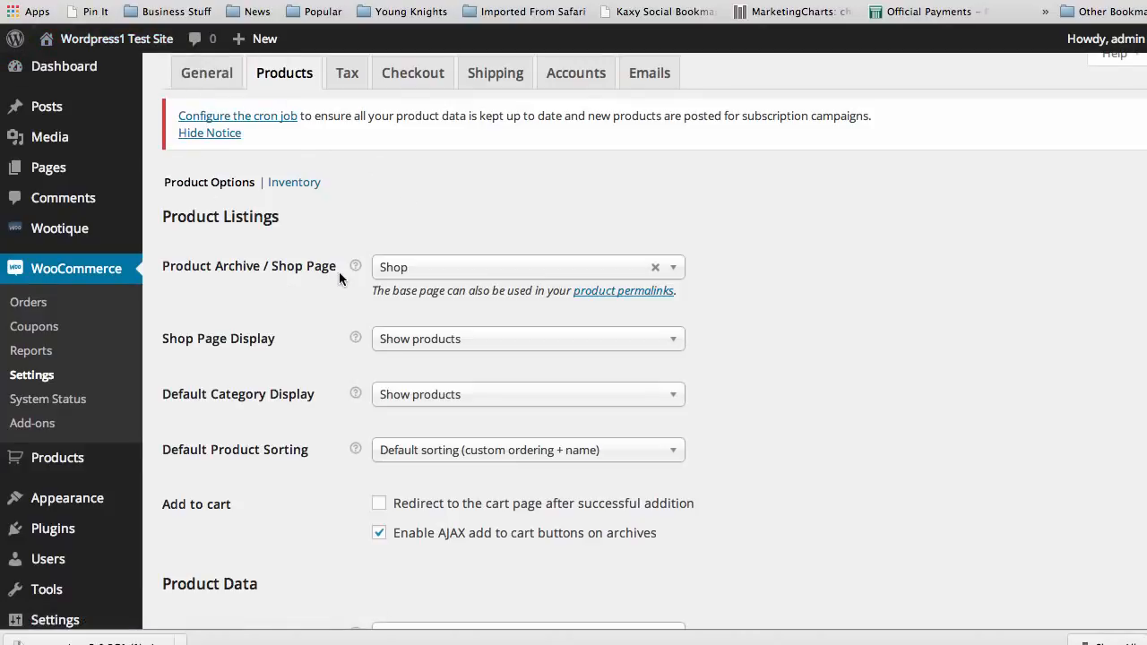
{"action": "scroll", "scroll_direction": "down", "scroll_amount": 3}
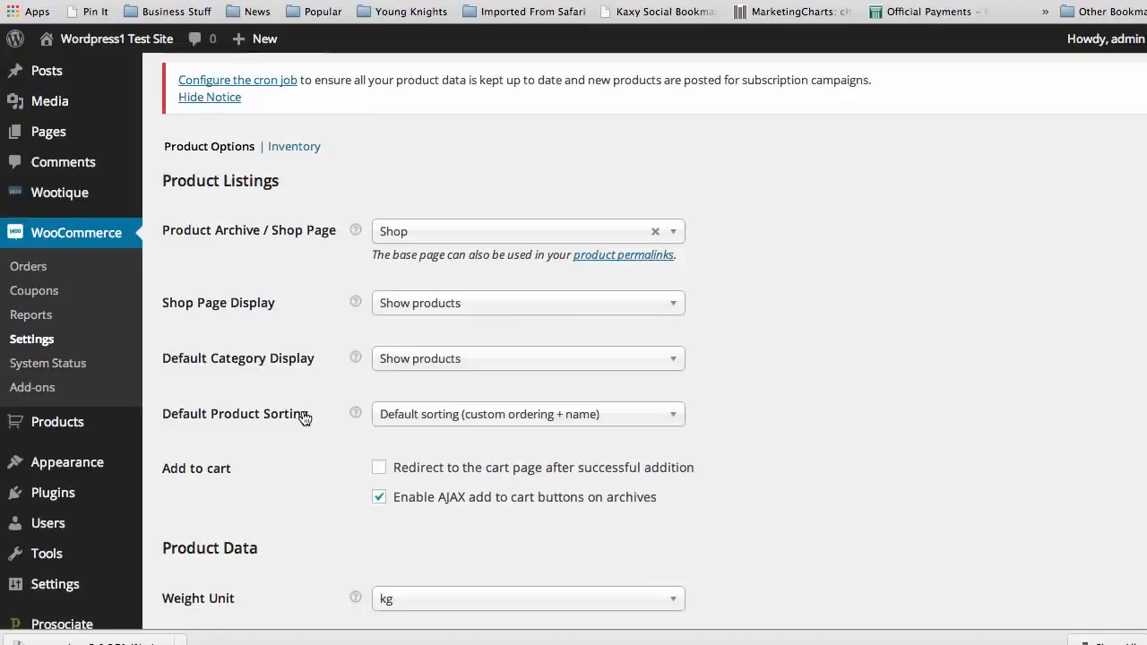
{"action": "scroll", "scroll_direction": "down", "scroll_amount": 3}
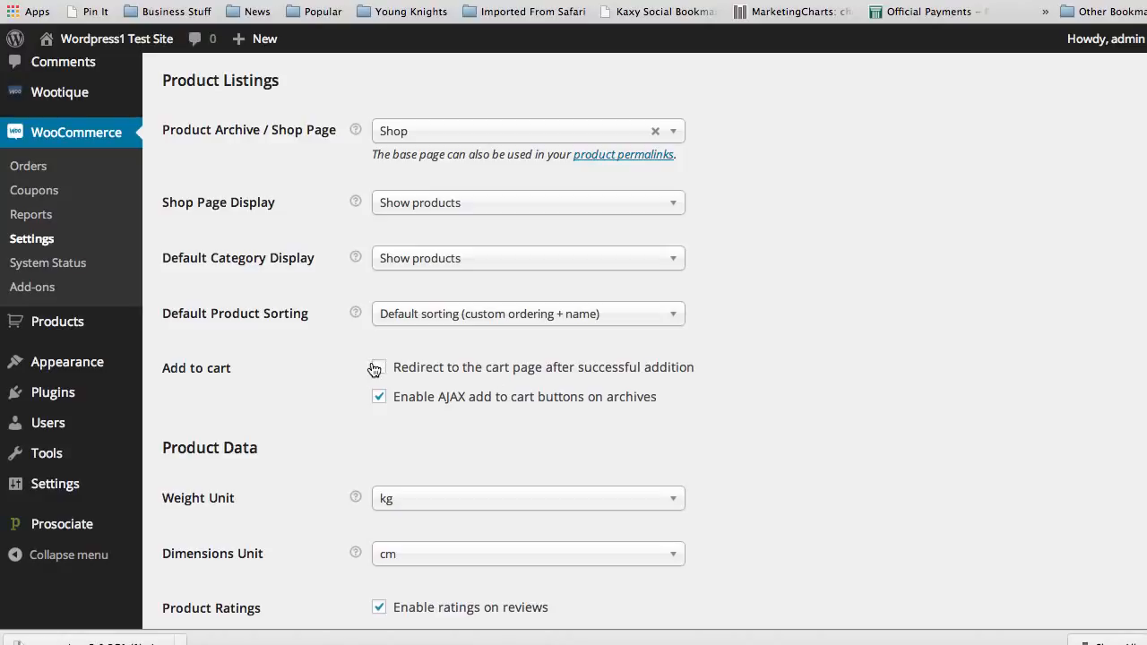
{"action": "left_click", "coordinate": [378, 365]}
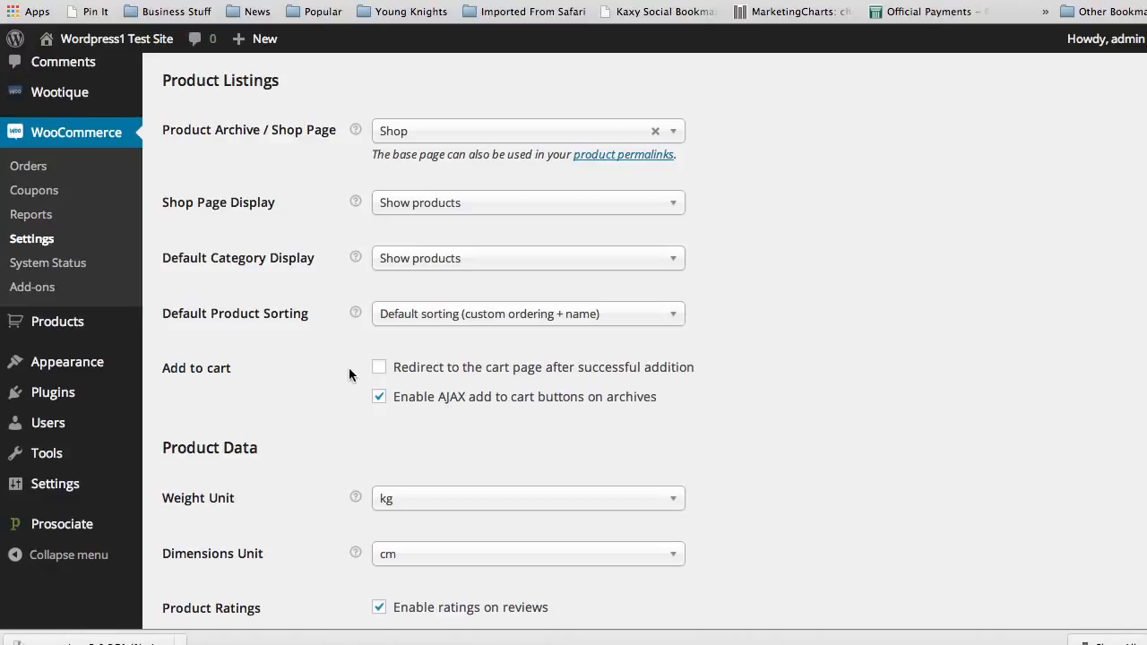
{"action": "mouse_move", "coordinate": [337, 380]}
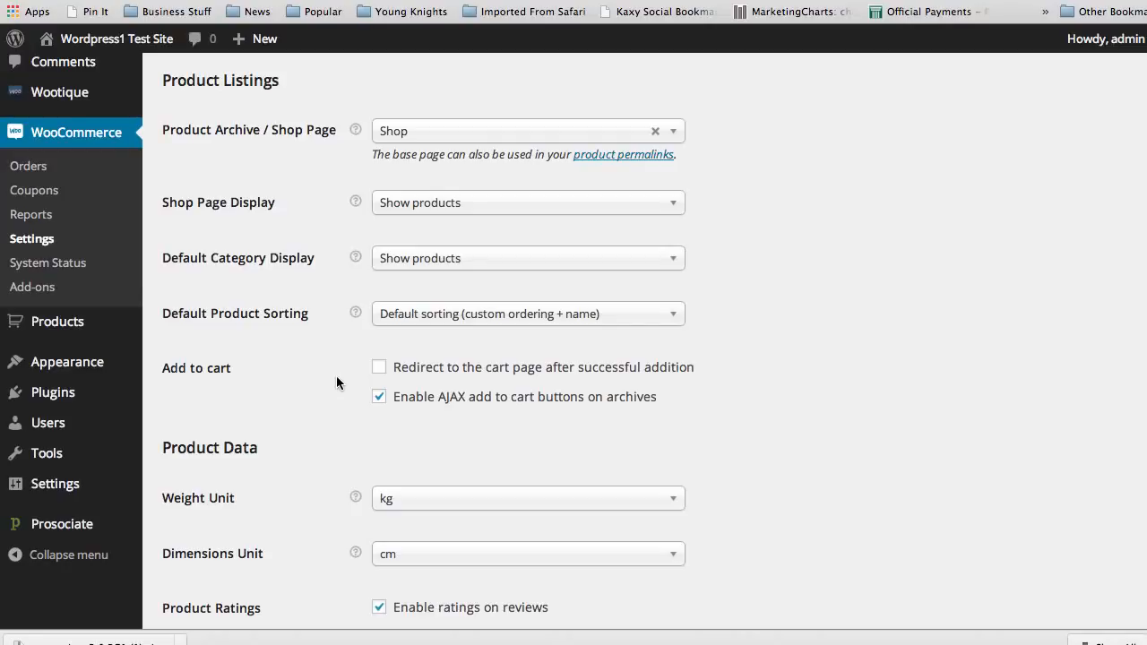
{"action": "mouse_move", "coordinate": [380, 344]}
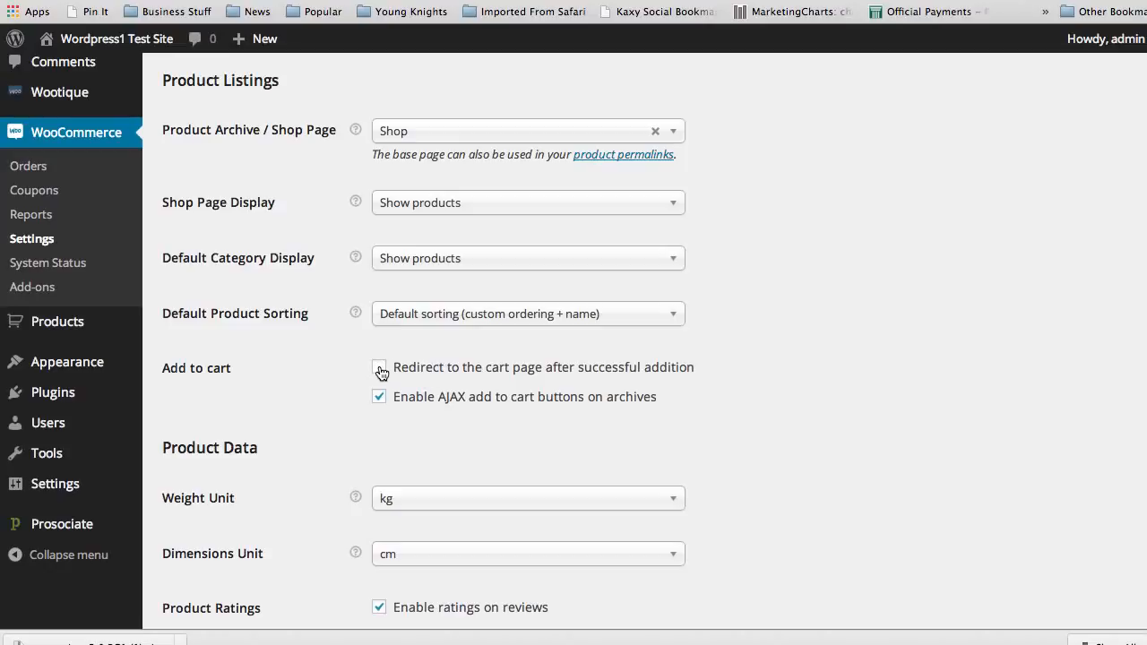
{"action": "left_click", "coordinate": [378, 367]}
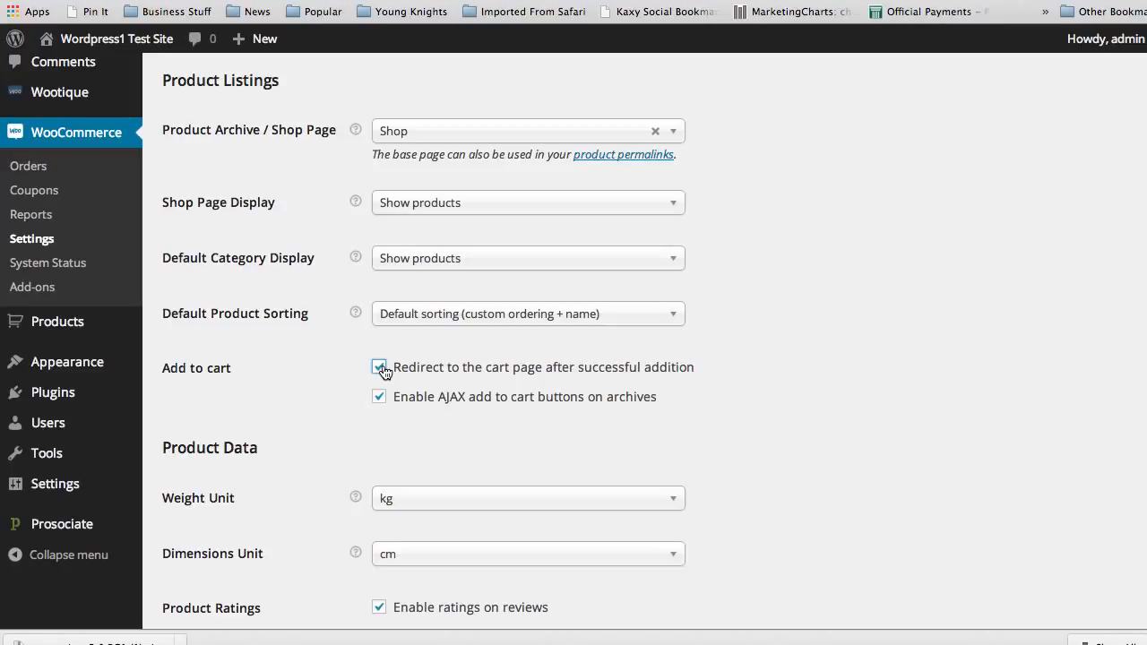
{"action": "left_click", "coordinate": [378, 366]}
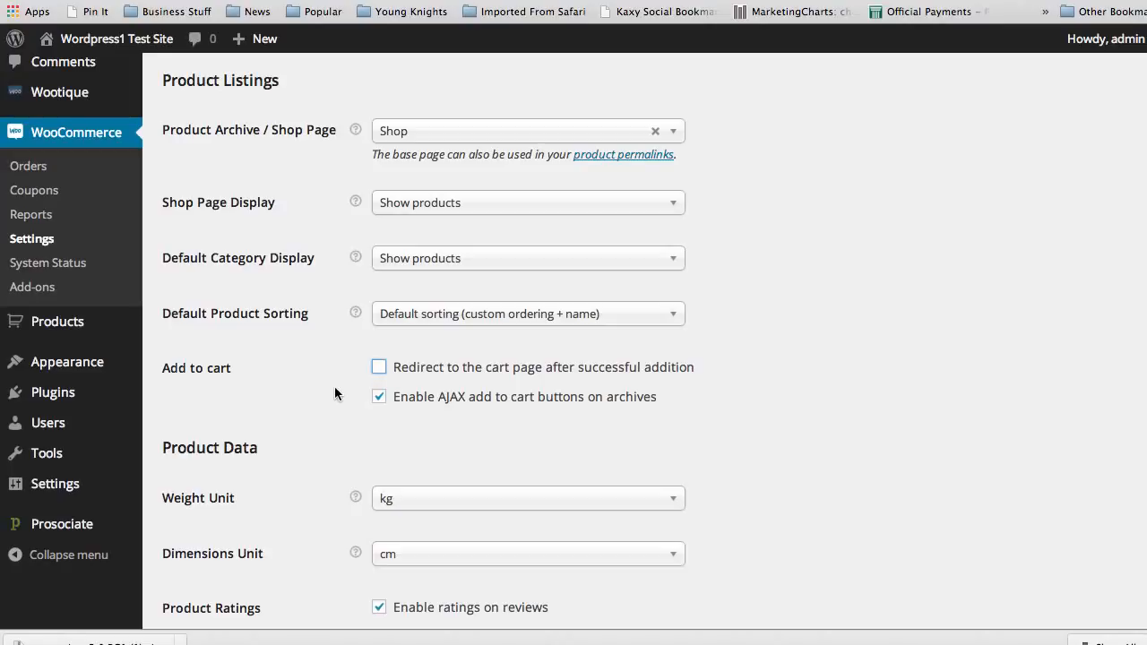
- Set the product Weight Unit to lbs and the Dimensions Unit to in
{"action": "scroll", "scroll_direction": "down", "scroll_amount": 3}
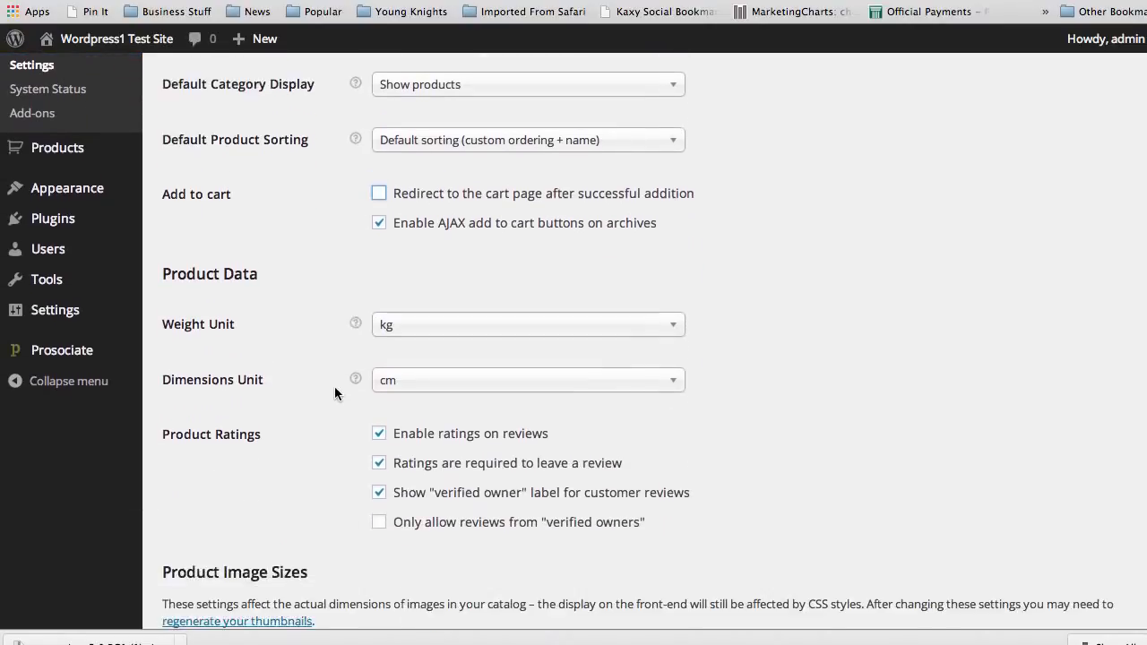
{"action": "scroll", "scroll_direction": "down", "scroll_amount": 3}
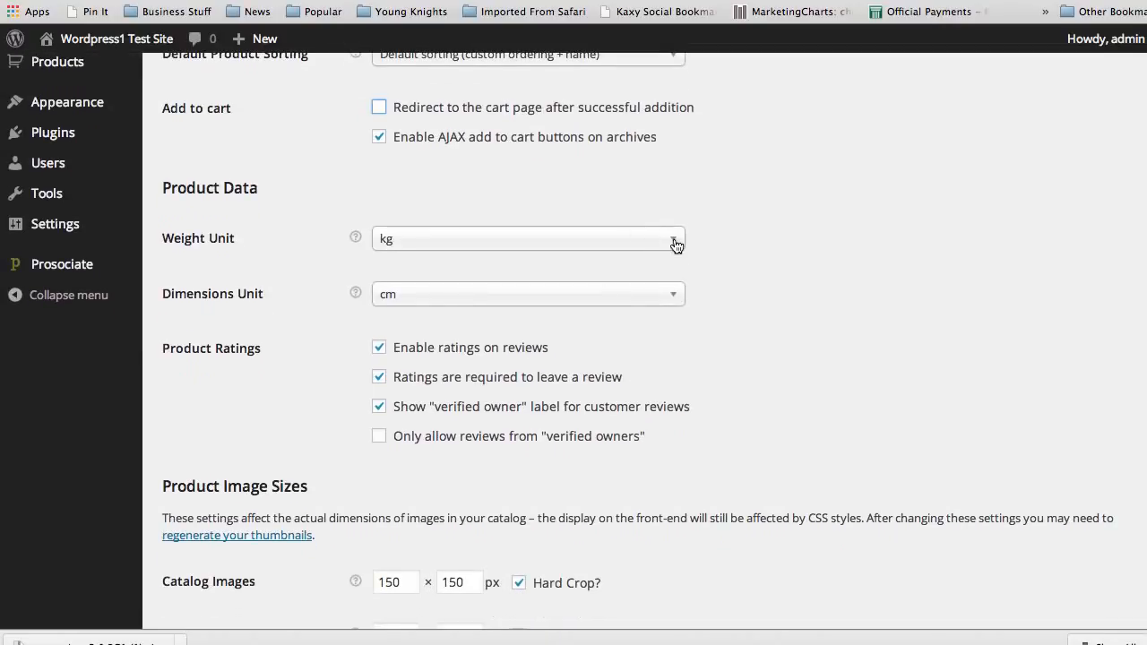
{"action": "left_click", "coordinate": [527, 238]}
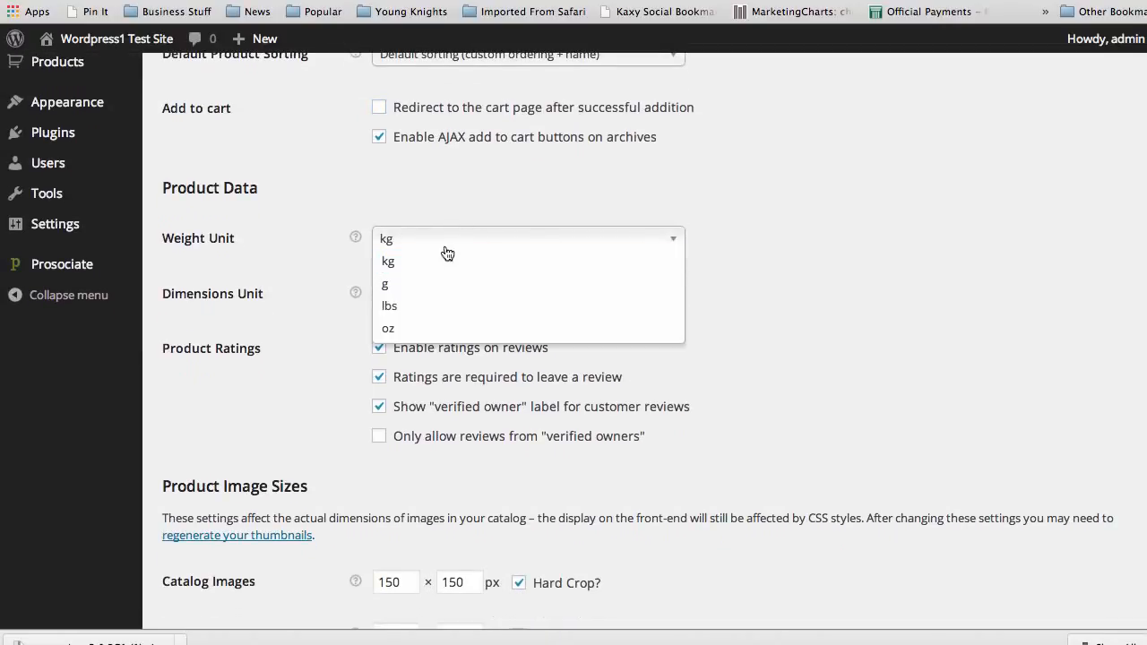
{"action": "mouse_move", "coordinate": [426, 304]}
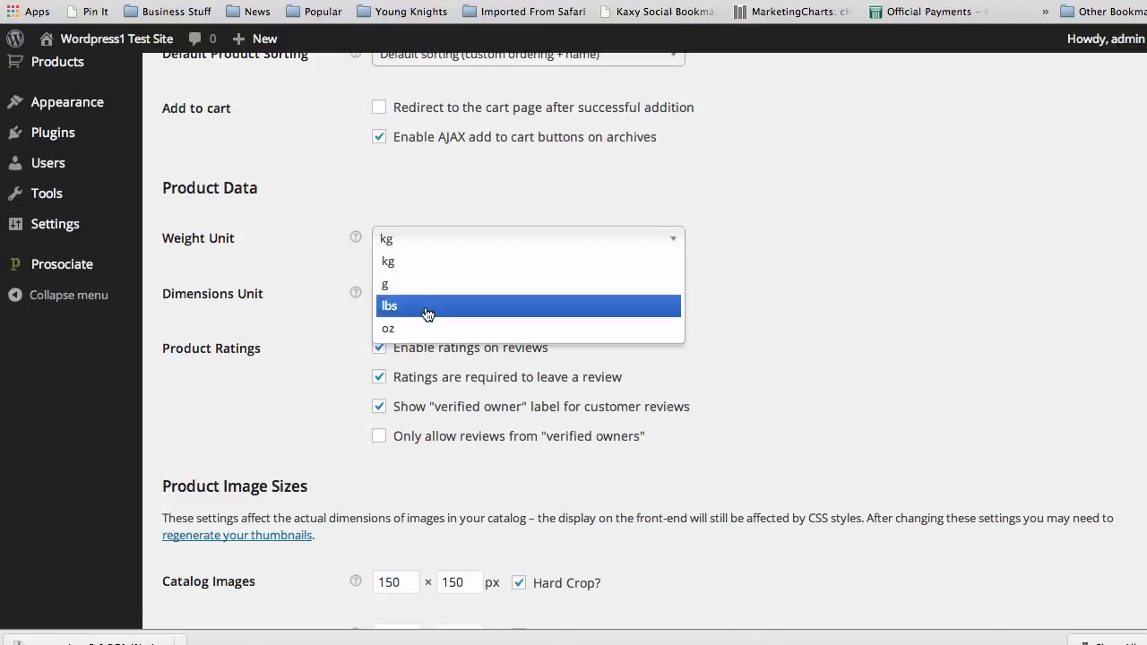
{"action": "left_click", "coordinate": [389, 305]}
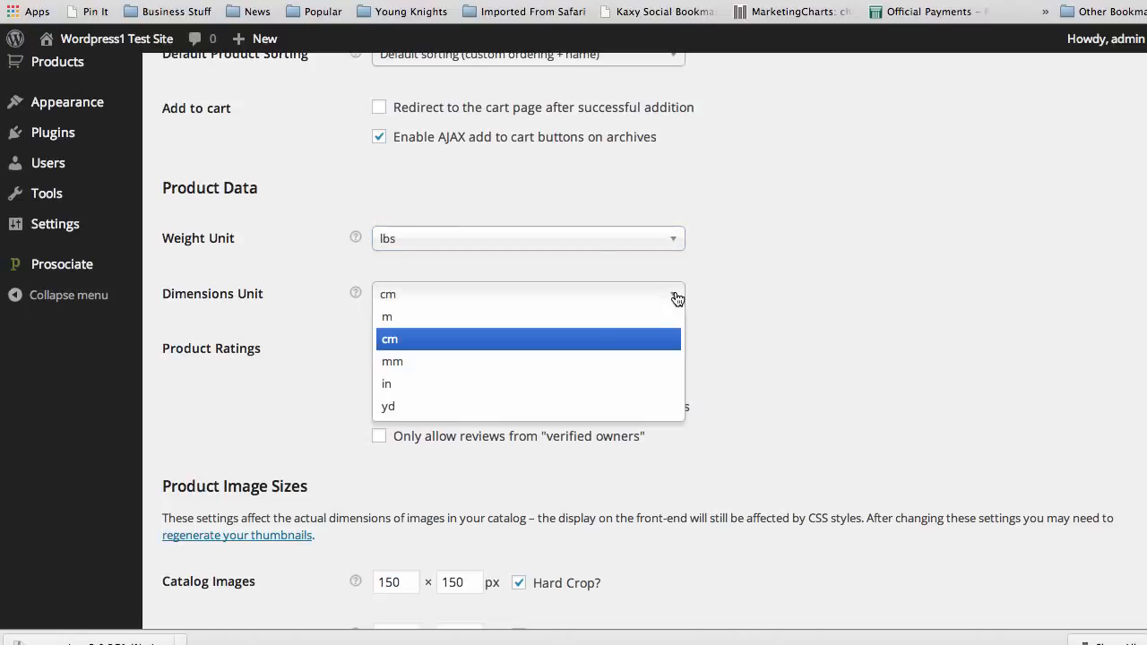
{"action": "left_click", "coordinate": [387, 383]}
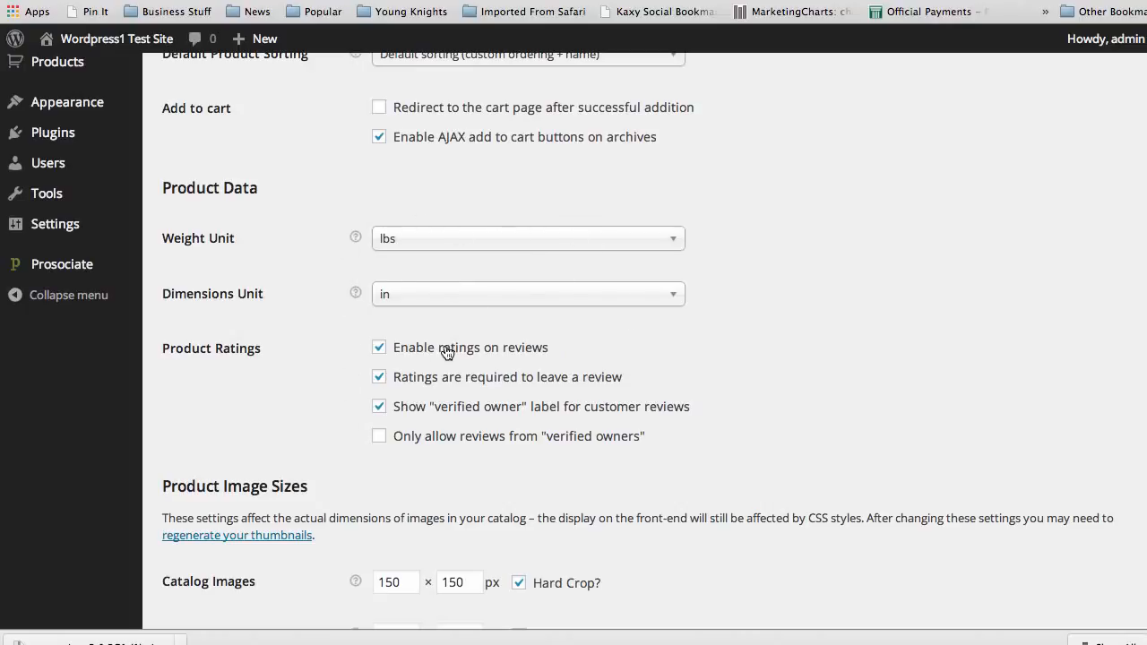
{"action": "mouse_move", "coordinate": [314, 306]}
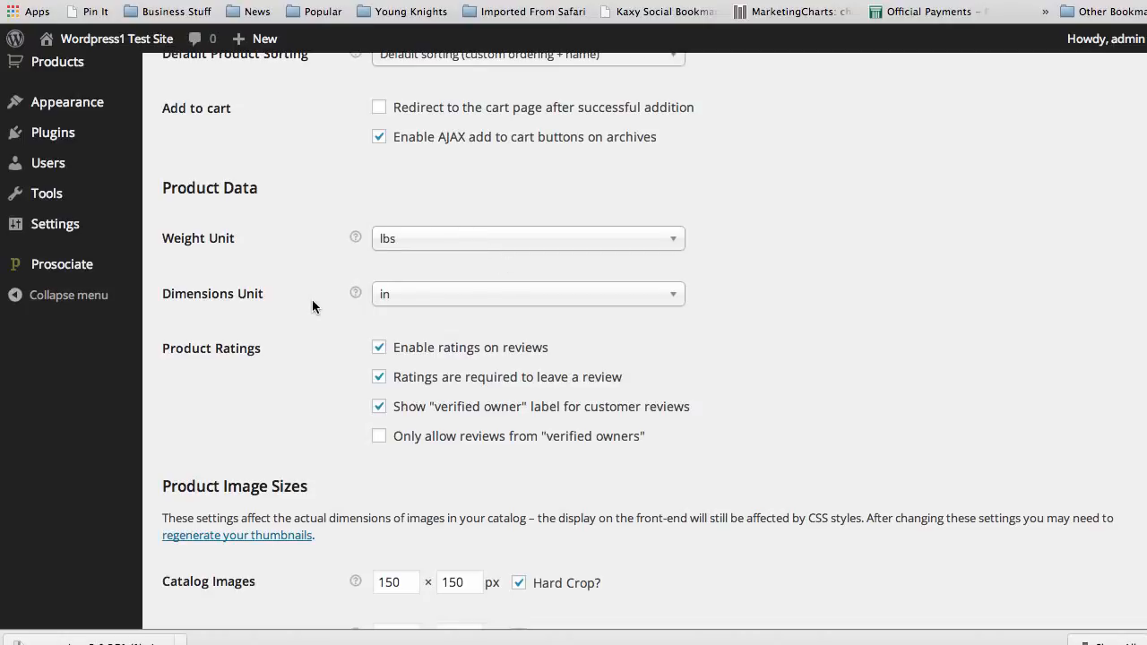
{"action": "mouse_move", "coordinate": [336, 387]}
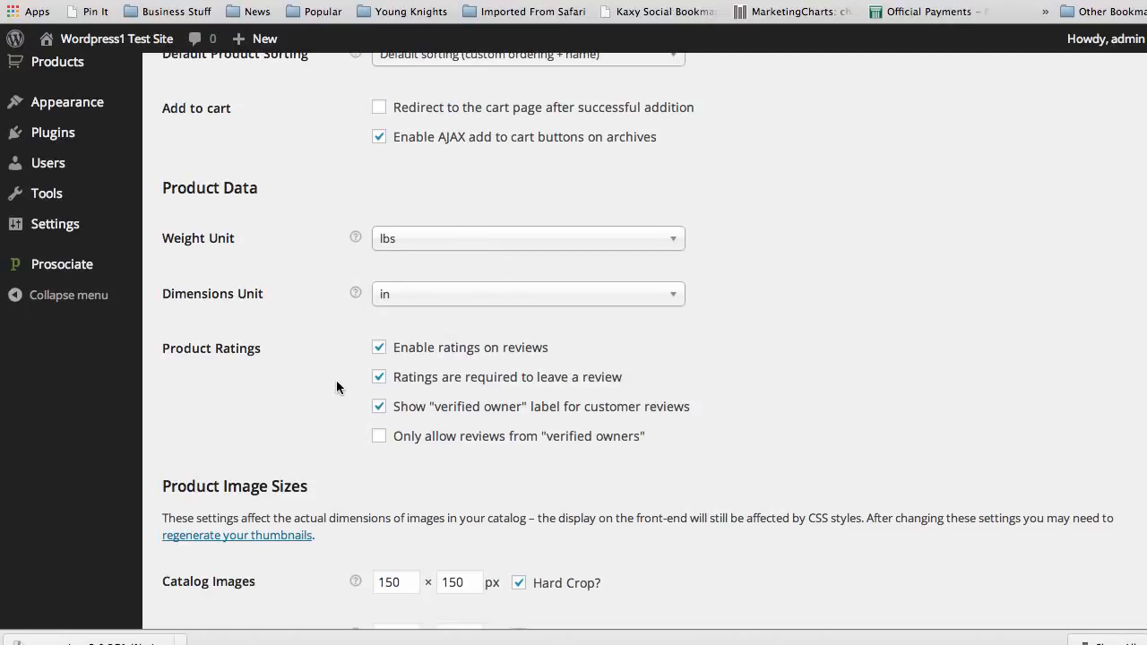
{"action": "mouse_move", "coordinate": [329, 387]}
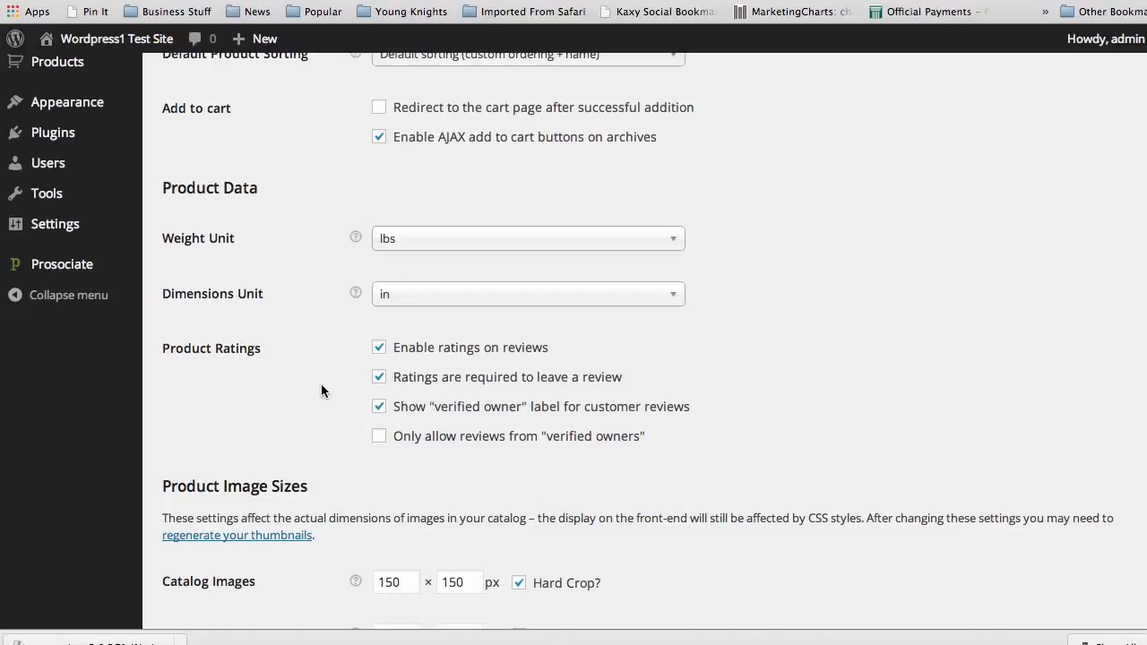
{"action": "mouse_move", "coordinate": [448, 206]}
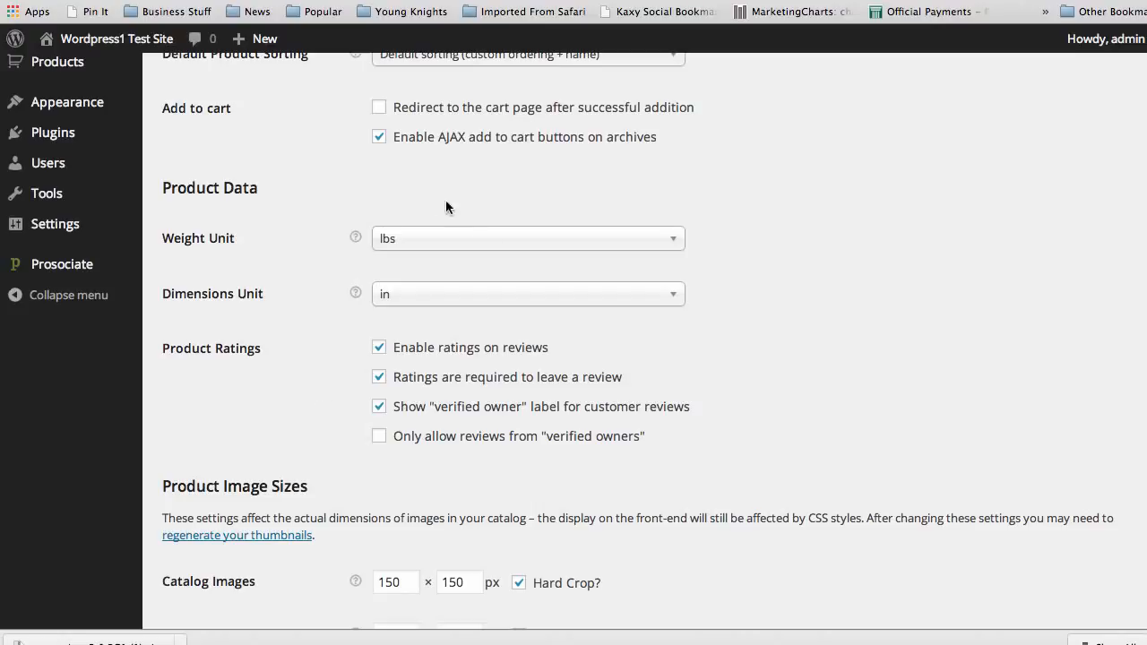
{"action": "mouse_move", "coordinate": [183, 365]}
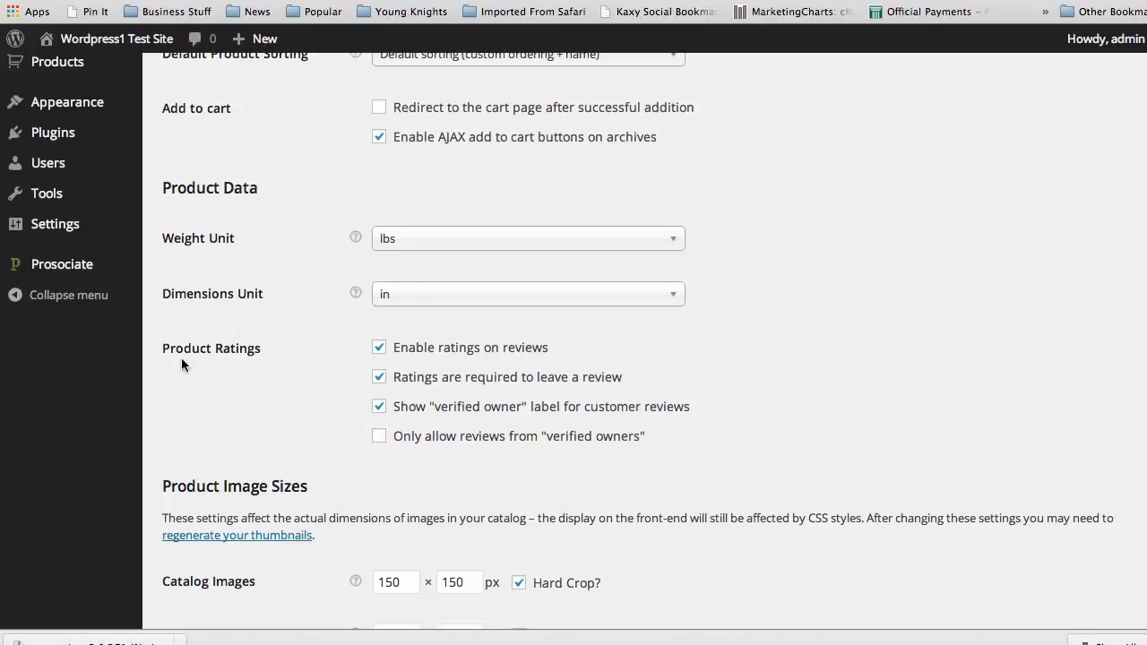
- Toggle review ratings and required ratings off and back on, leaving both enabled
{"action": "left_click", "coordinate": [378, 348]}
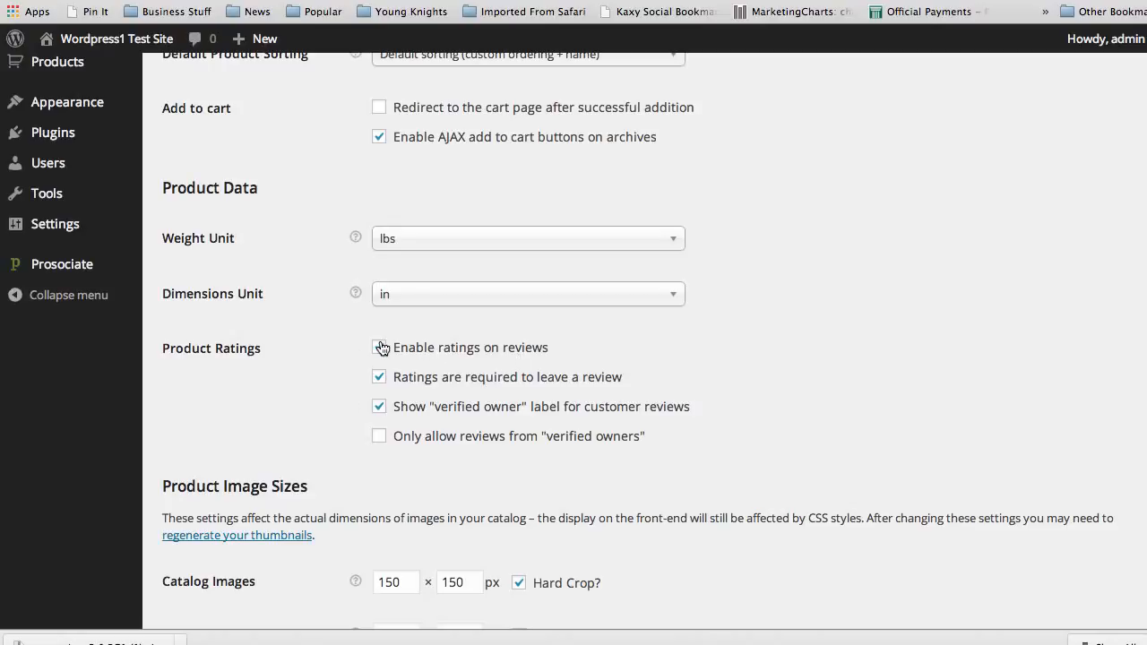
{"action": "left_click", "coordinate": [378, 348]}
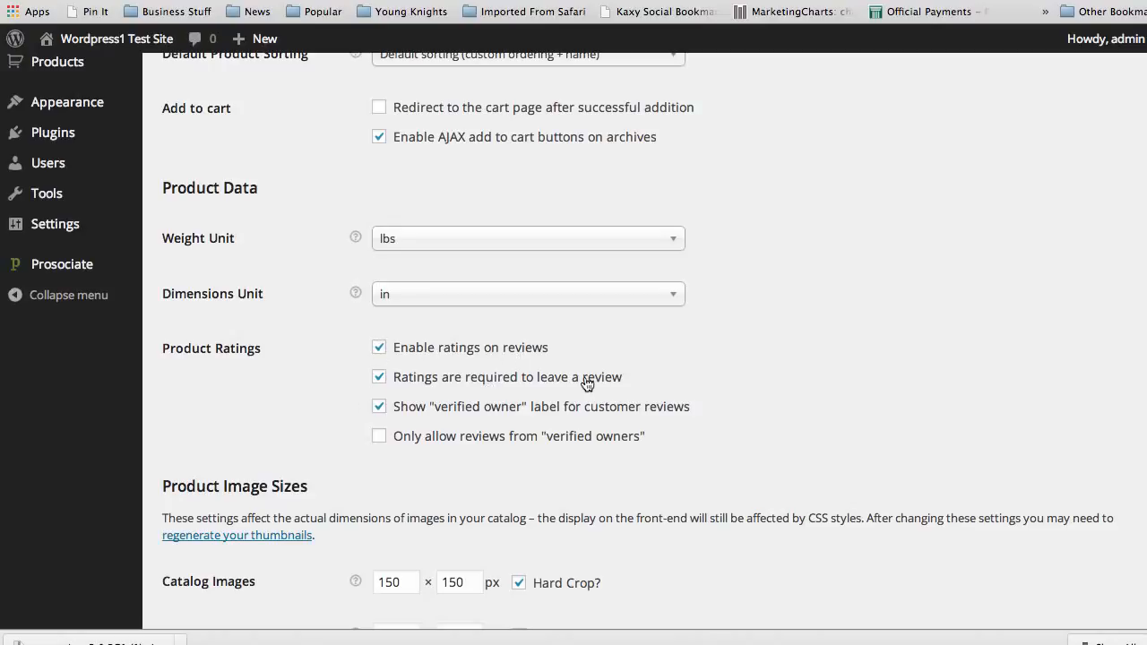
{"action": "left_click", "coordinate": [378, 376]}
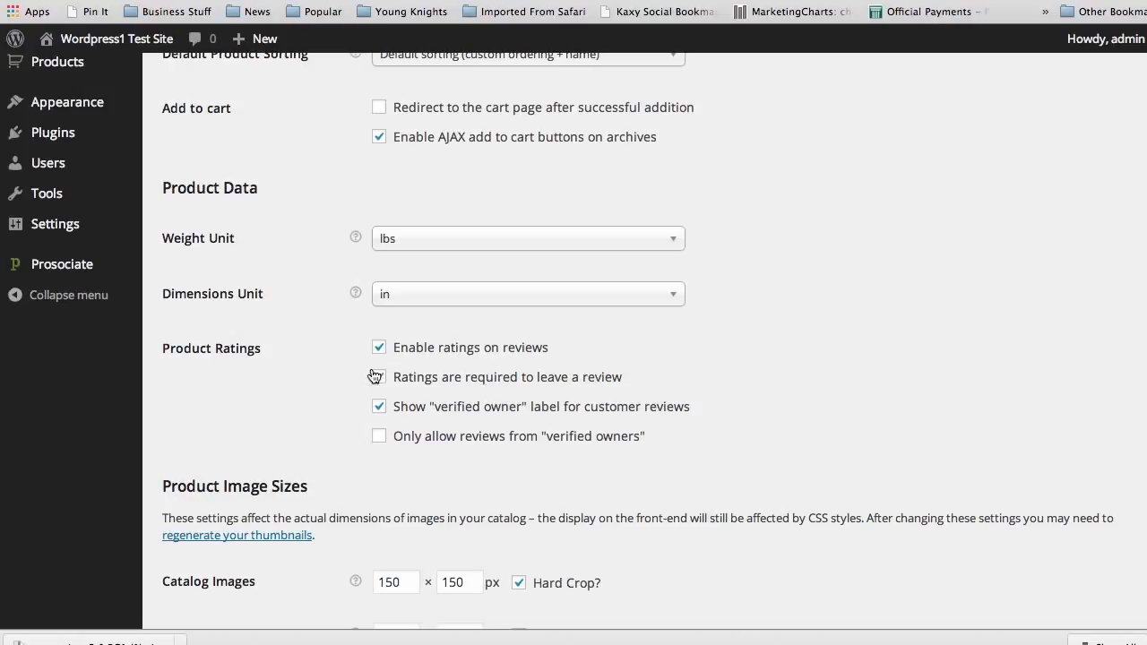
{"action": "left_click", "coordinate": [379, 377]}
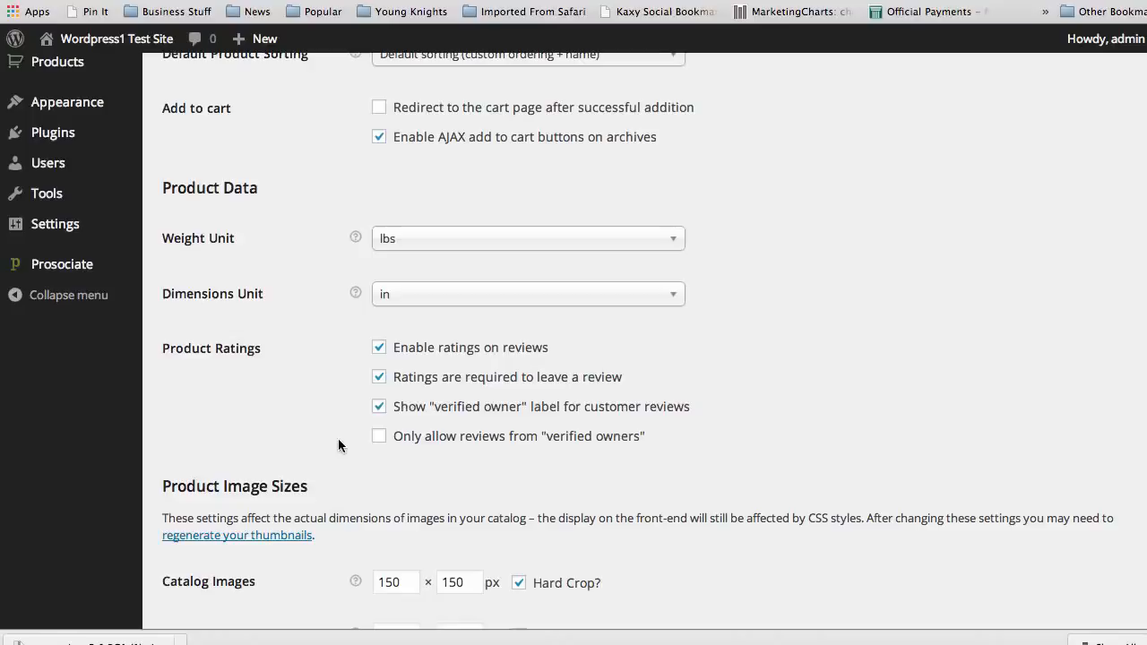
{"action": "scroll", "scroll_direction": "down", "scroll_amount": 3}
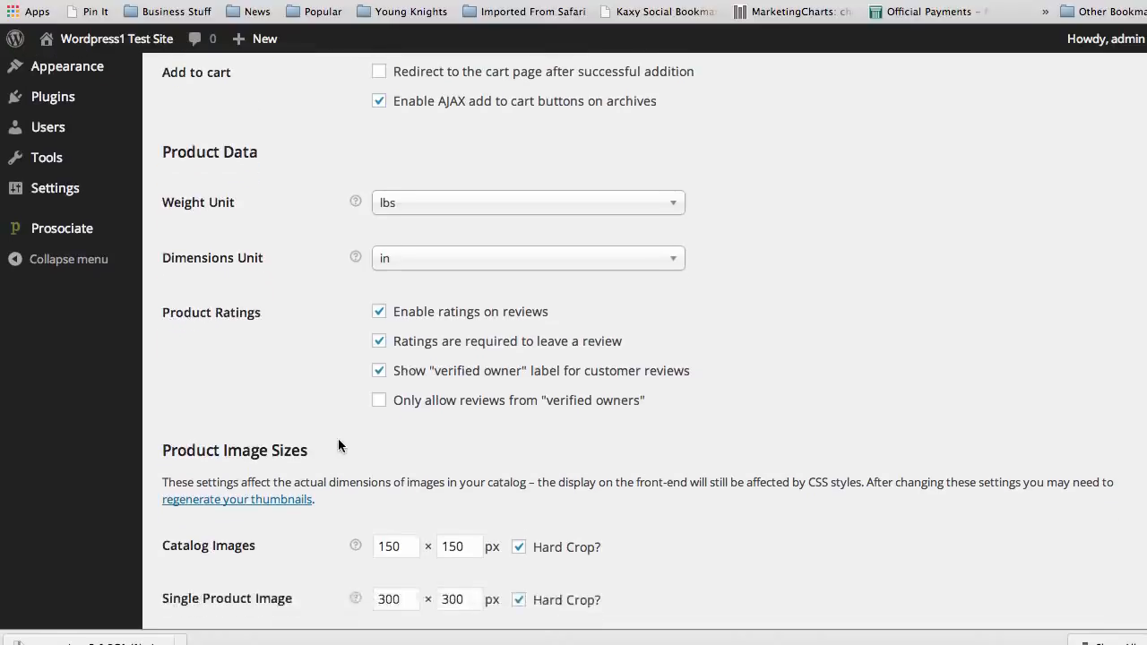
{"action": "scroll", "scroll_direction": "down", "scroll_amount": 3}
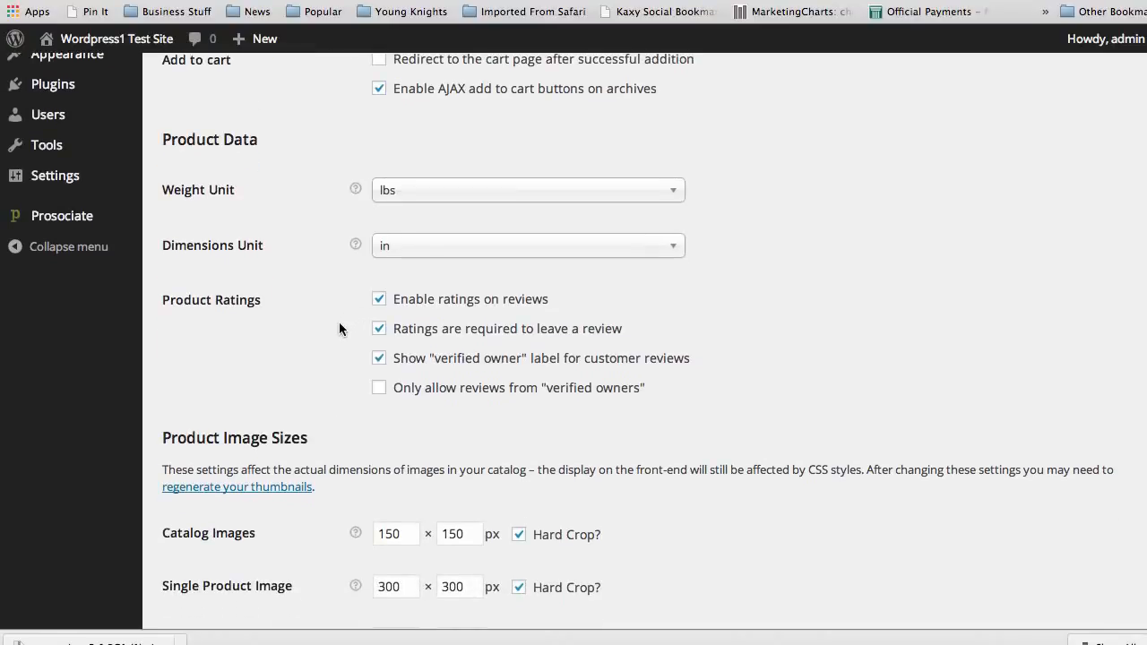
{"action": "mouse_move", "coordinate": [326, 348]}
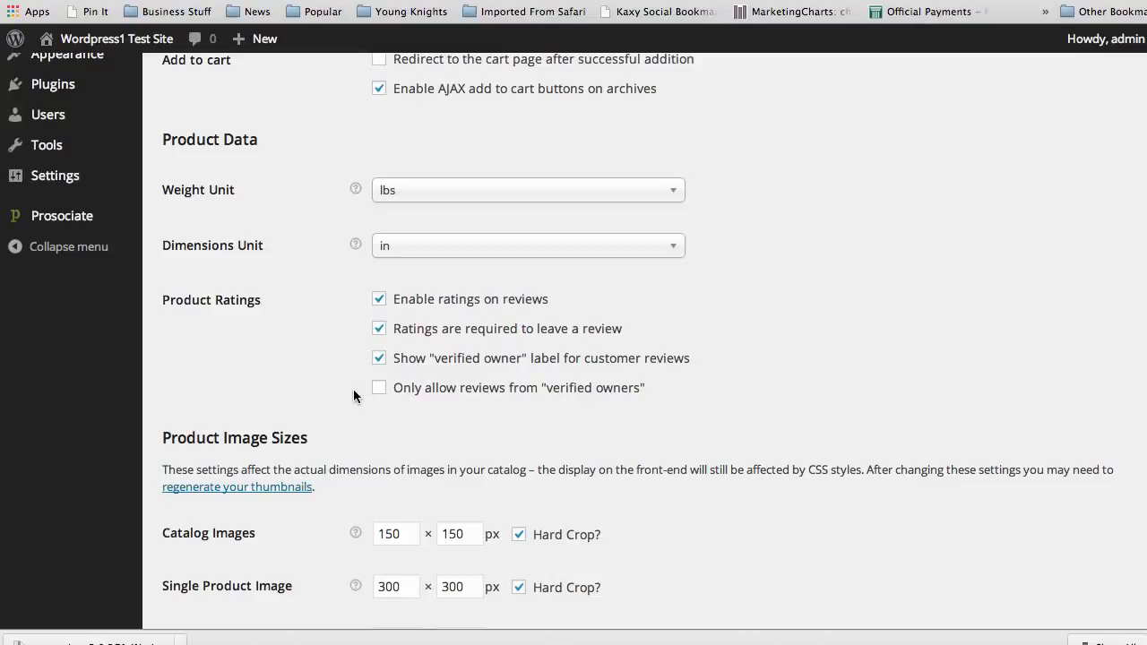
{"action": "mouse_move", "coordinate": [370, 409]}
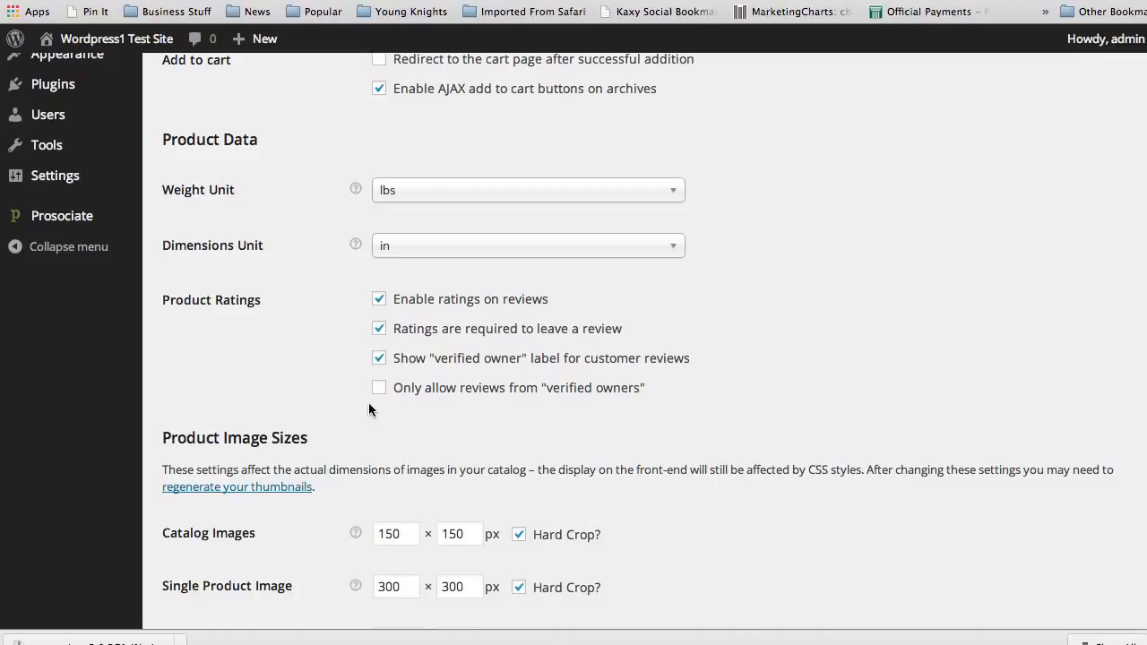
{"action": "mouse_move", "coordinate": [392, 410]}
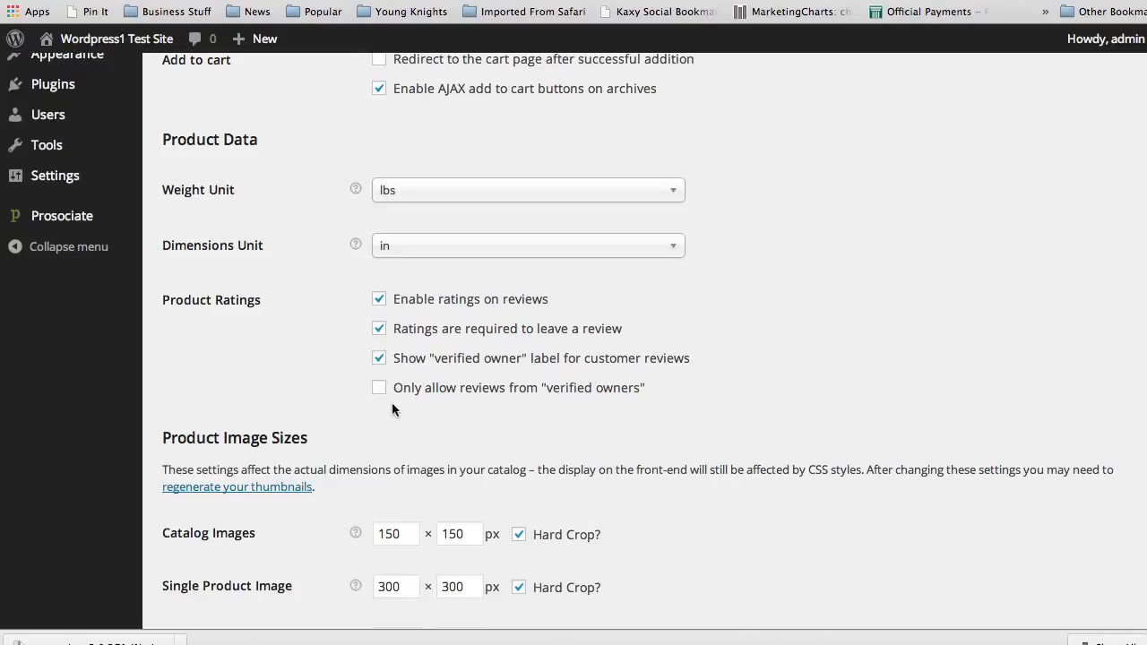
{"action": "mouse_move", "coordinate": [348, 394]}
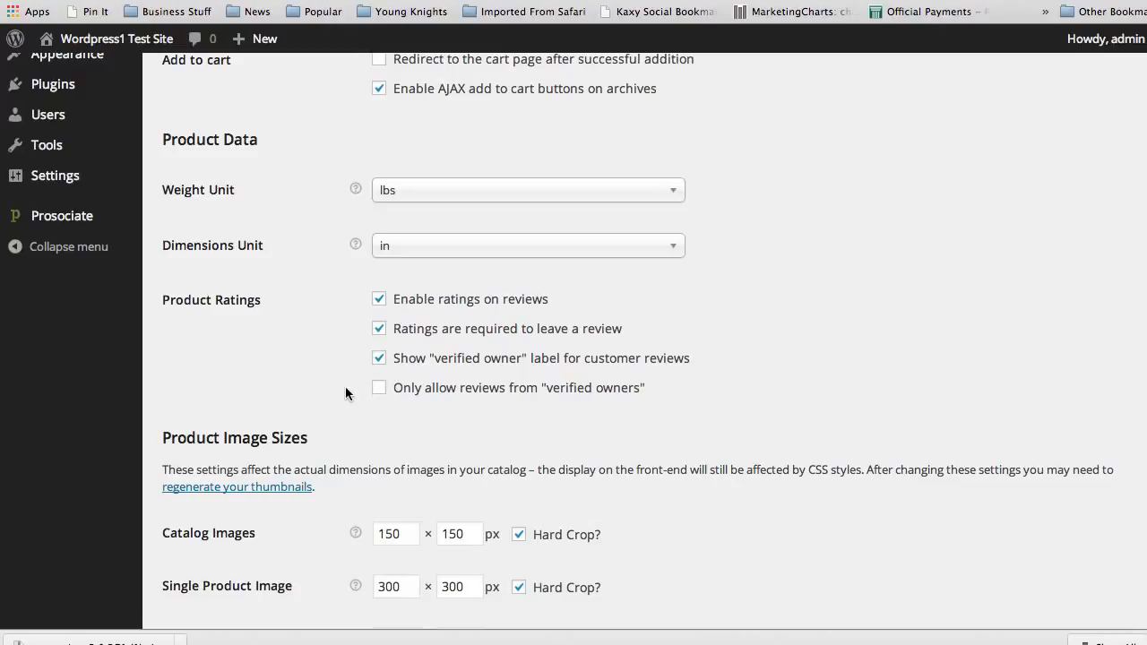
{"action": "mouse_move", "coordinate": [331, 391]}
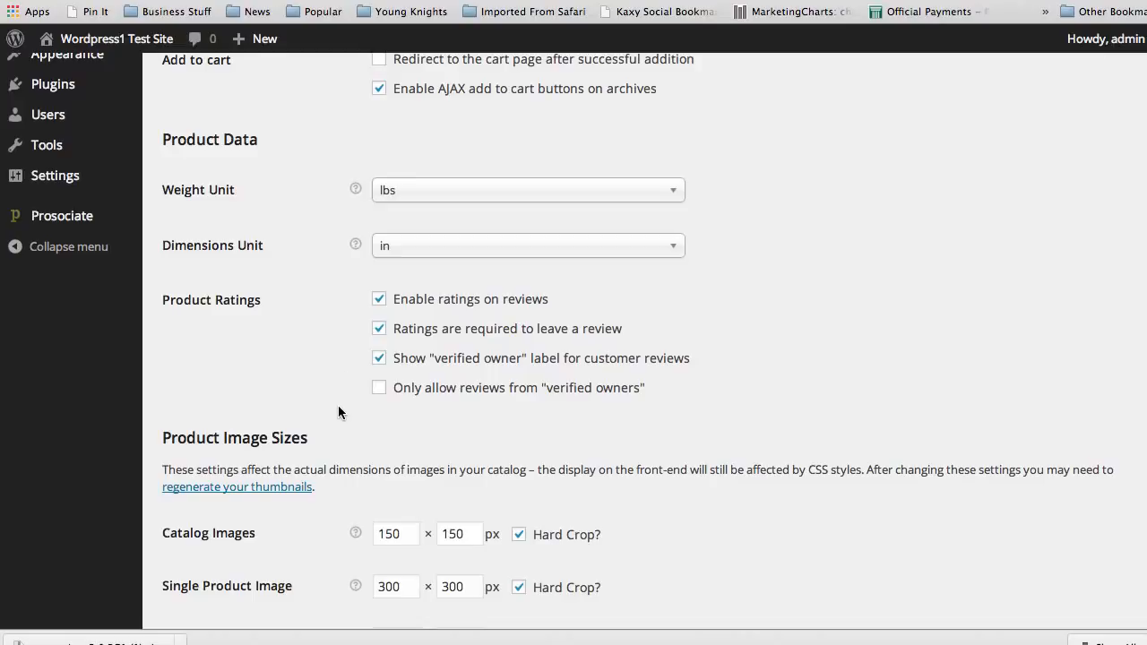
- Review Product Image Sizes and Downloadable Products options at the bottom of the Products settings
{"action": "scroll", "scroll_direction": "down", "scroll_amount": 3}
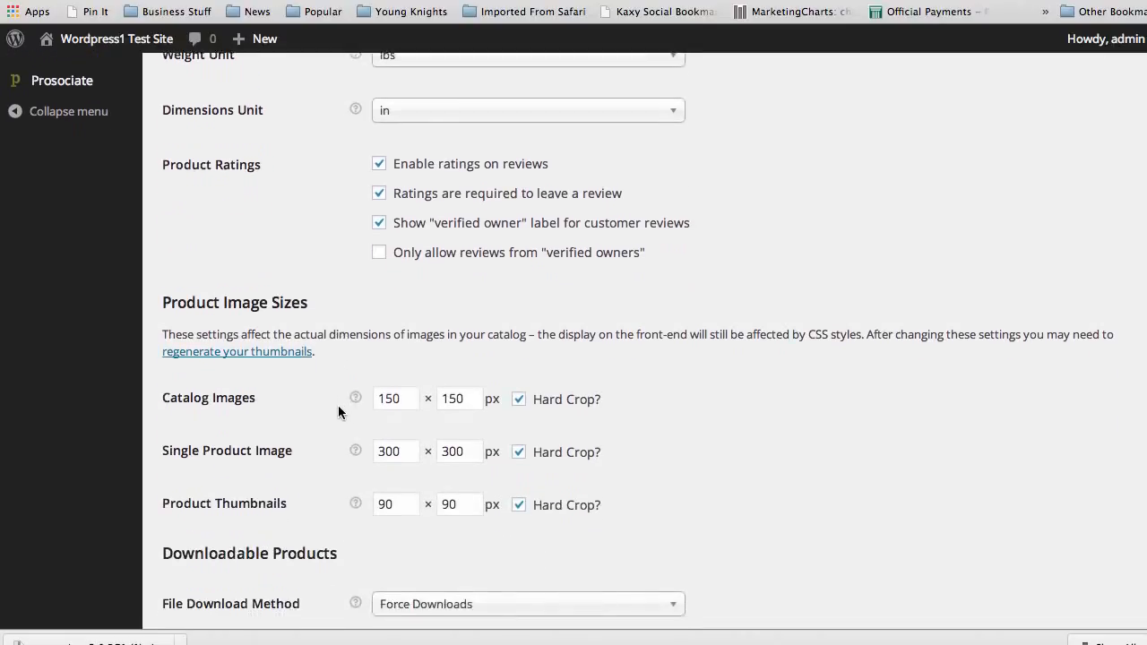
{"action": "scroll", "scroll_direction": "down", "scroll_amount": 3}
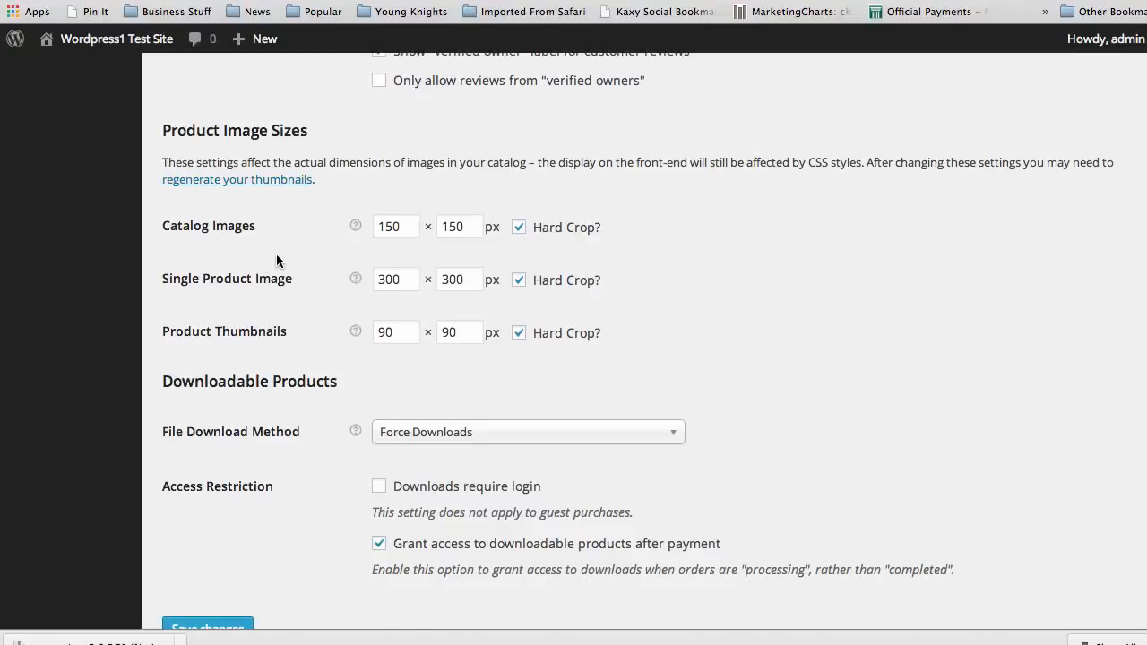
{"action": "mouse_move", "coordinate": [250, 350]}
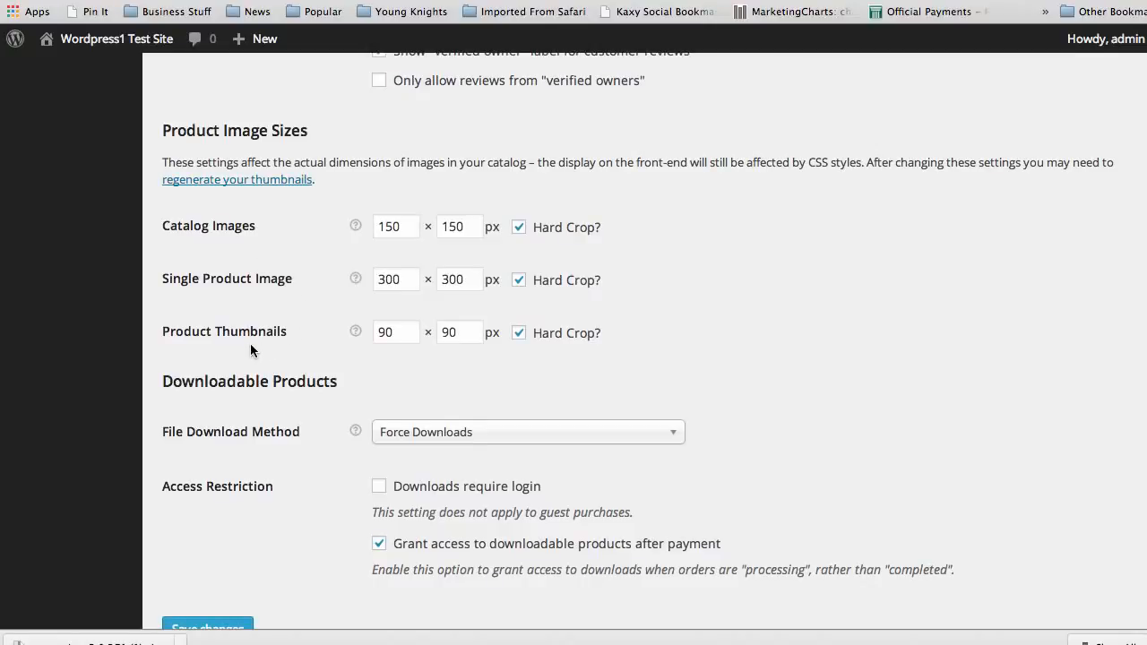
{"action": "mouse_move", "coordinate": [462, 194]}
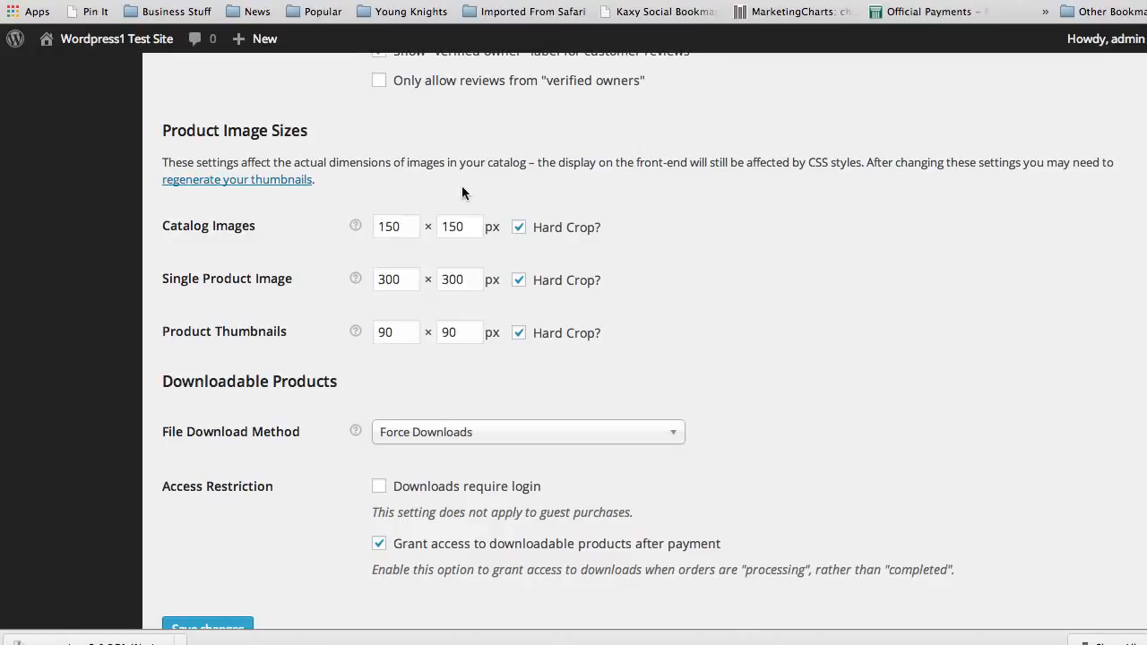
{"action": "mouse_move", "coordinate": [288, 279]}
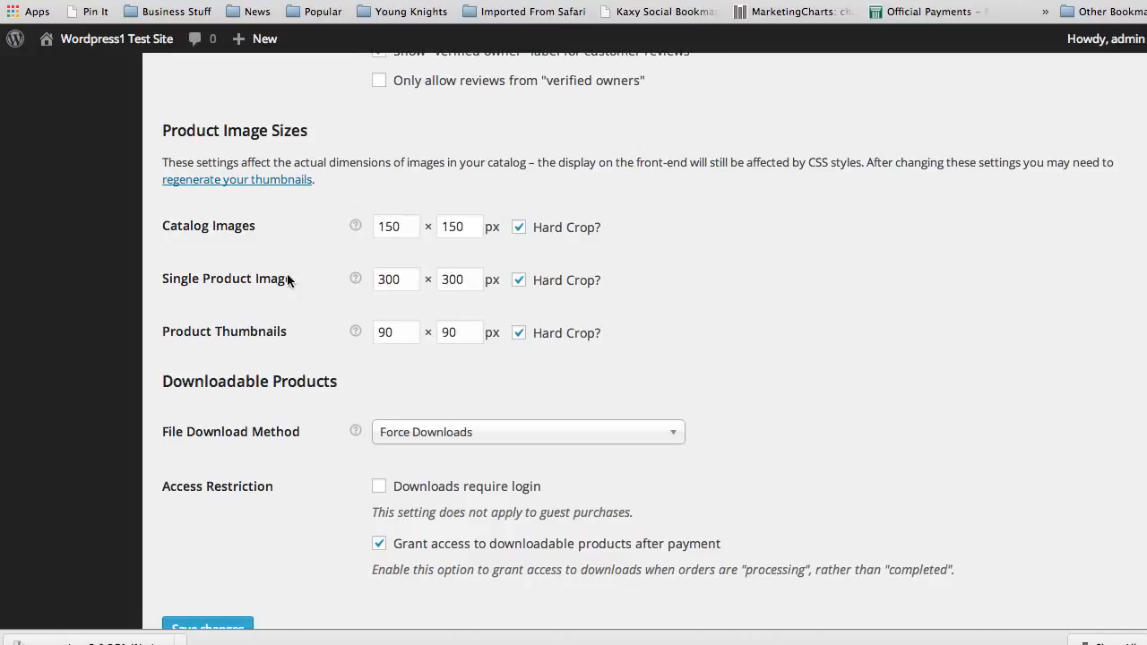
{"action": "mouse_move", "coordinate": [344, 348]}
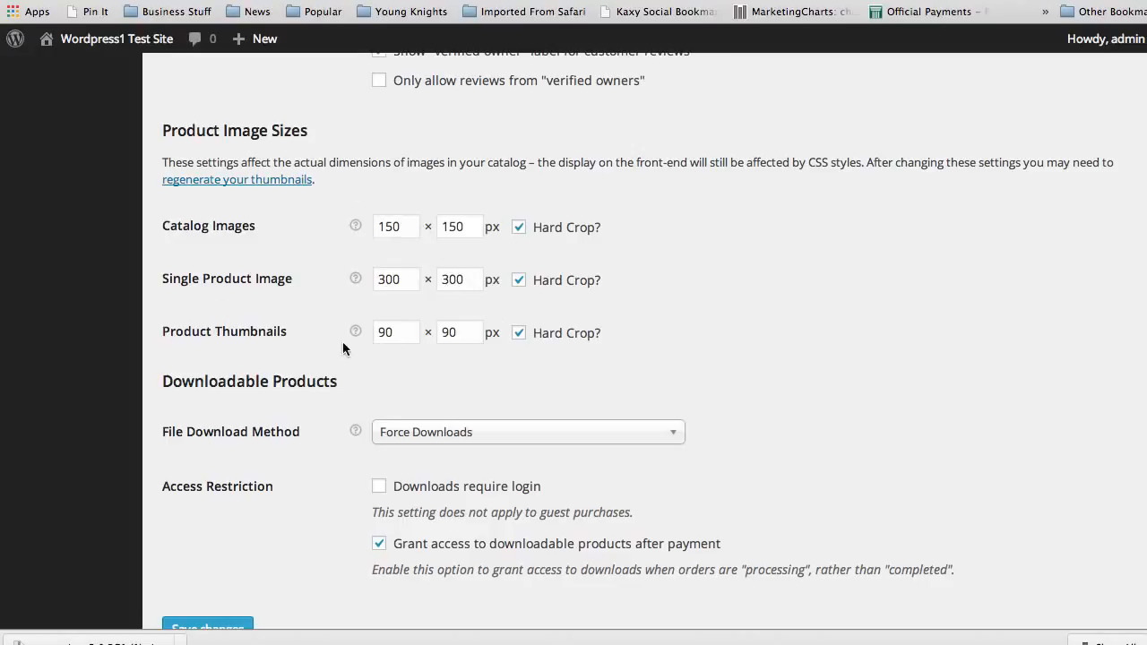
{"action": "mouse_move", "coordinate": [316, 495]}
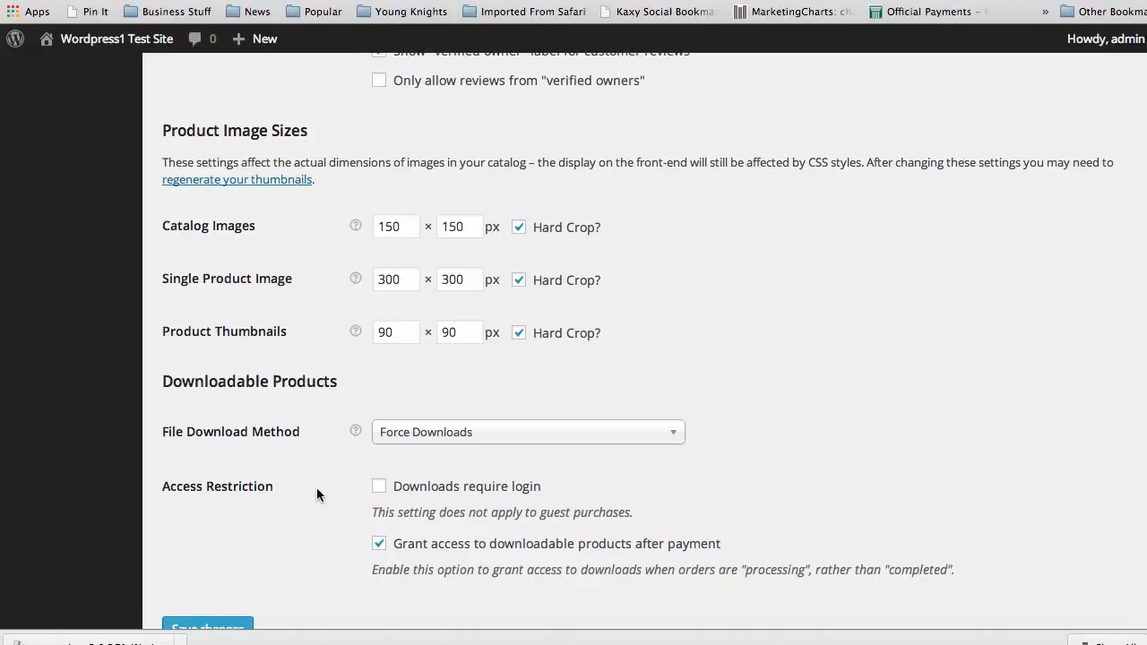
{"action": "mouse_move", "coordinate": [313, 495]}
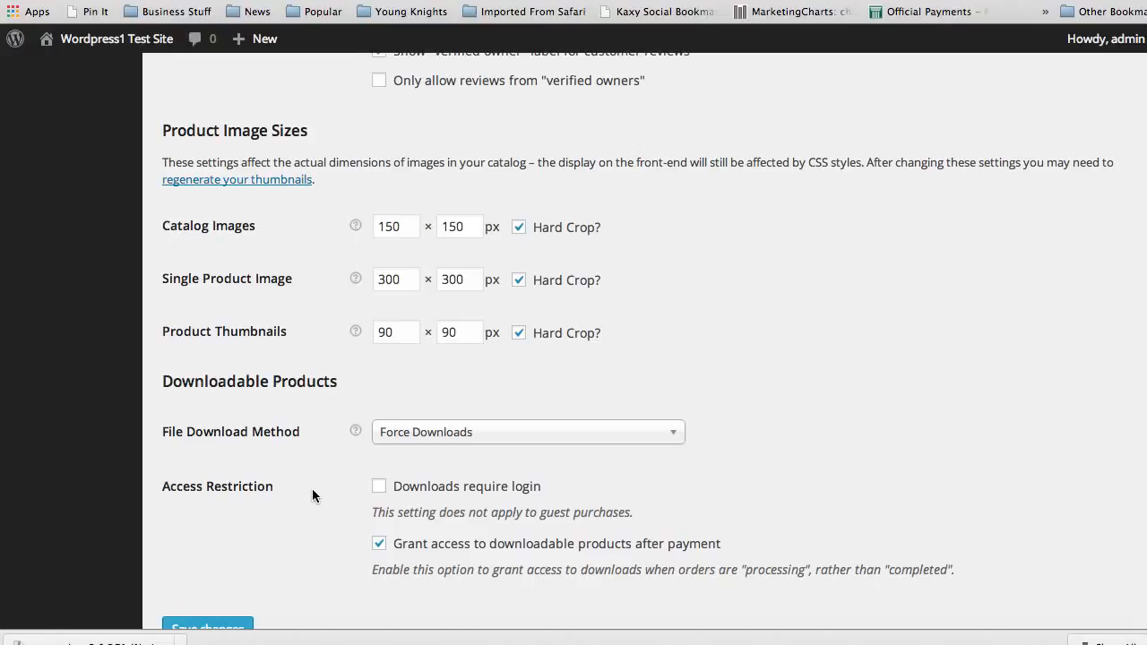
{"action": "mouse_move", "coordinate": [309, 498]}
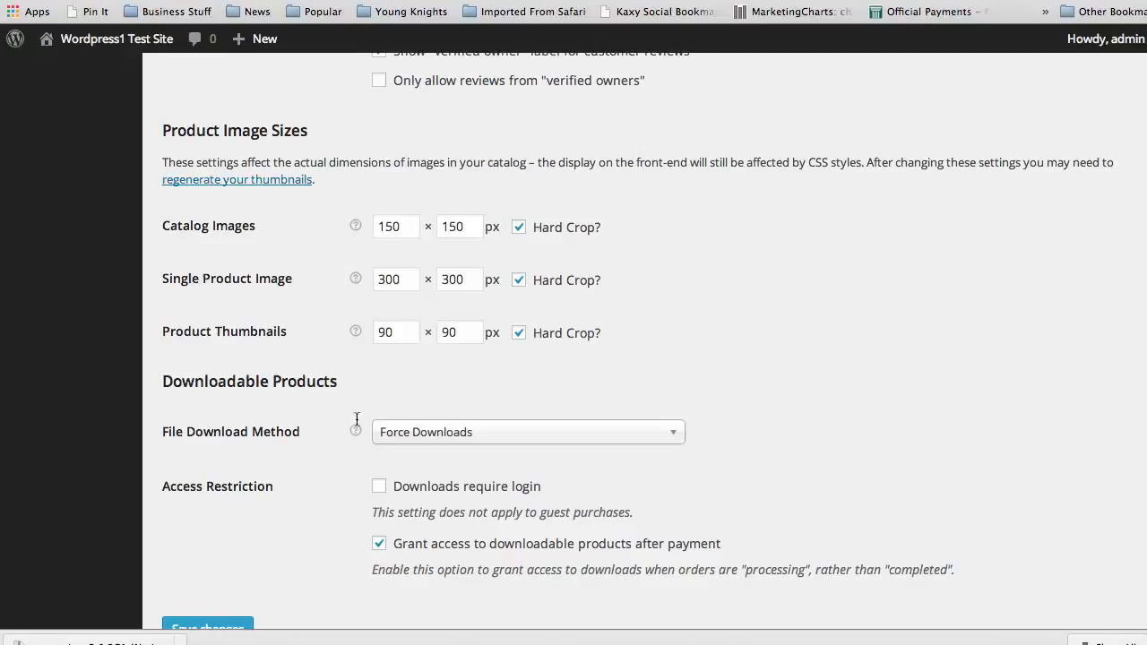
{"action": "scroll", "scroll_direction": "down", "scroll_amount": 3}
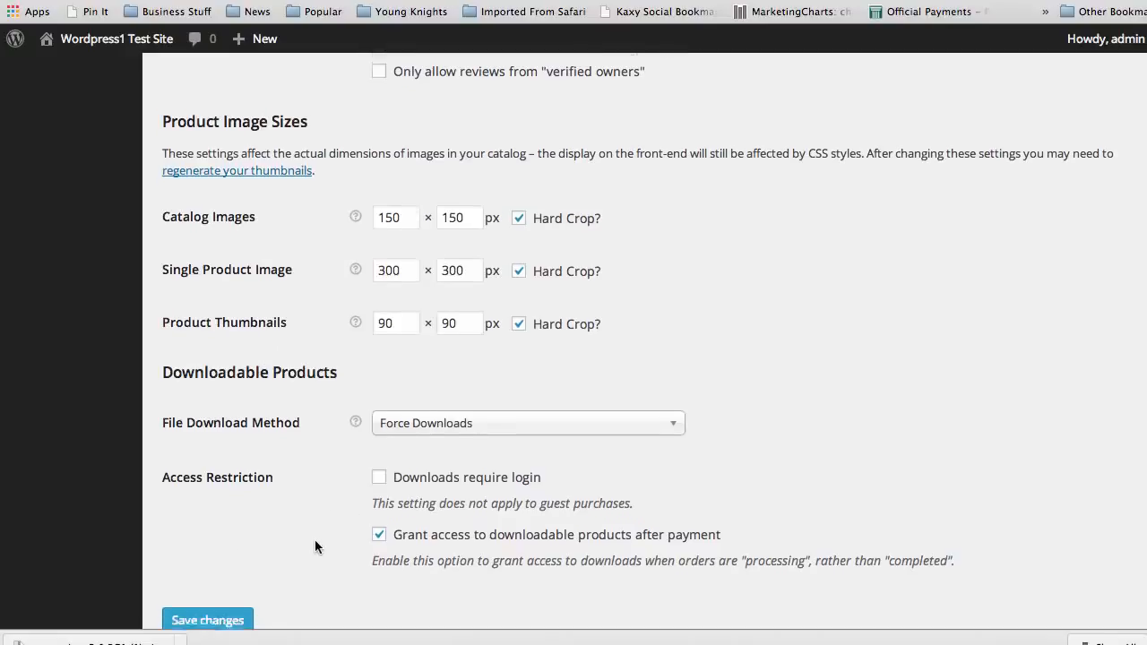
{"action": "scroll", "scroll_direction": "down", "scroll_amount": 3}
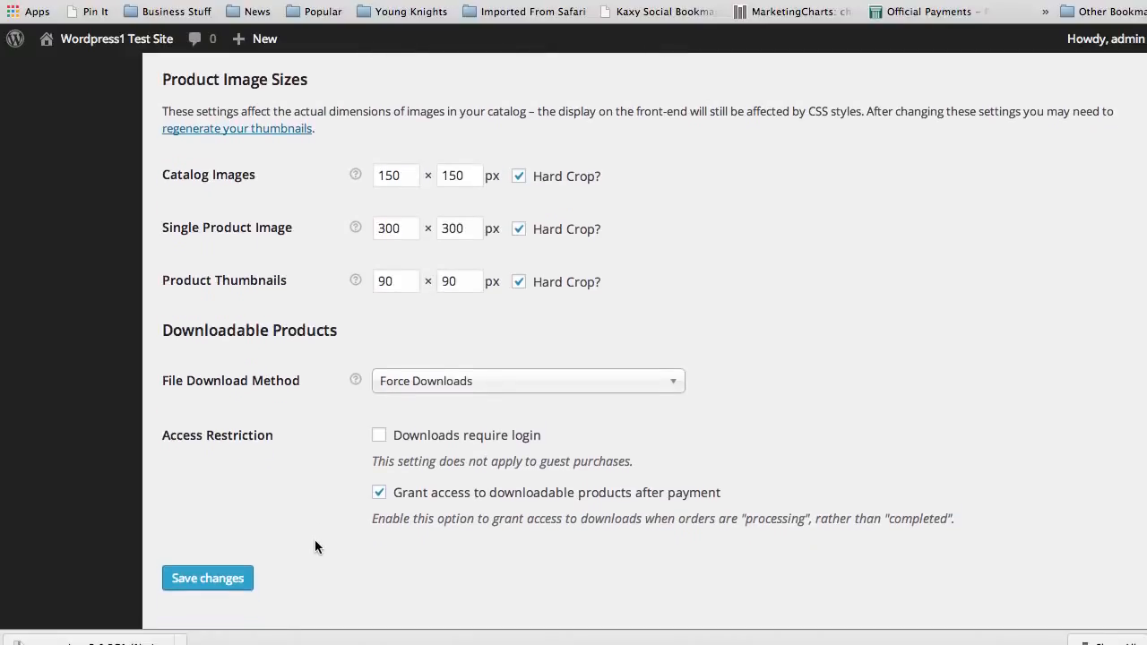
{"action": "mouse_move", "coordinate": [403, 538]}
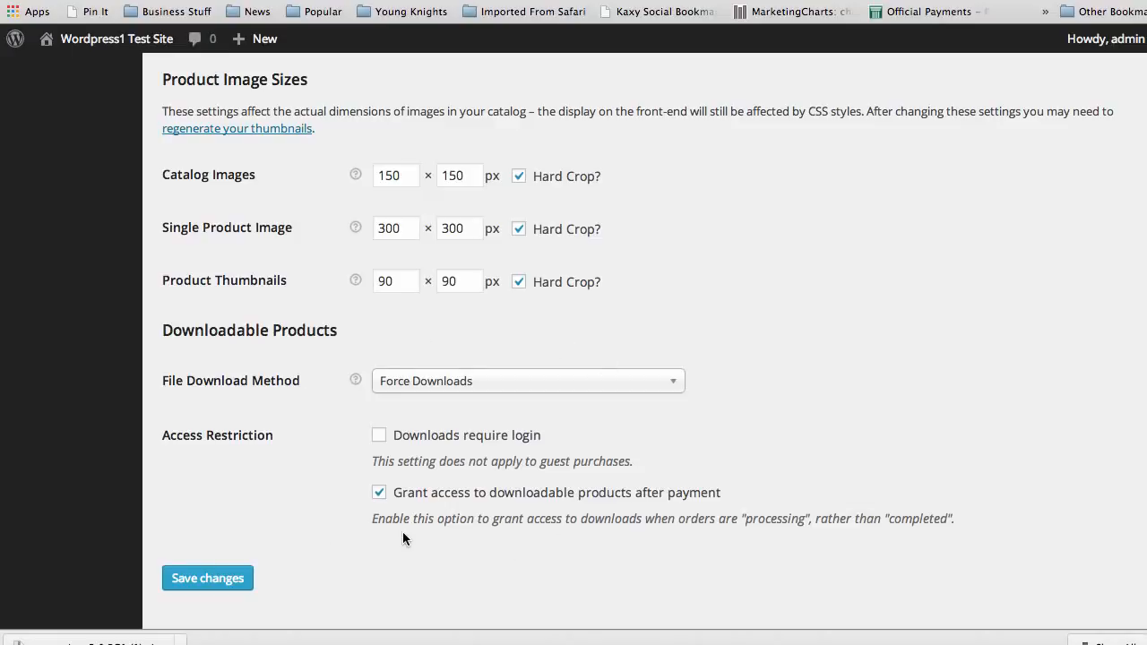
{"action": "mouse_move", "coordinate": [301, 534]}
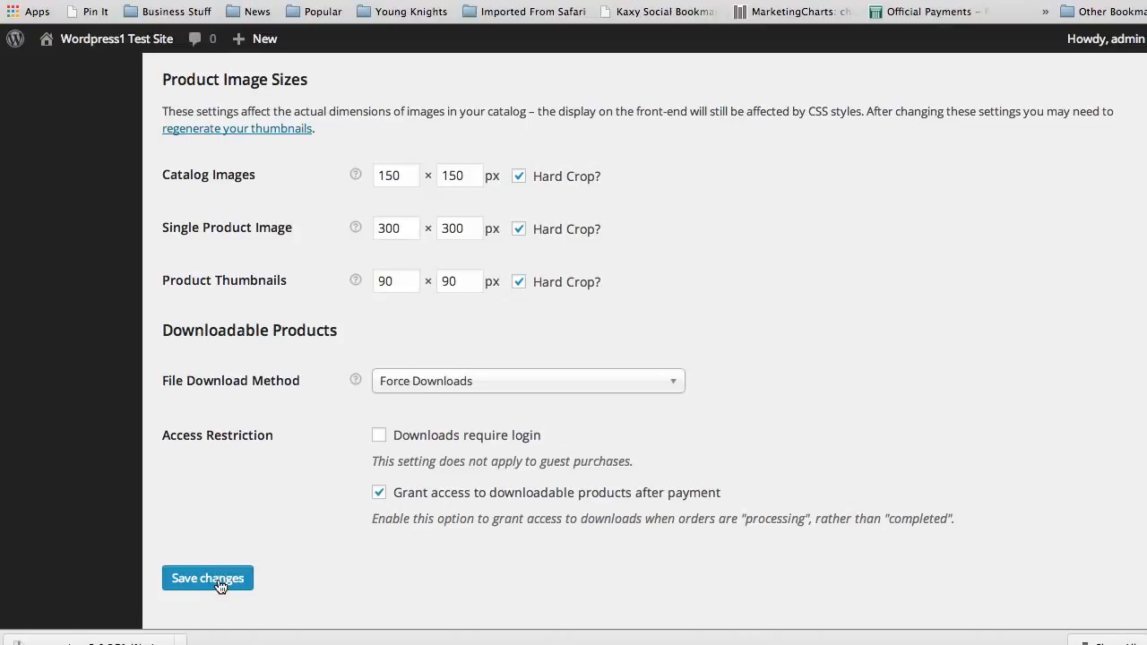
{"action": "mouse_move", "coordinate": [276, 380]}
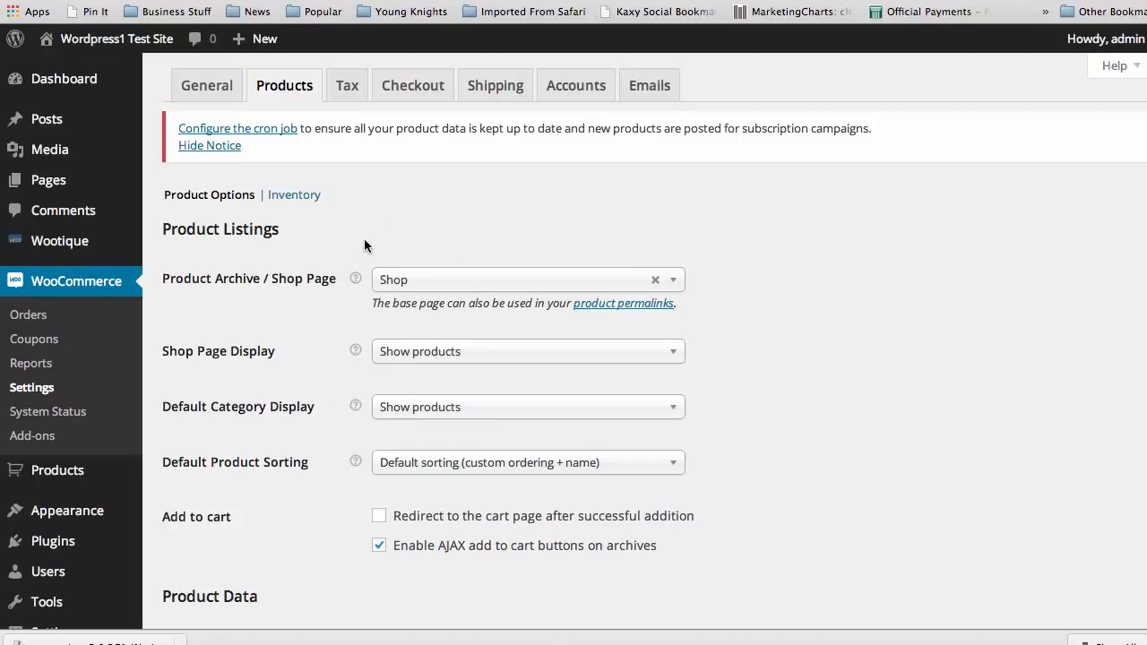
{"action": "mouse_move", "coordinate": [312, 333]}
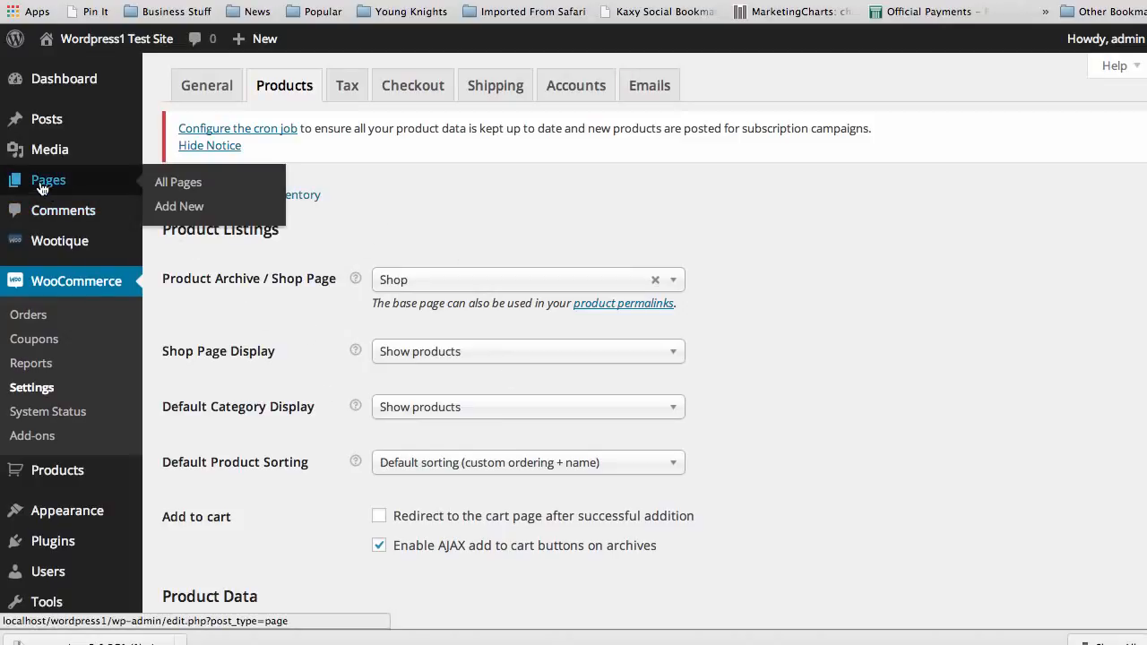
- Go to Pages and open the Cart page in the editor
{"action": "left_click", "coordinate": [177, 183]}
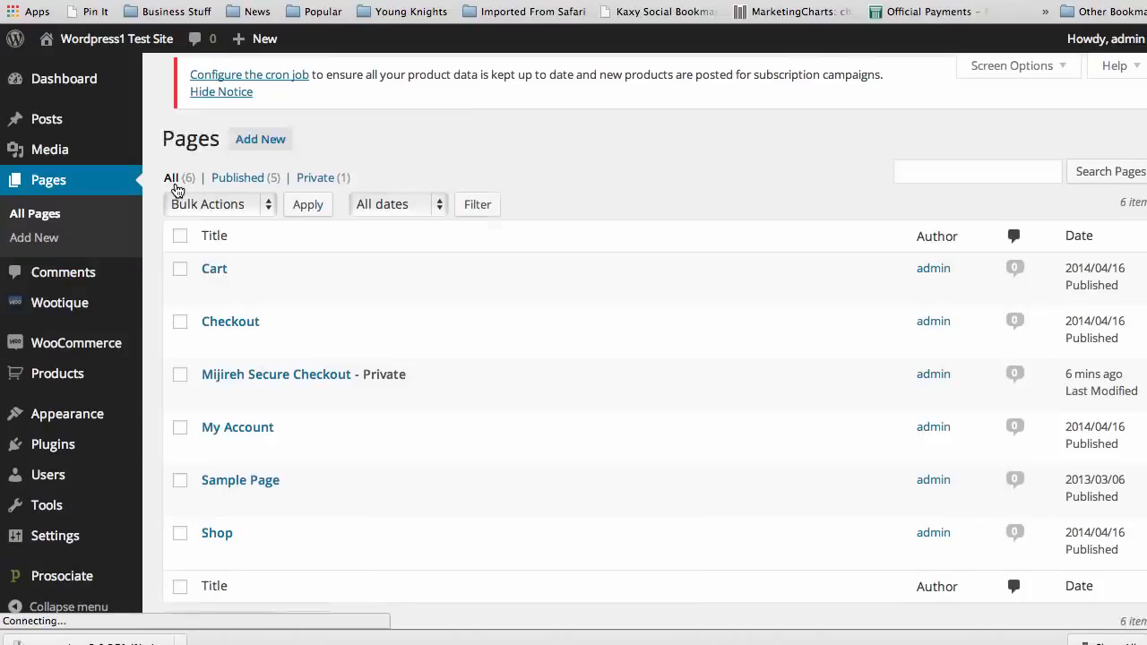
{"action": "scroll", "scroll_direction": "down", "scroll_amount": 3}
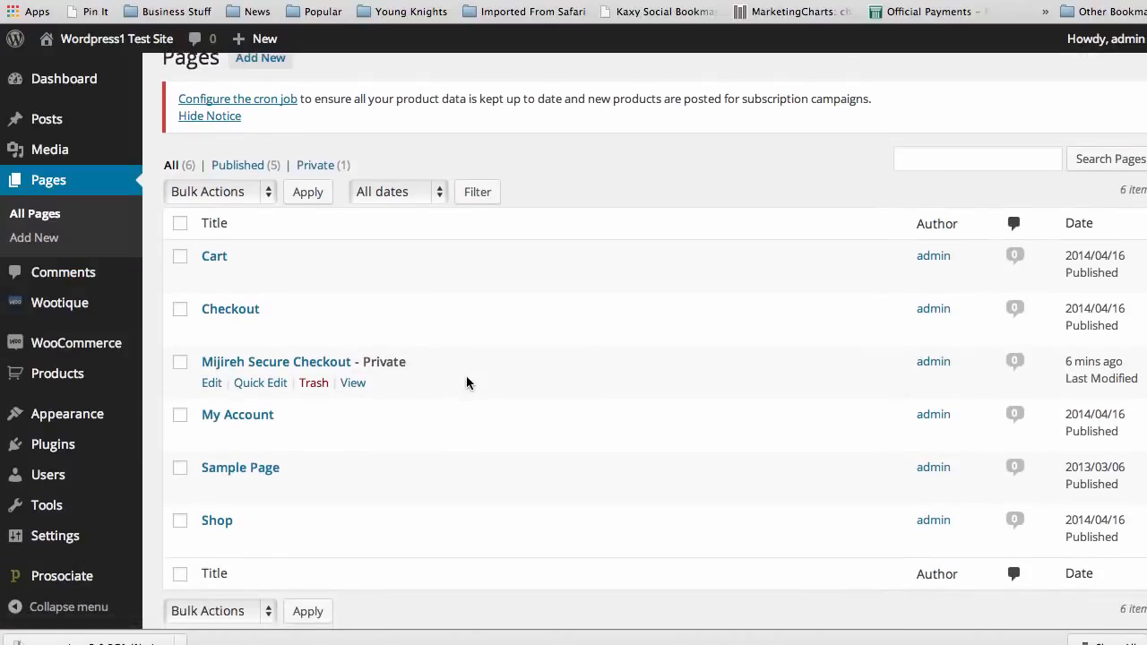
{"action": "mouse_move", "coordinate": [229, 308]}
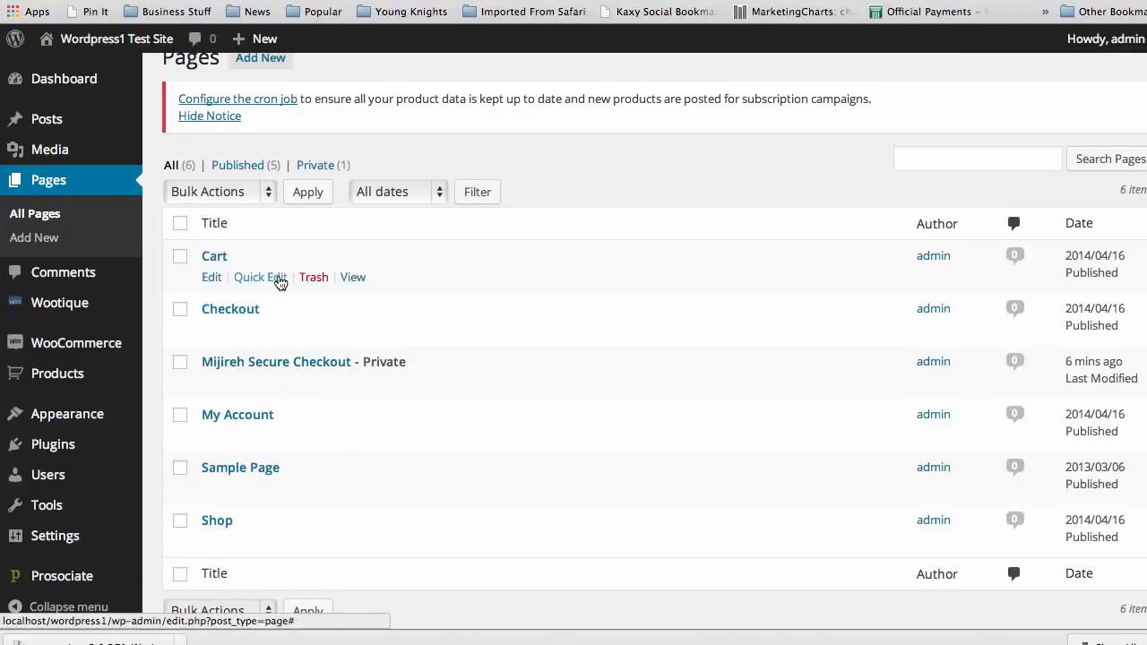
{"action": "mouse_move", "coordinate": [255, 457]}
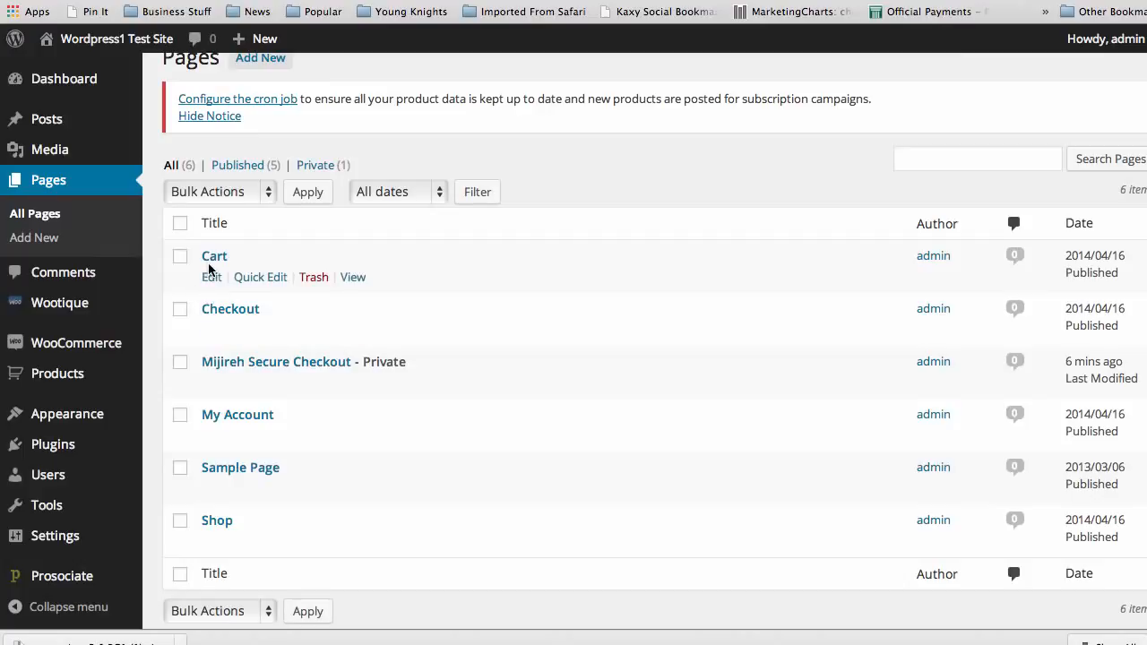
{"action": "left_click", "coordinate": [211, 276]}
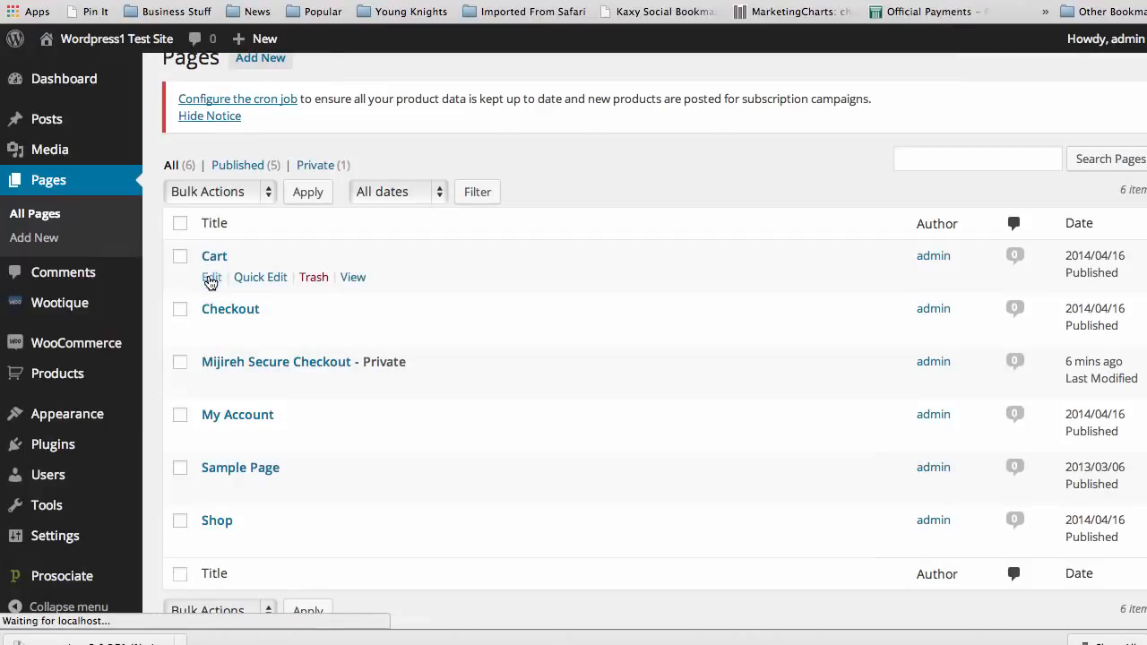
{"action": "left_click", "coordinate": [212, 276]}
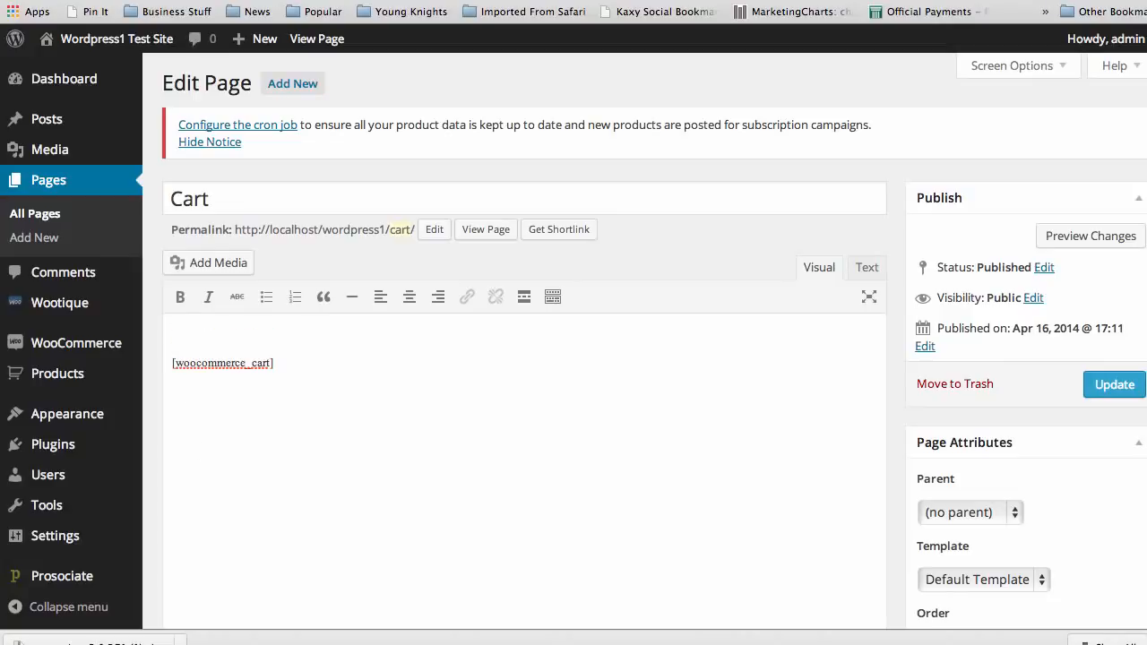
- Add 'Above' and 'Below' text around the [woocommerce_cart] shortcode
{"action": "type", "text": "Ab"}
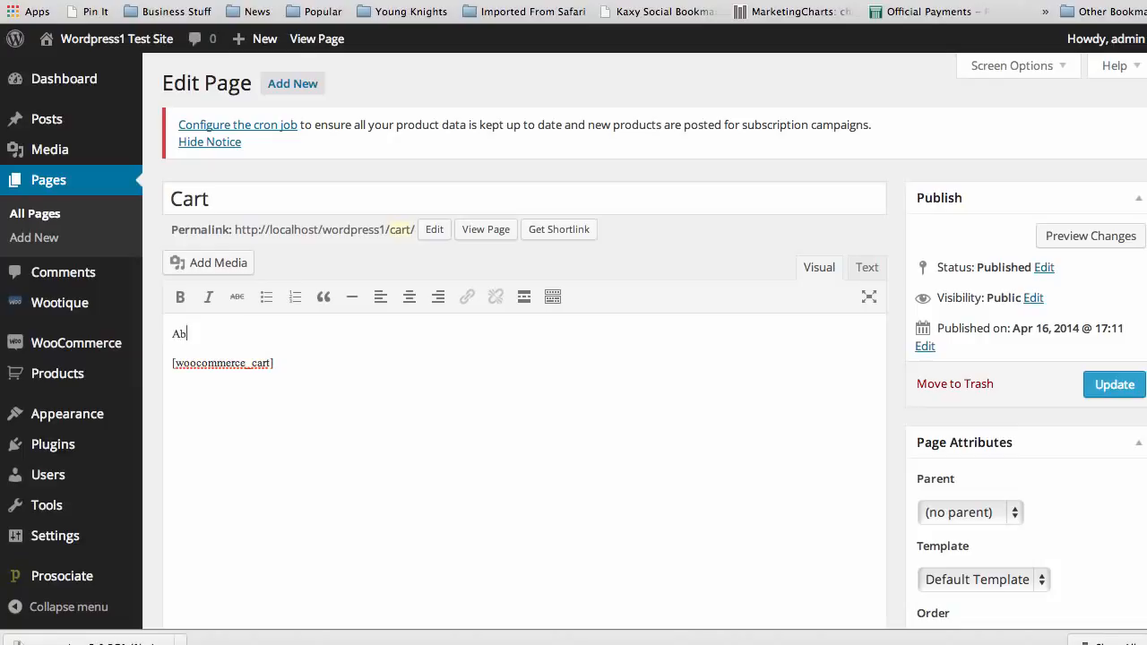
{"action": "type", "text": "ove"}
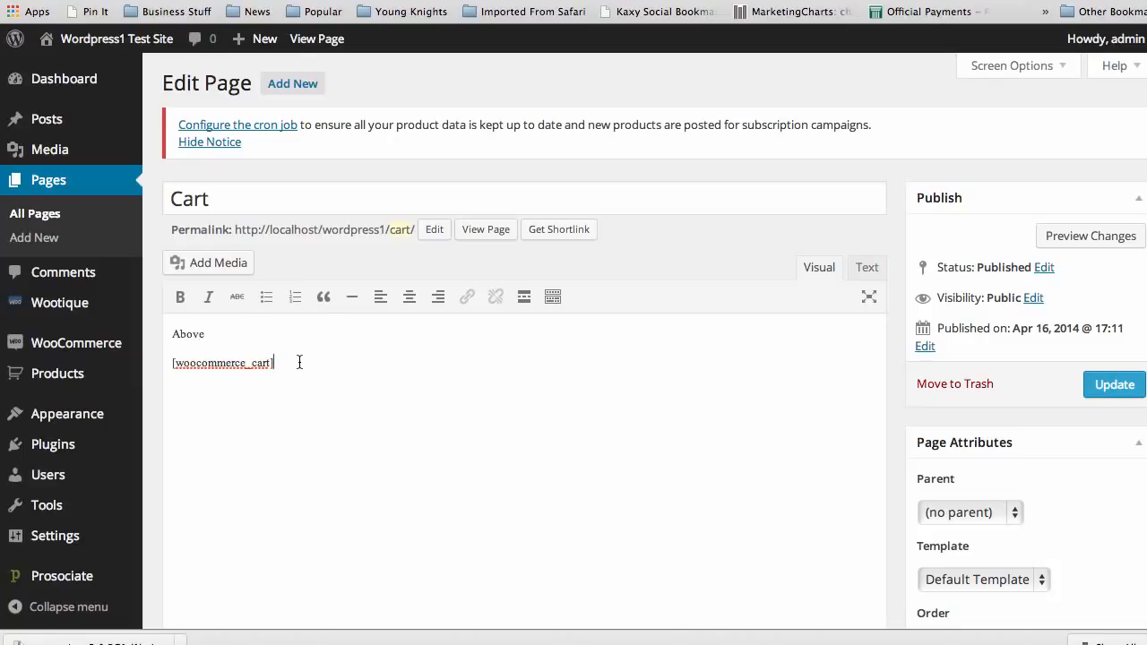
{"action": "type", "text": "Below"}
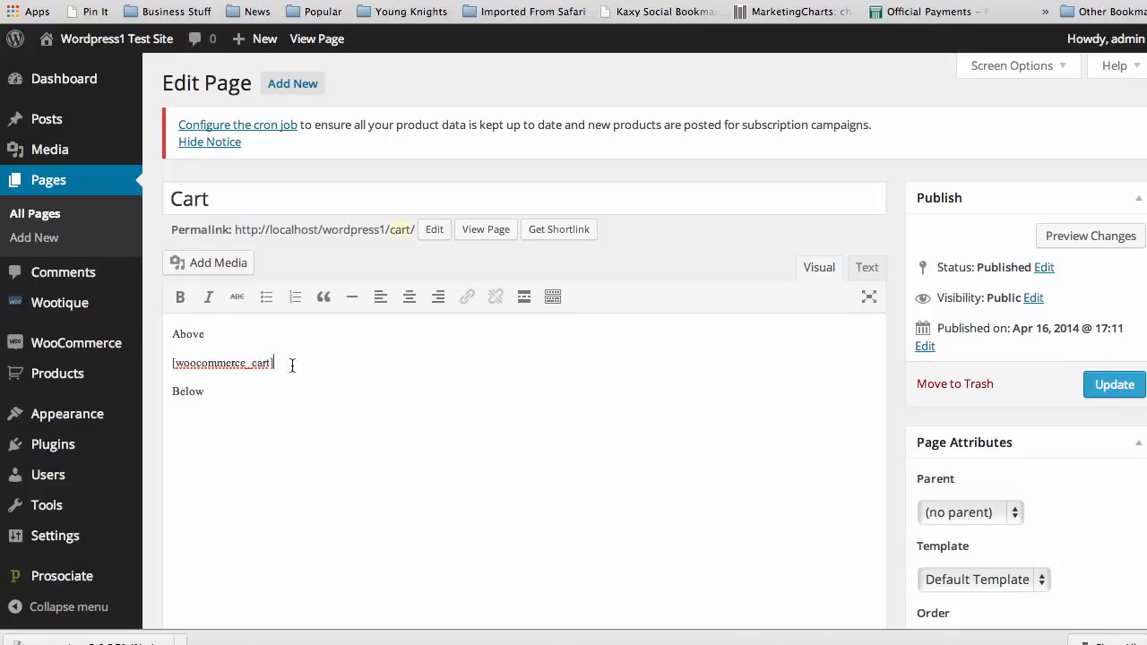
{"action": "double_click", "coordinate": [222, 362]}
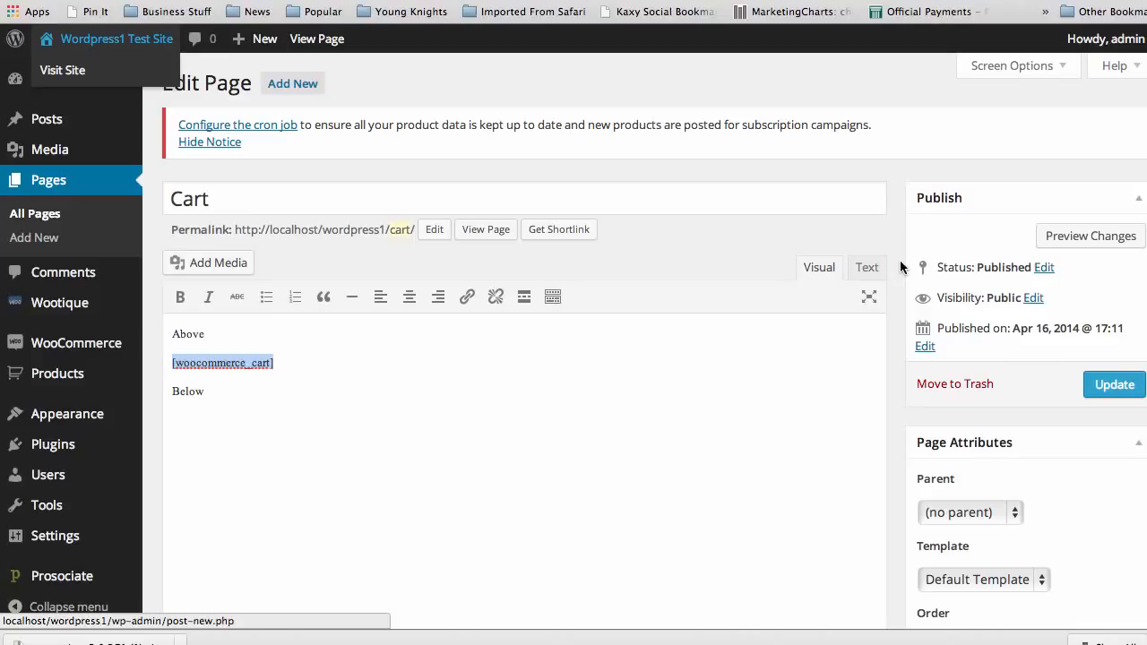
- Update the Cart page and view it live on the site
{"action": "left_click", "coordinate": [1115, 384]}
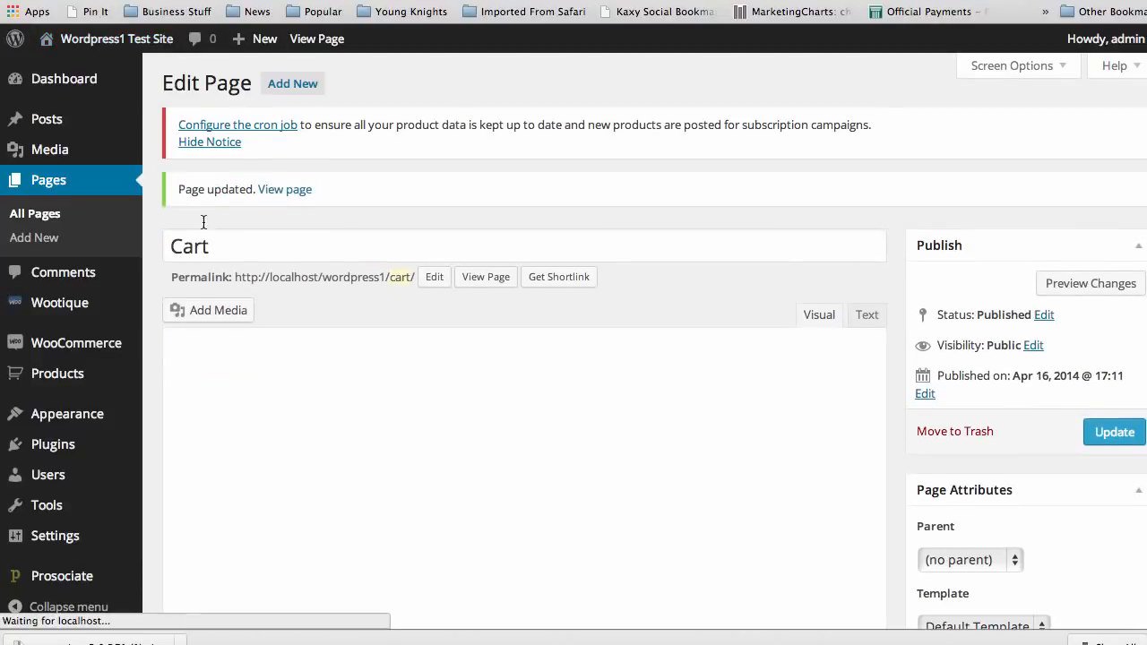
{"action": "right_click", "coordinate": [485, 276]}
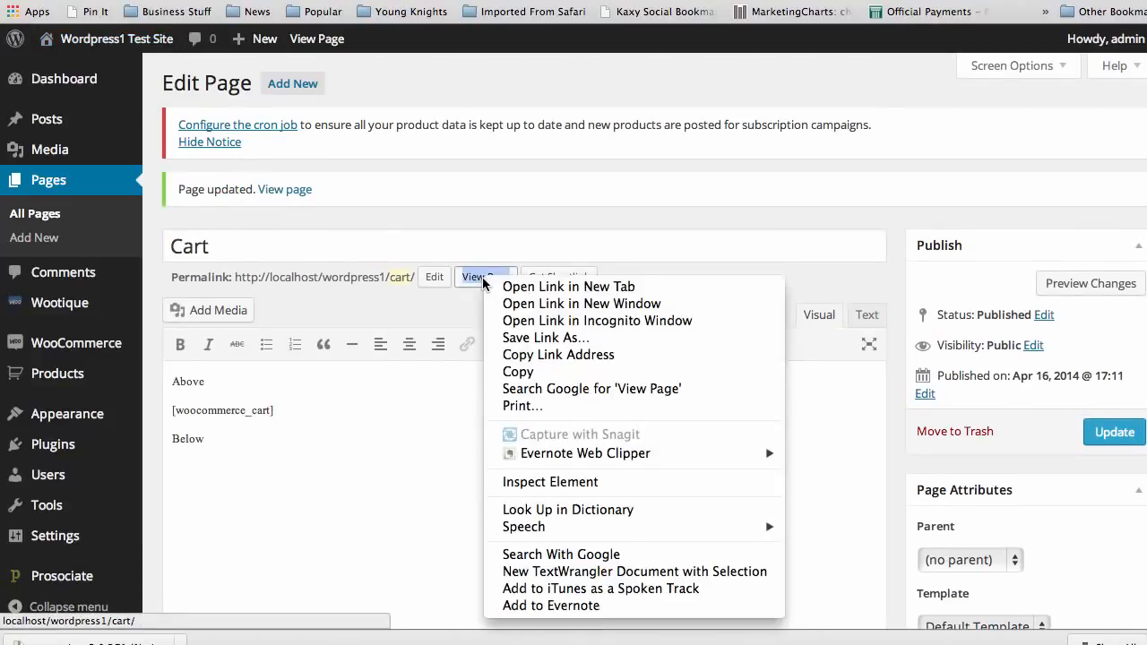
{"action": "mouse_move", "coordinate": [568, 287]}
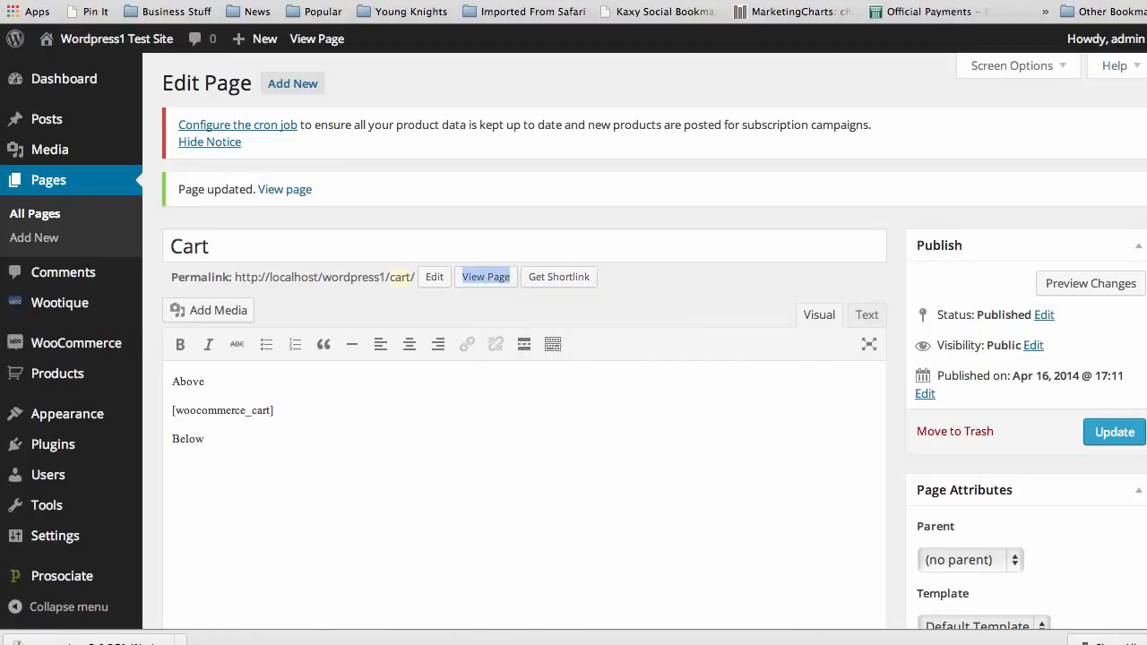
{"action": "left_click", "coordinate": [486, 276]}
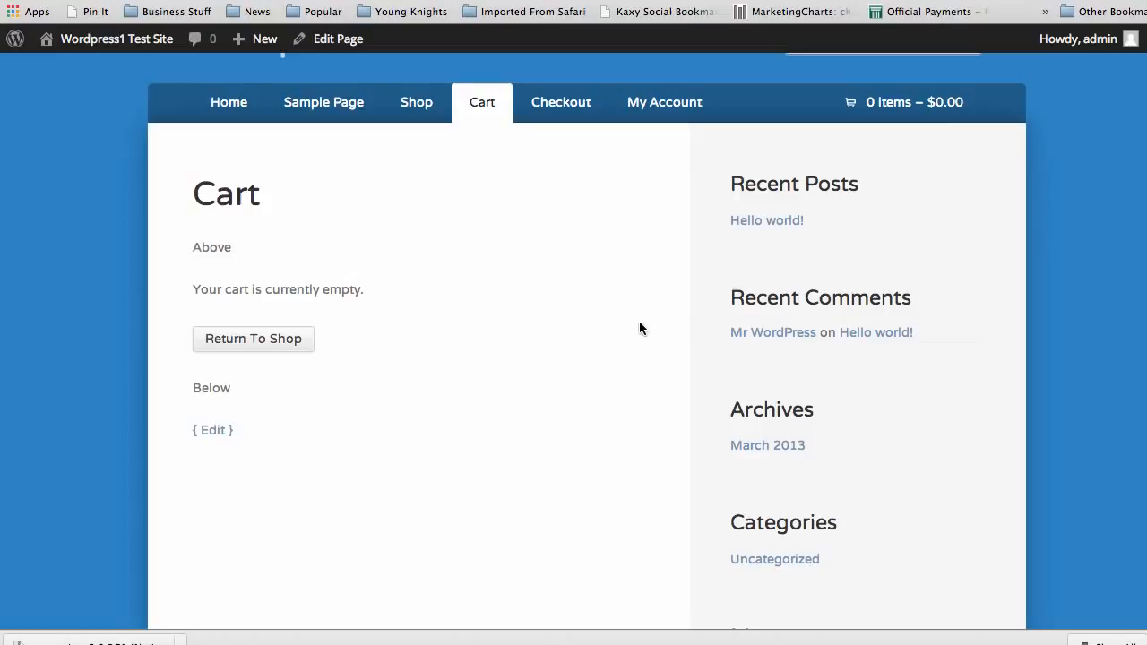
- Highlight the 'Your cart is currently empty.' message on the live Cart page
{"action": "left_click_drag", "start_coordinate": [194, 288], "coordinate": [319, 289]}
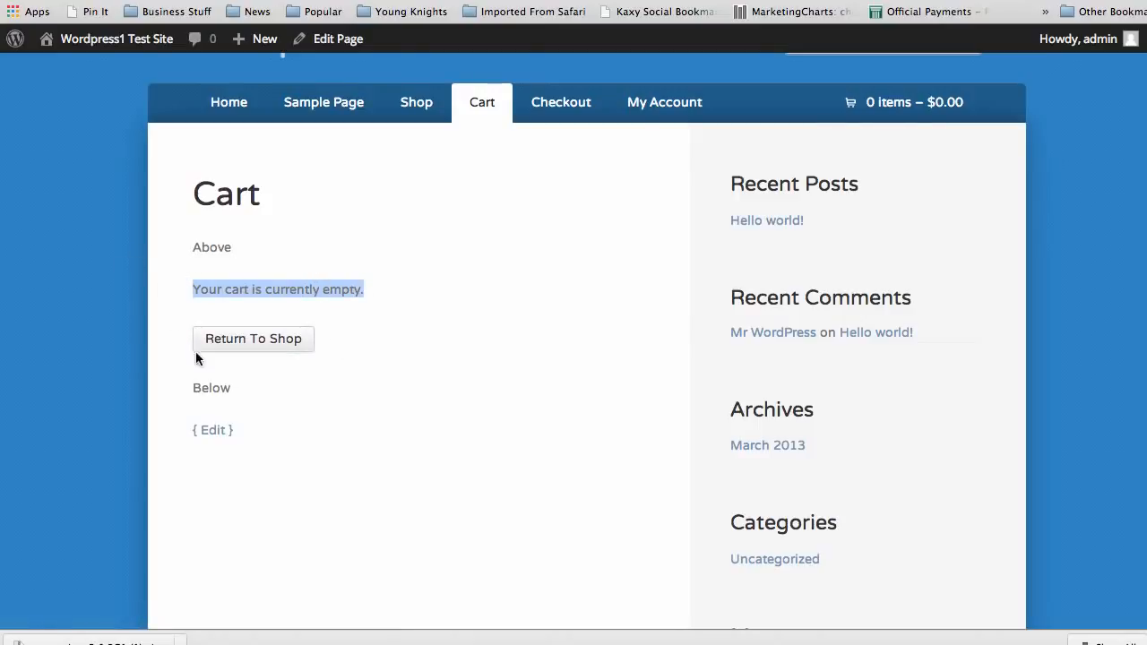
{"action": "mouse_move", "coordinate": [397, 339]}
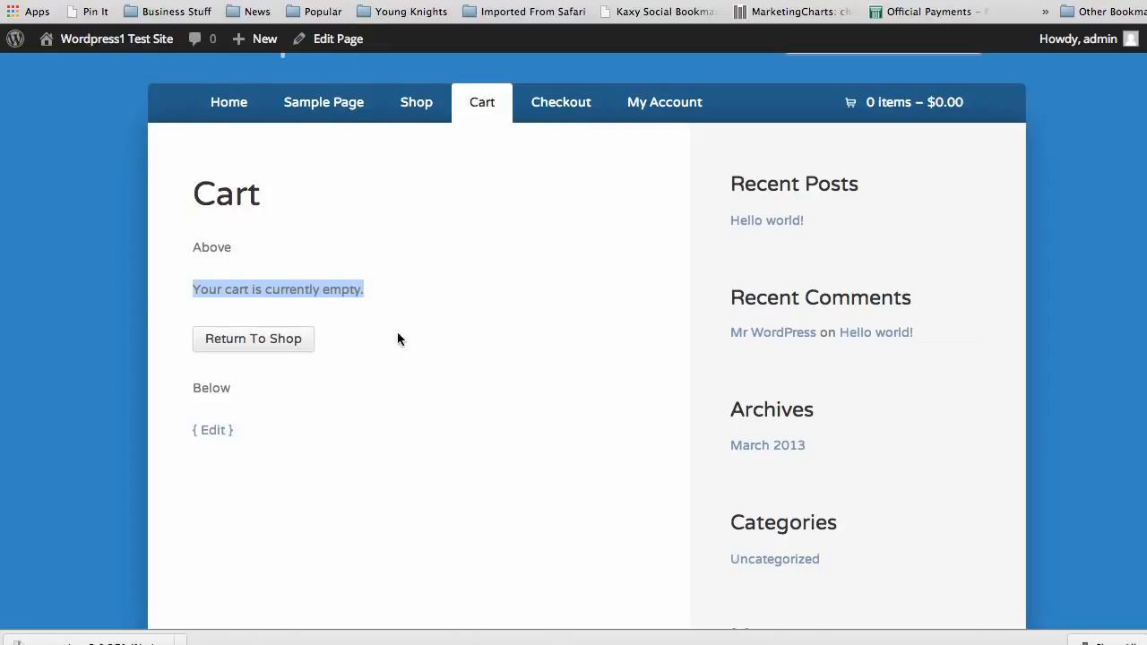
{"action": "mouse_move", "coordinate": [268, 338]}
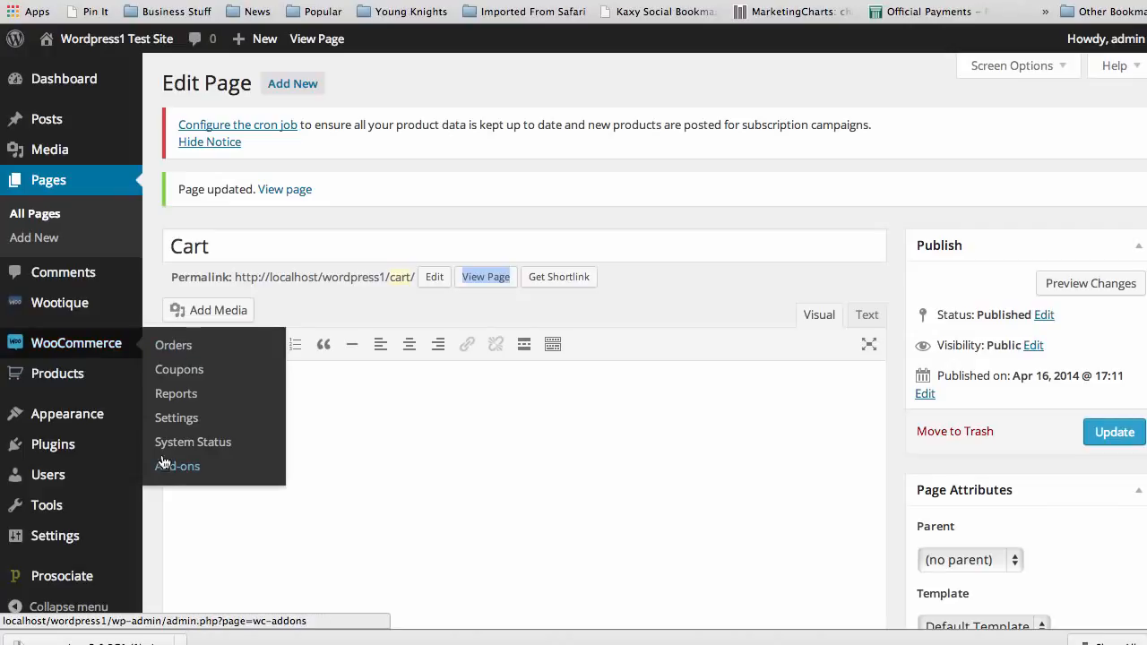
- Review the Checkout settings: coupons and guest checkout enabled, Cart and Checkout pages assigned, payment gateways listed
{"action": "left_click", "coordinate": [176, 418]}
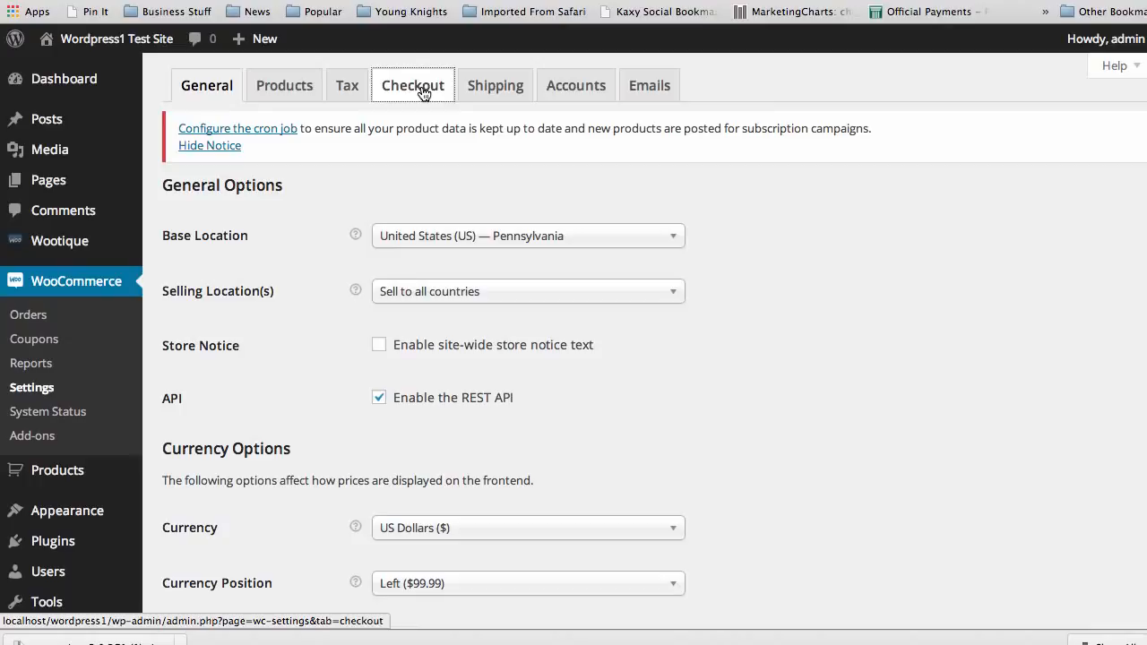
{"action": "left_click", "coordinate": [412, 86]}
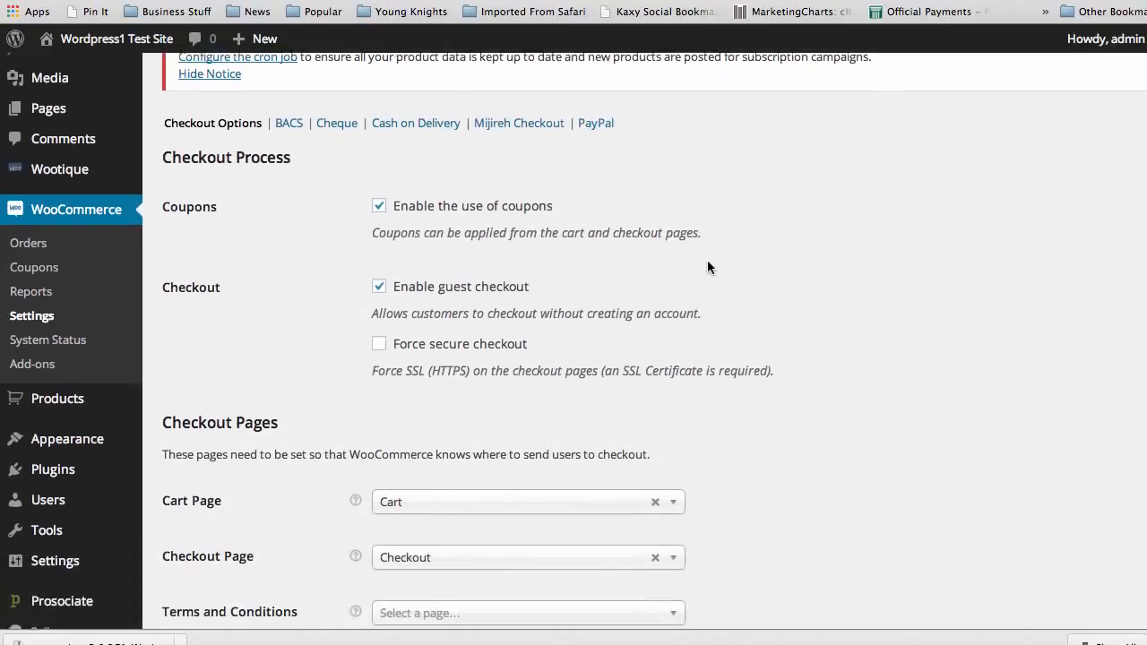
{"action": "scroll", "scroll_direction": "down", "scroll_amount": 3}
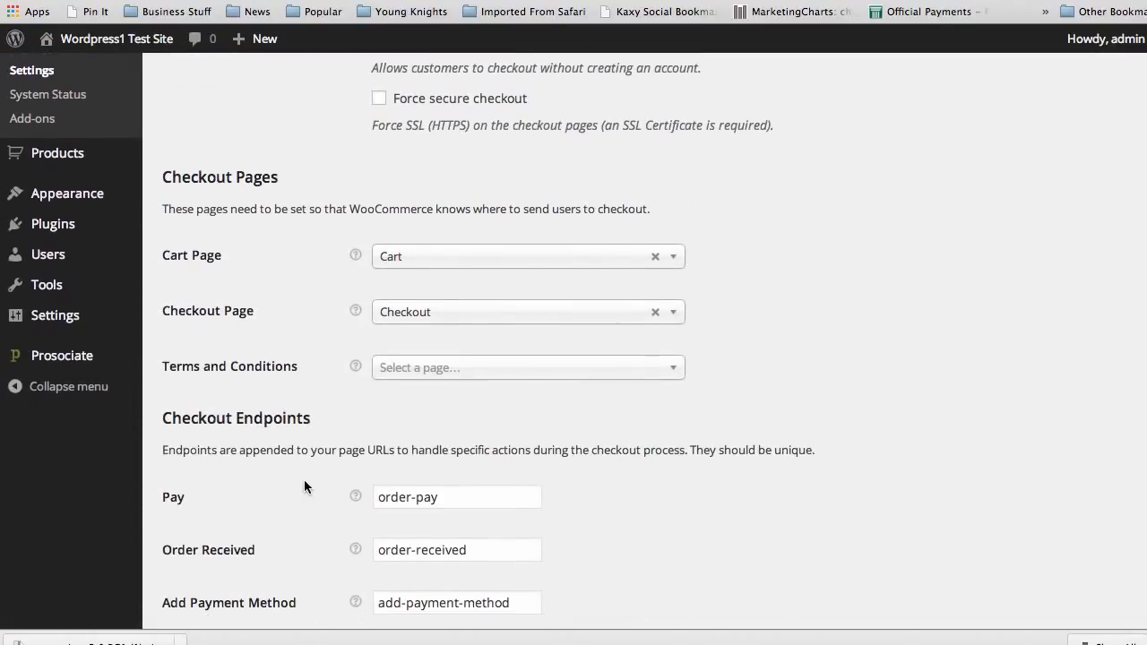
{"action": "scroll", "scroll_direction": "down", "scroll_amount": 3}
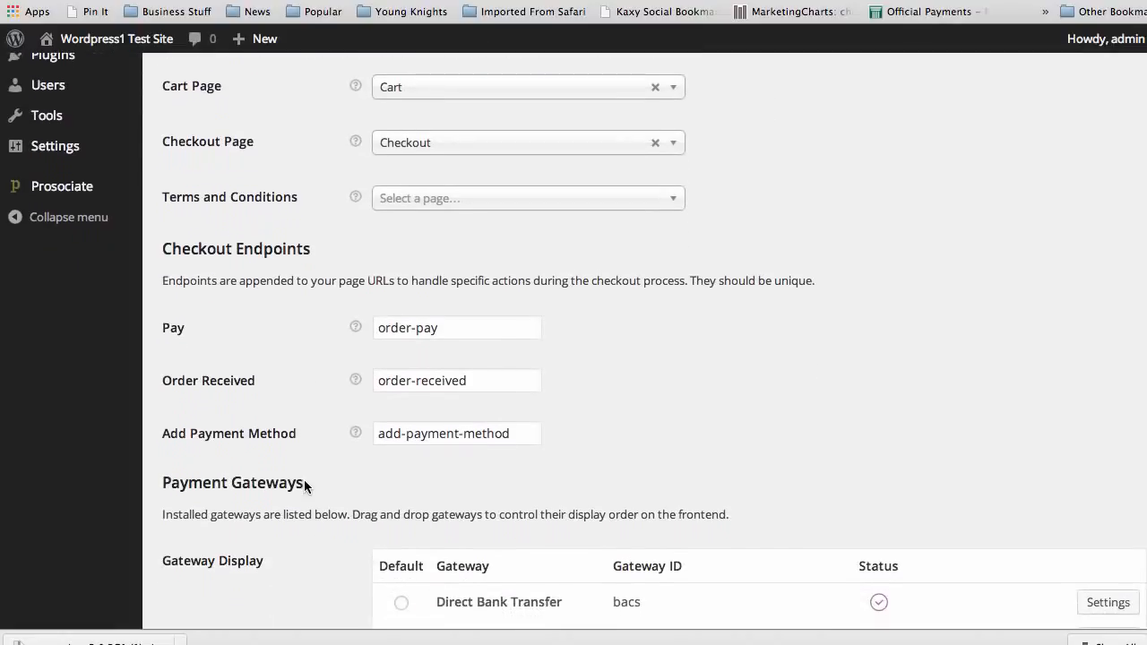
{"action": "mouse_move", "coordinate": [559, 383]}
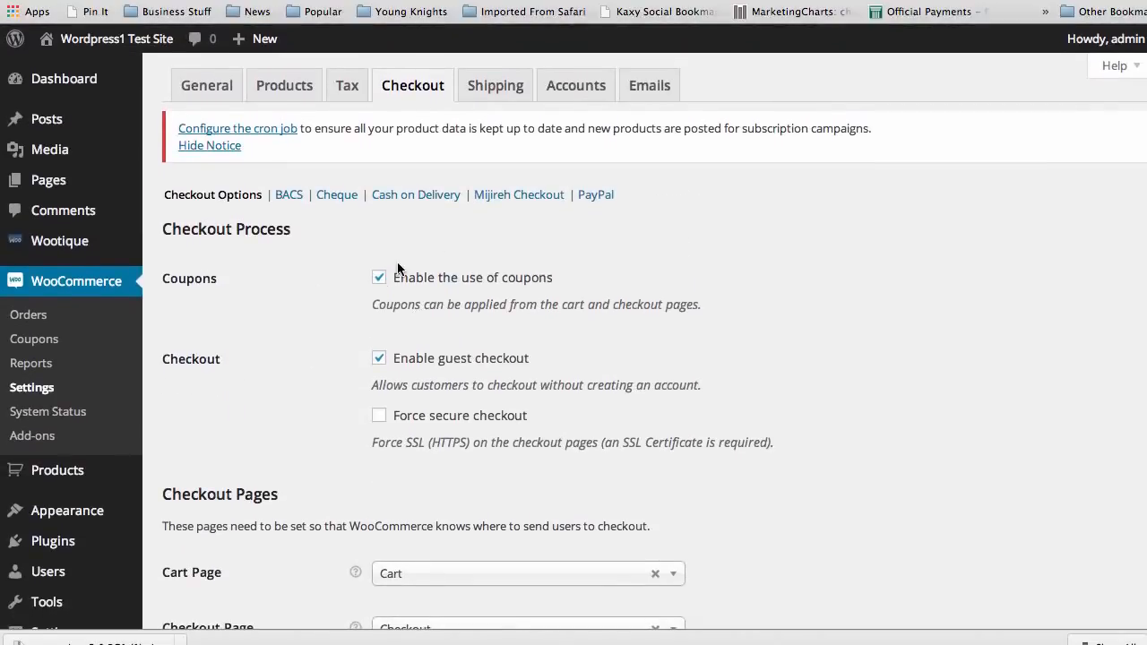
{"action": "mouse_move", "coordinate": [330, 335]}
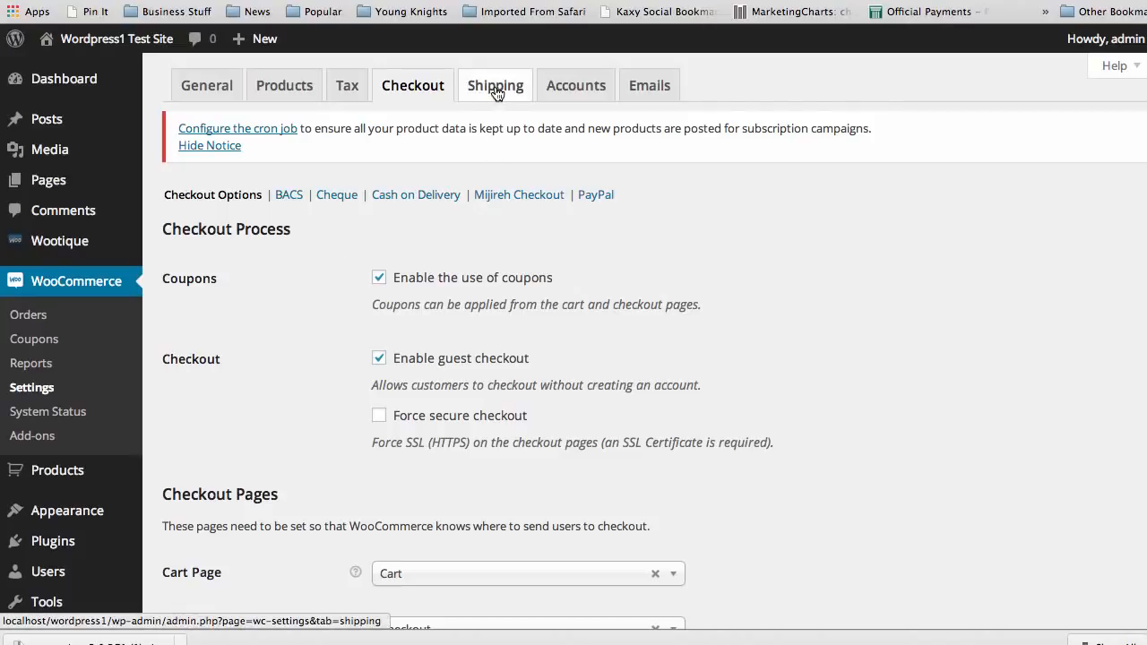
- Review the Accounts settings: My Account page, default endpoints, registration on checkout enabled
{"action": "left_click", "coordinate": [576, 86]}
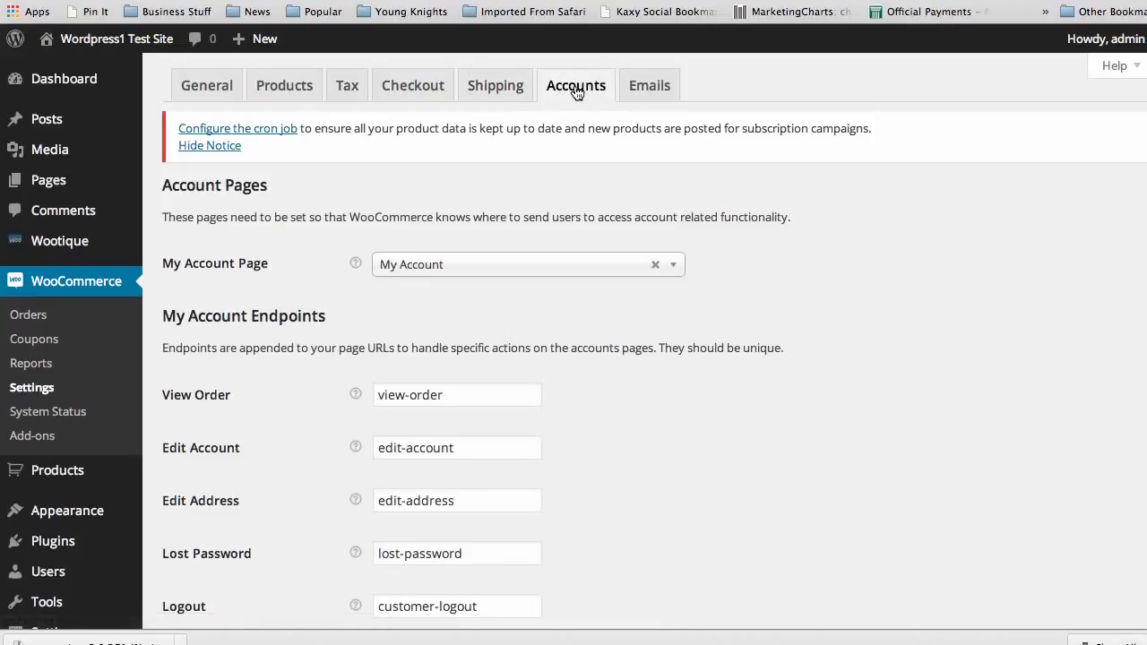
{"action": "scroll", "scroll_direction": "down", "scroll_amount": 3}
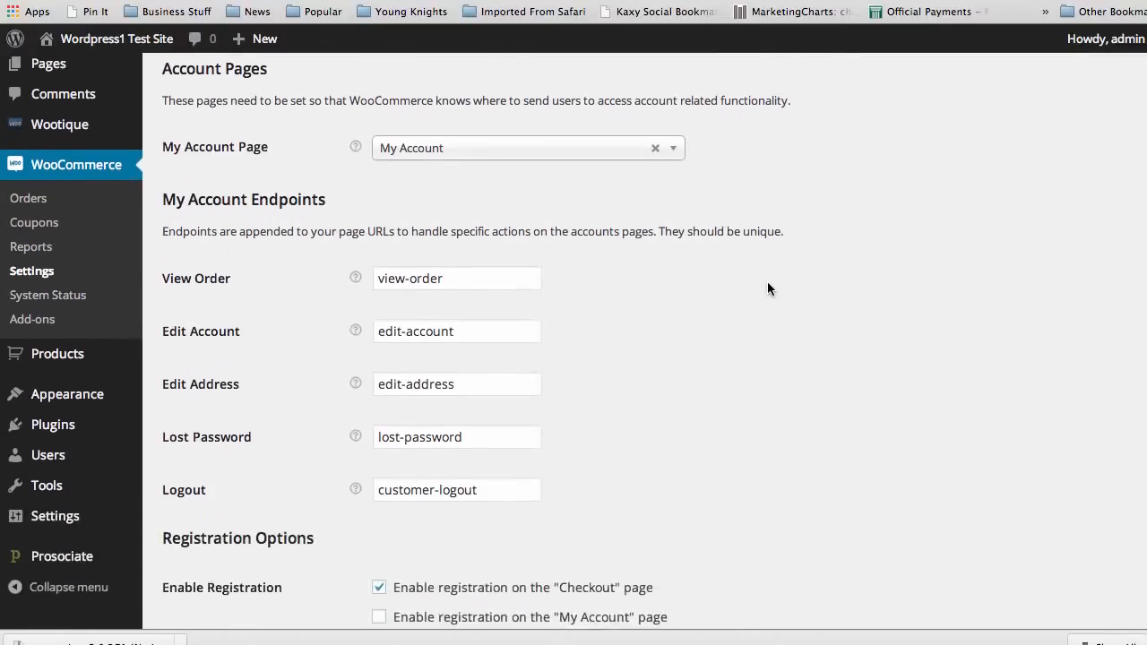
{"action": "scroll", "scroll_direction": "down", "scroll_amount": 3}
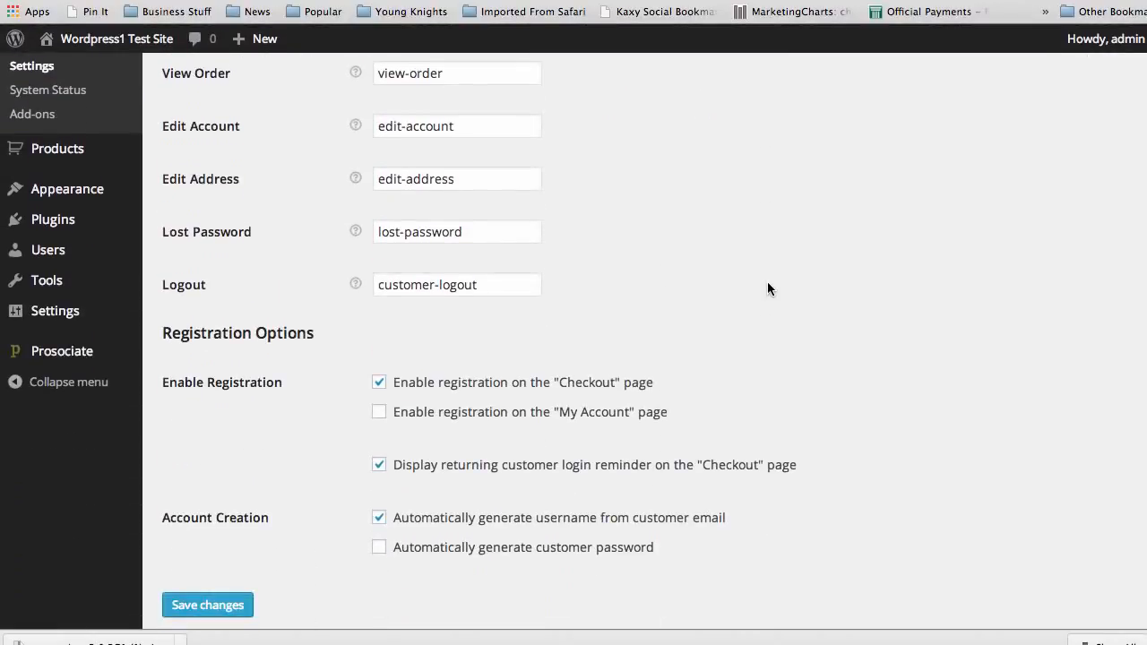
{"action": "mouse_move", "coordinate": [692, 297]}
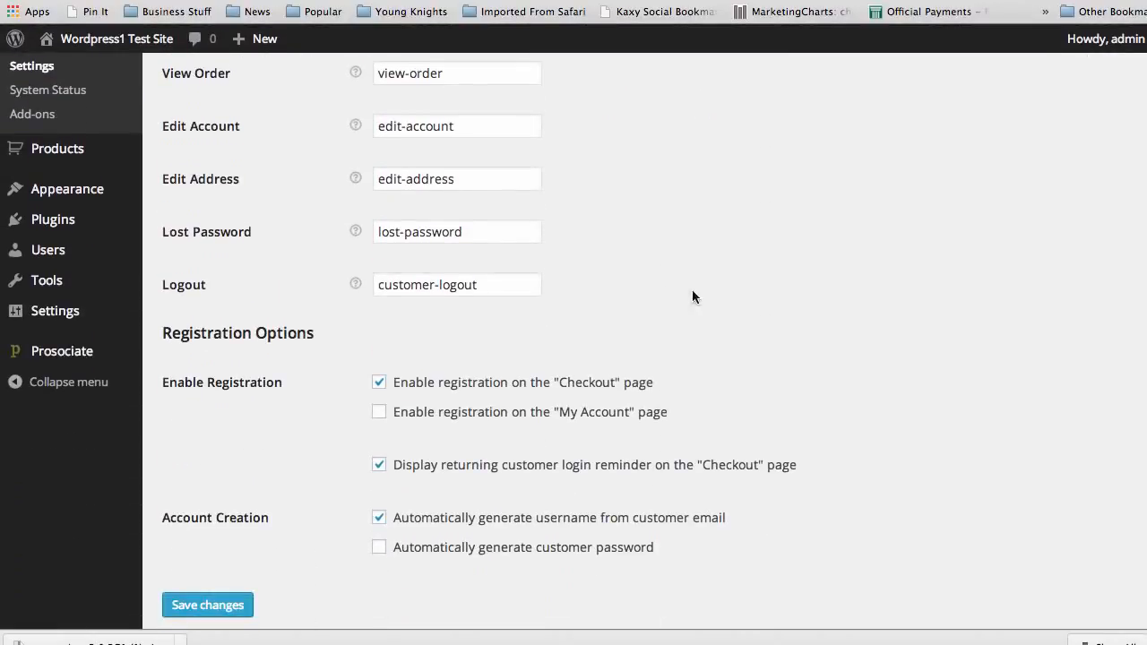
{"action": "mouse_move", "coordinate": [749, 287]}
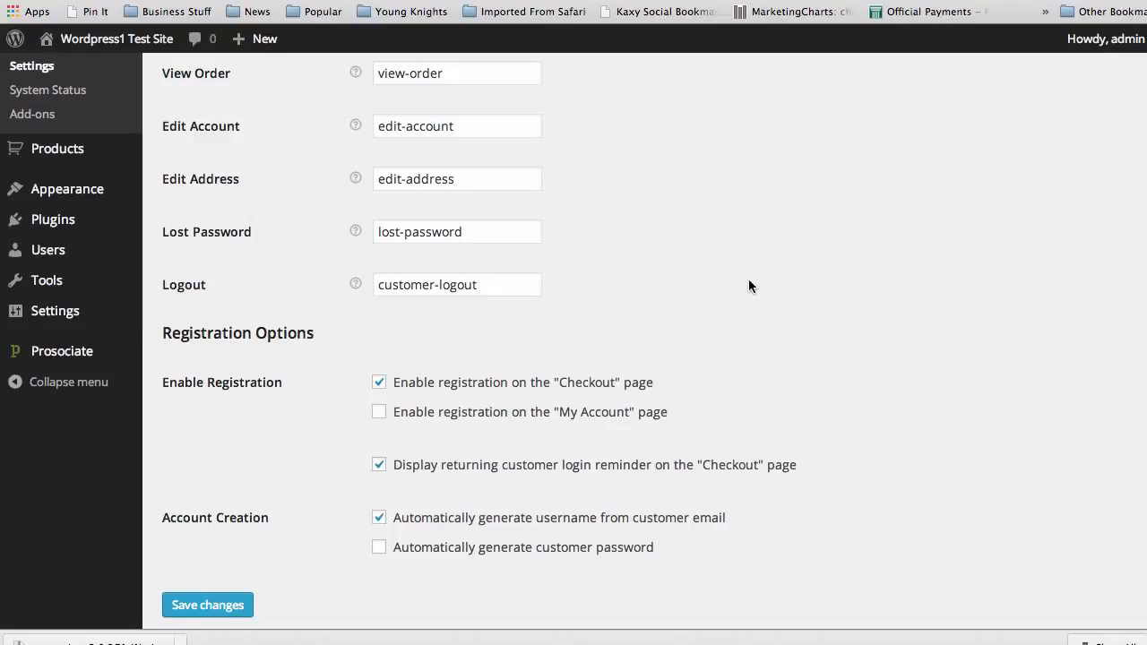
{"action": "mouse_move", "coordinate": [456, 416]}
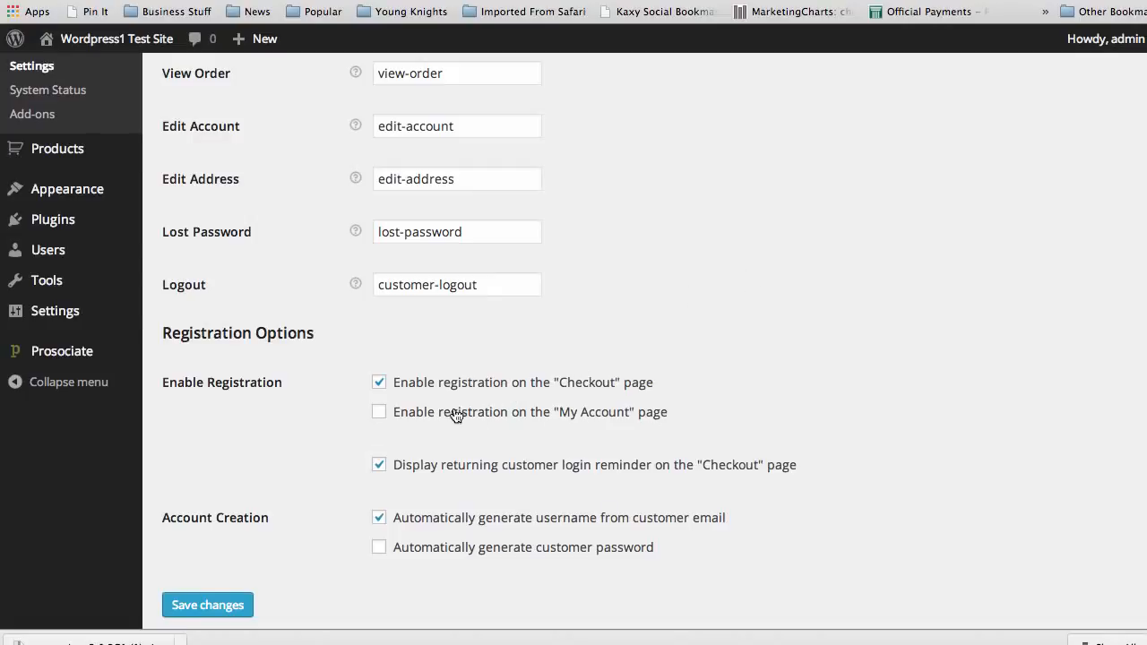
{"action": "left_click", "coordinate": [378, 411]}
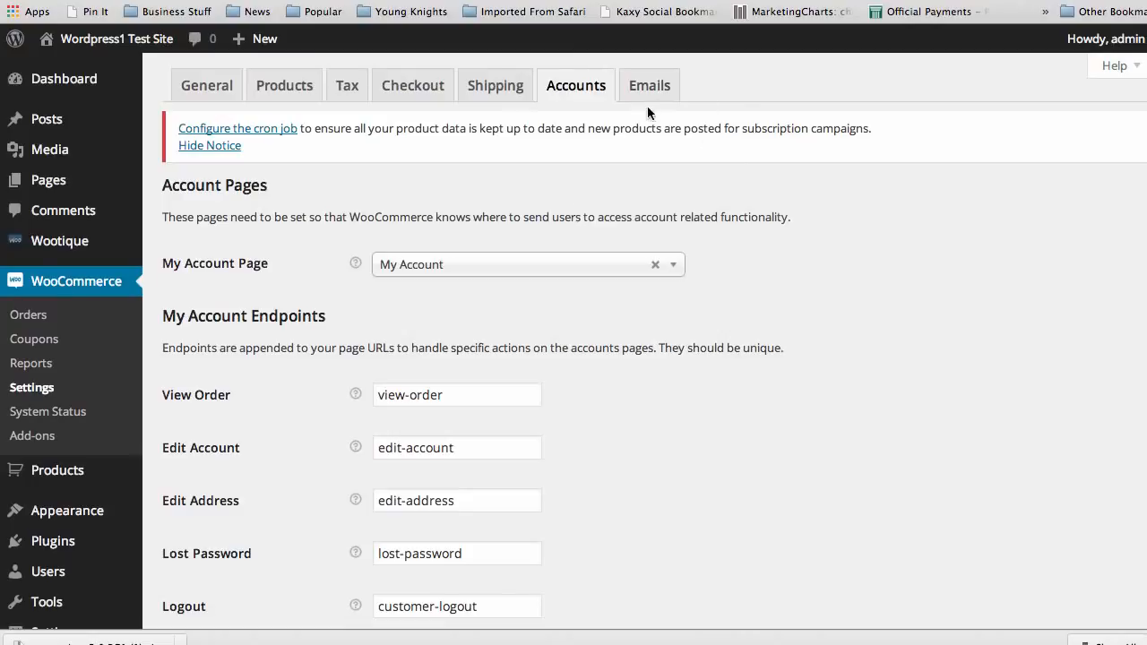
{"action": "mouse_move", "coordinate": [280, 462]}
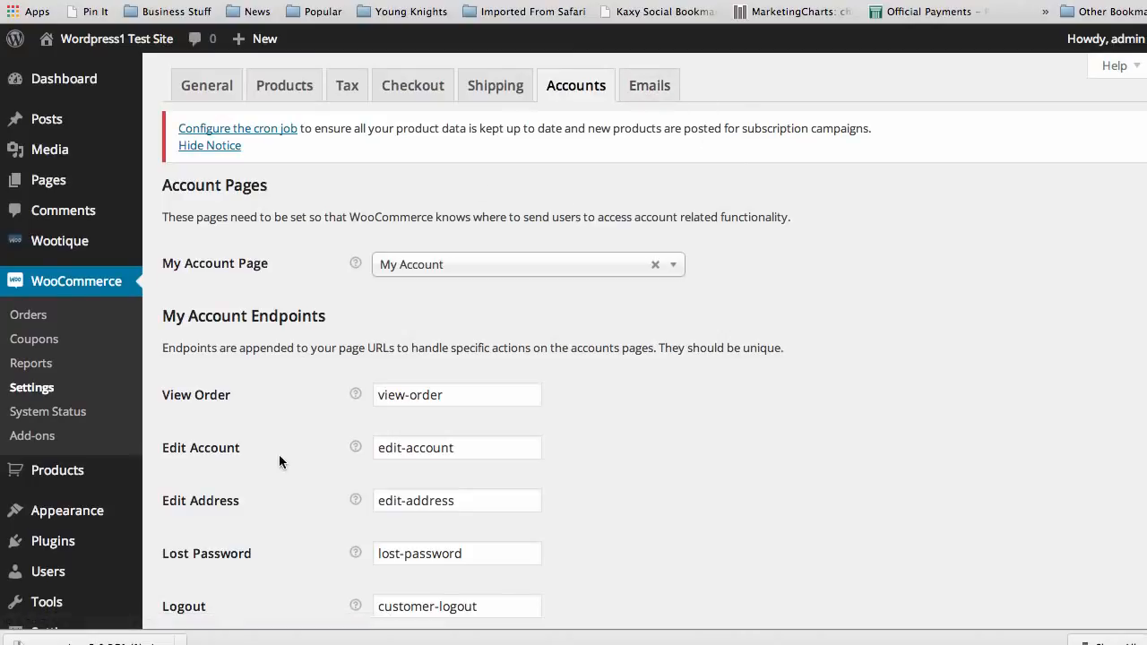
{"action": "mouse_move", "coordinate": [280, 439]}
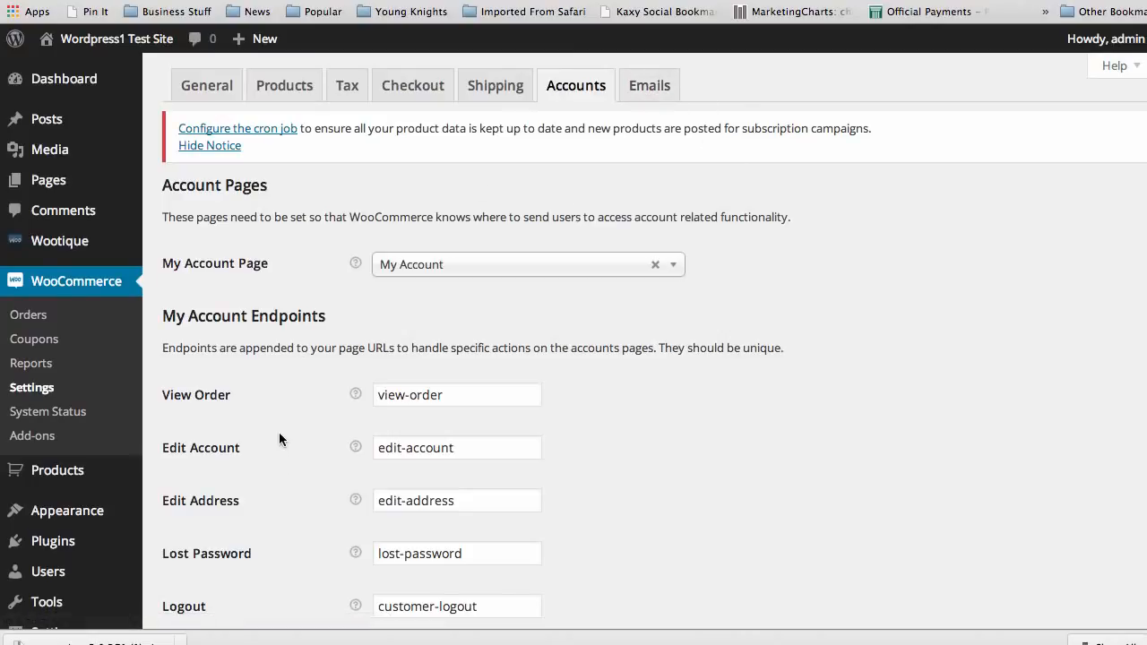
{"action": "mouse_move", "coordinate": [276, 418]}
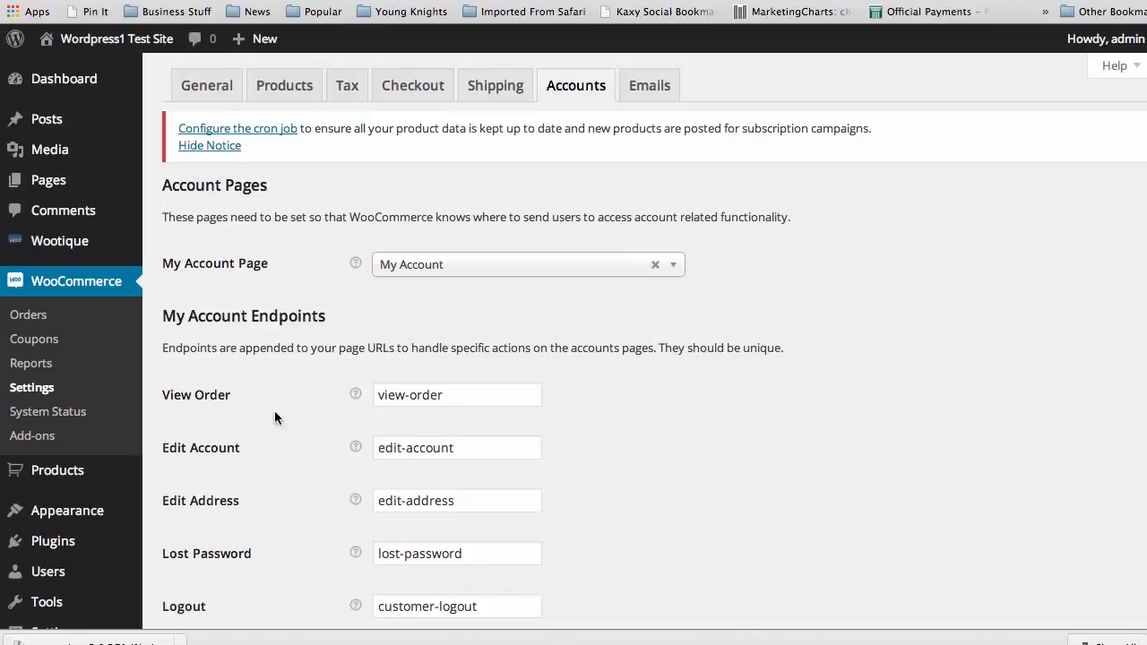
{"action": "mouse_move", "coordinate": [163, 426]}
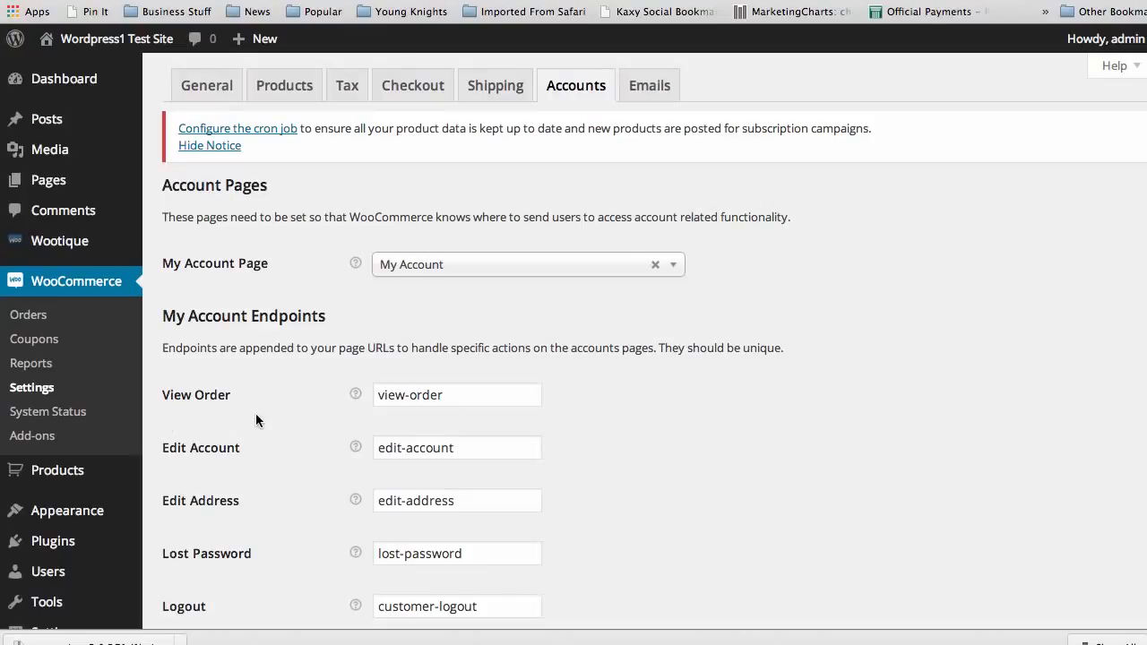
{"action": "scroll", "scroll_direction": "down", "scroll_amount": 3}
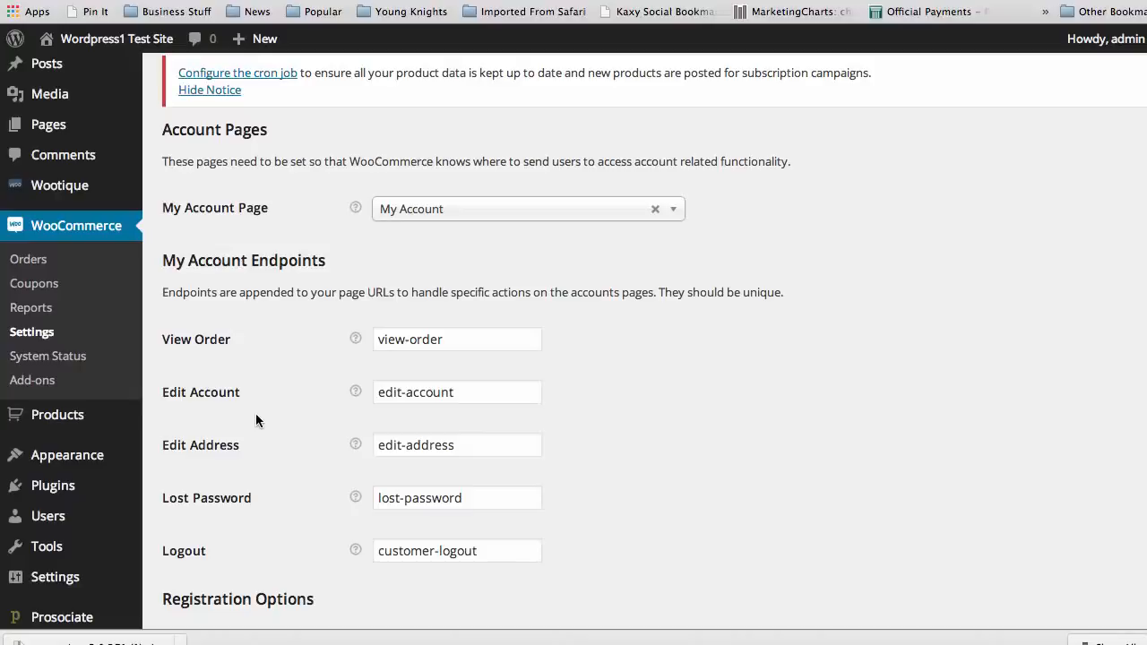
{"action": "mouse_move", "coordinate": [272, 371]}
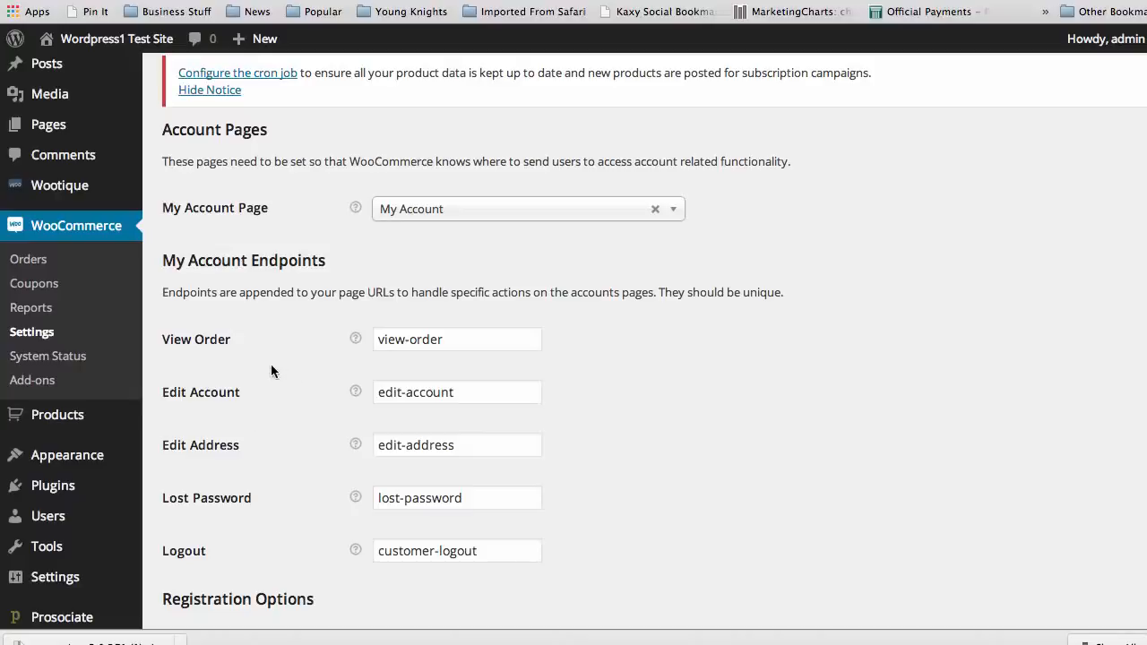